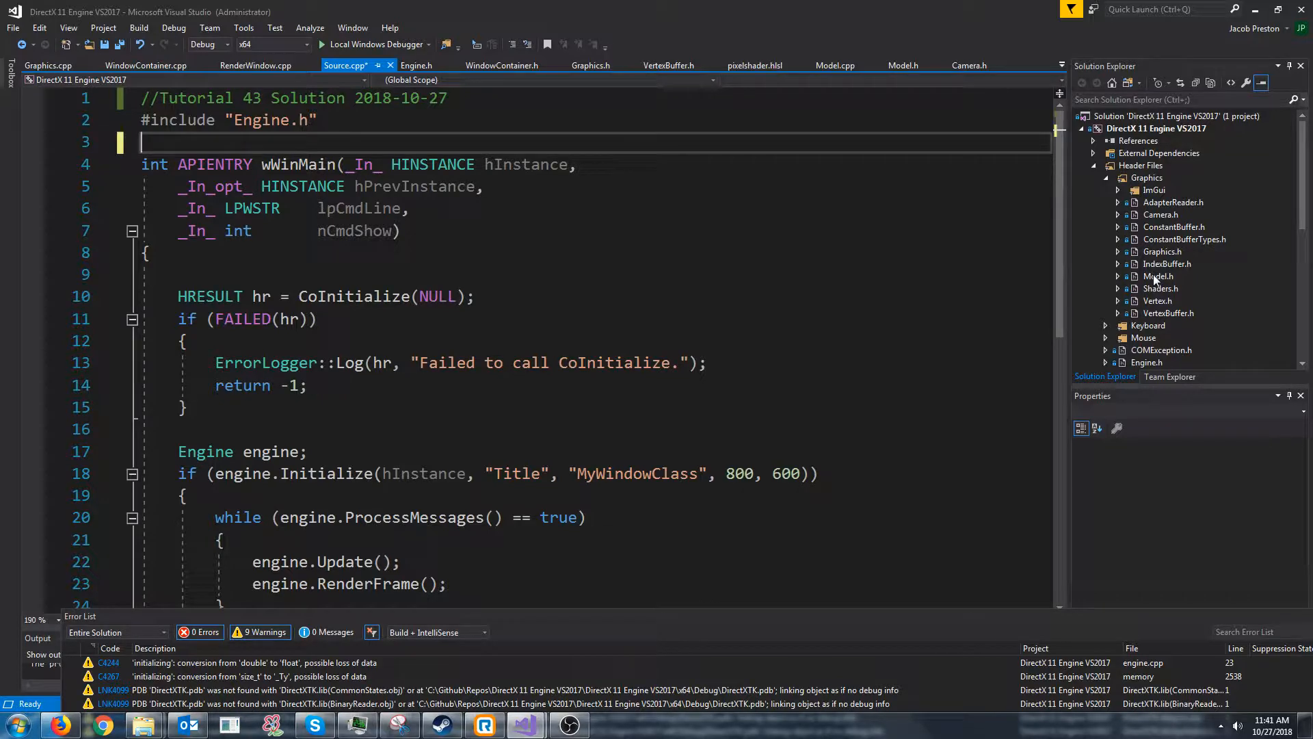
Open Model.h from Header Files > Graphics to review its Initialize, SetTexture and Draw declarations.
{"action": "left_click", "coordinate": [1159, 275]}
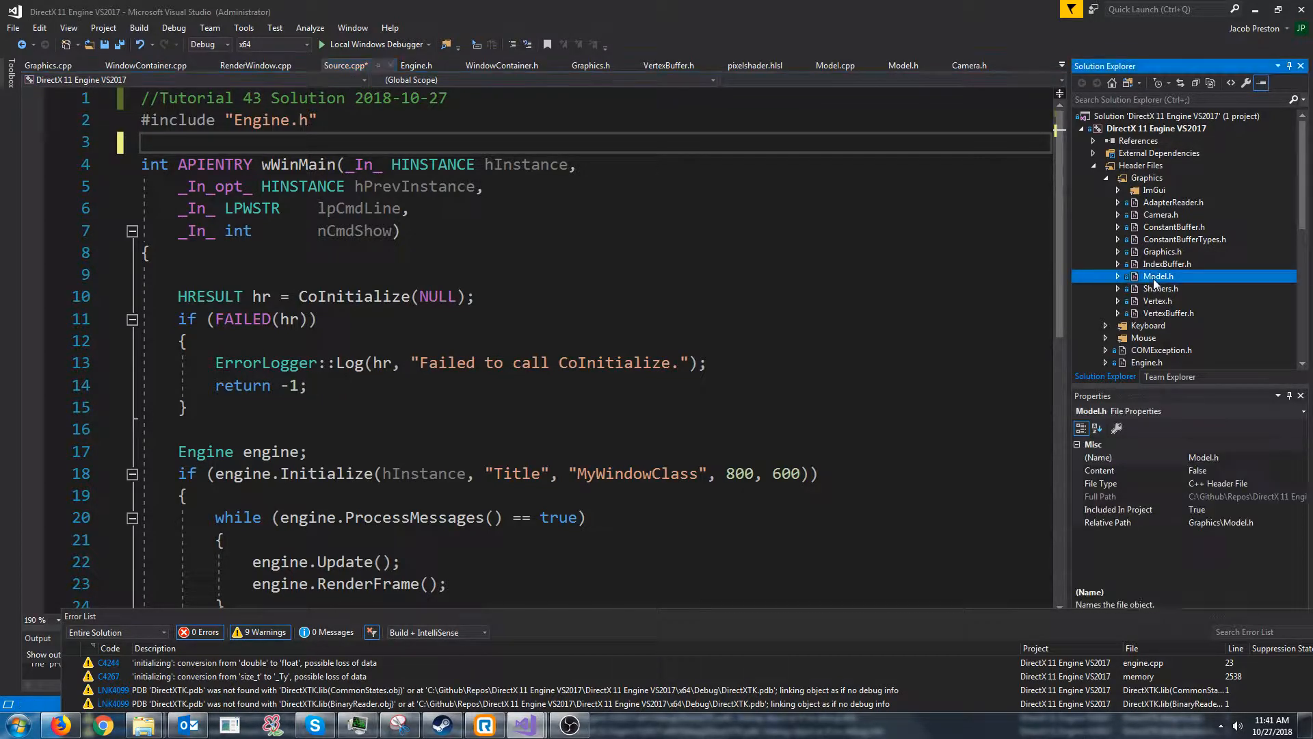
{"action": "double_click", "coordinate": [1157, 275]}
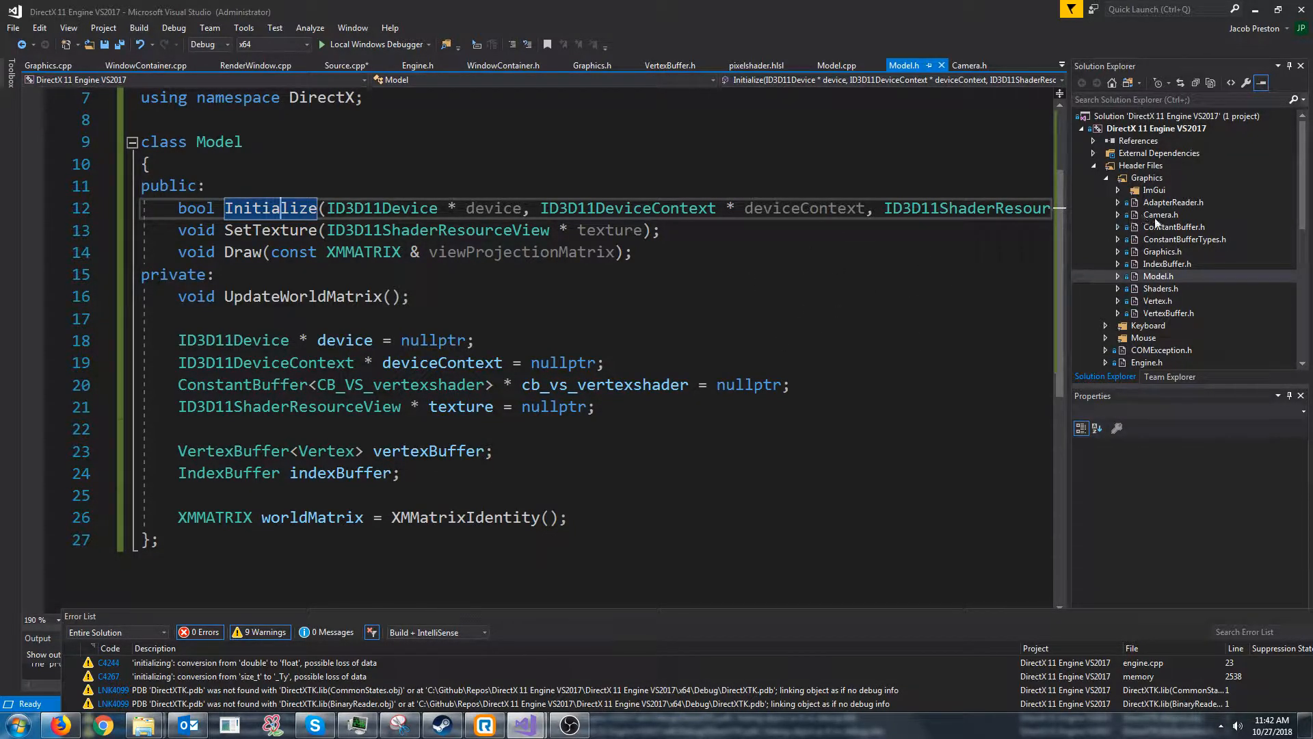
In Camera.h, declare the overload void SetPosition(const XMFLOAT3 & pos); below the first SetPosition.
{"action": "left_click", "coordinate": [970, 66]}
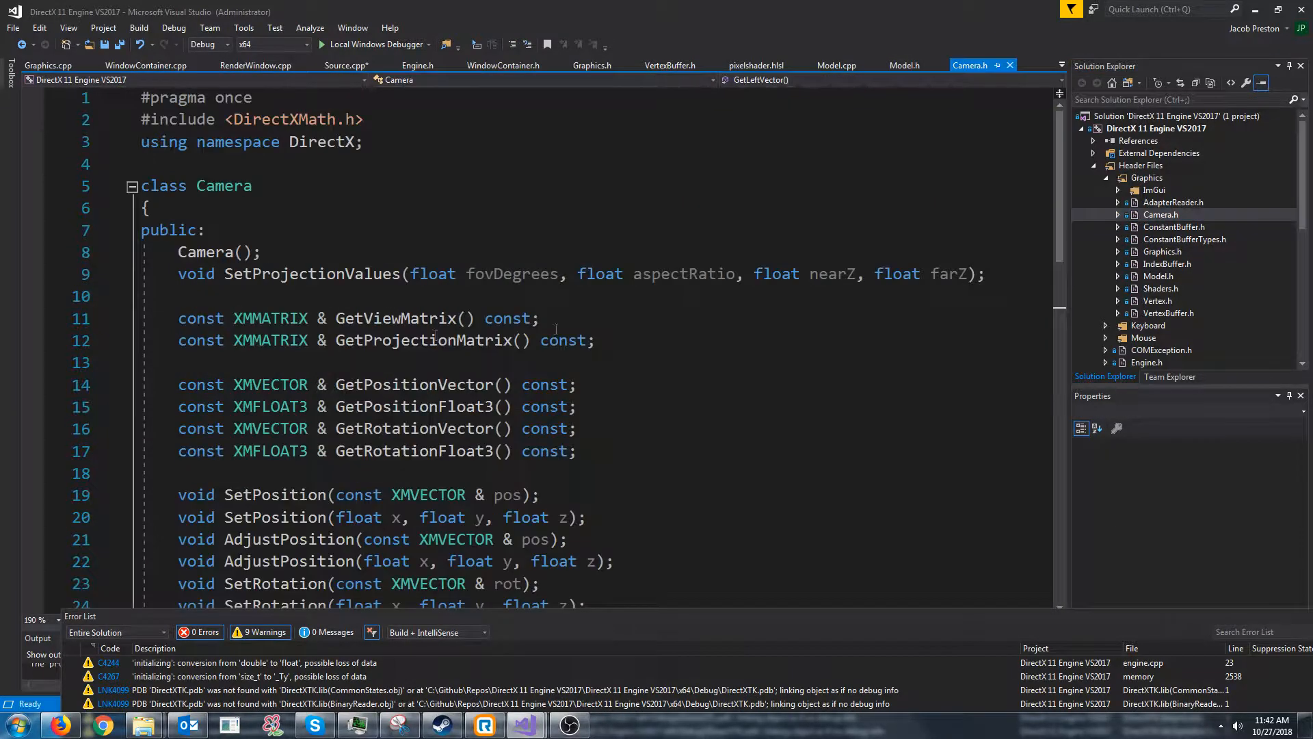
{"action": "scroll", "scroll_direction": "down", "scroll_amount": 3}
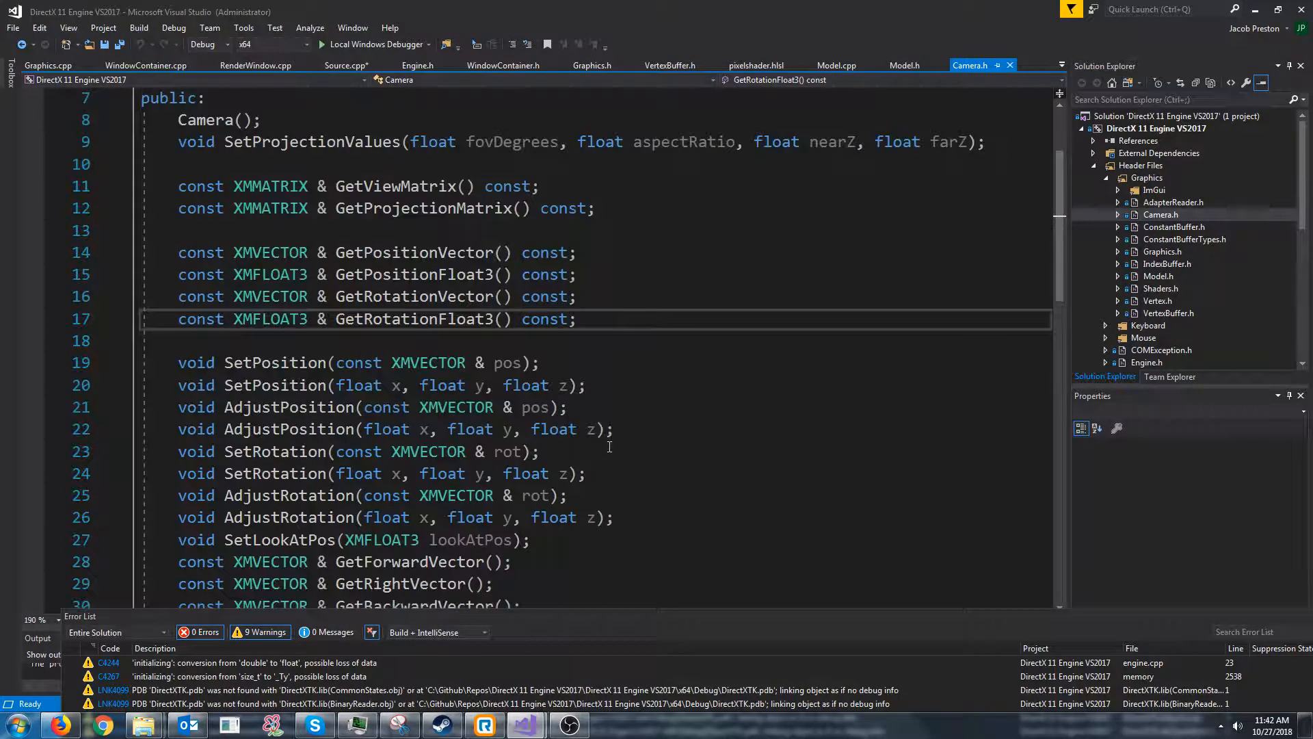
{"action": "scroll", "scroll_direction": "down", "scroll_amount": 3}
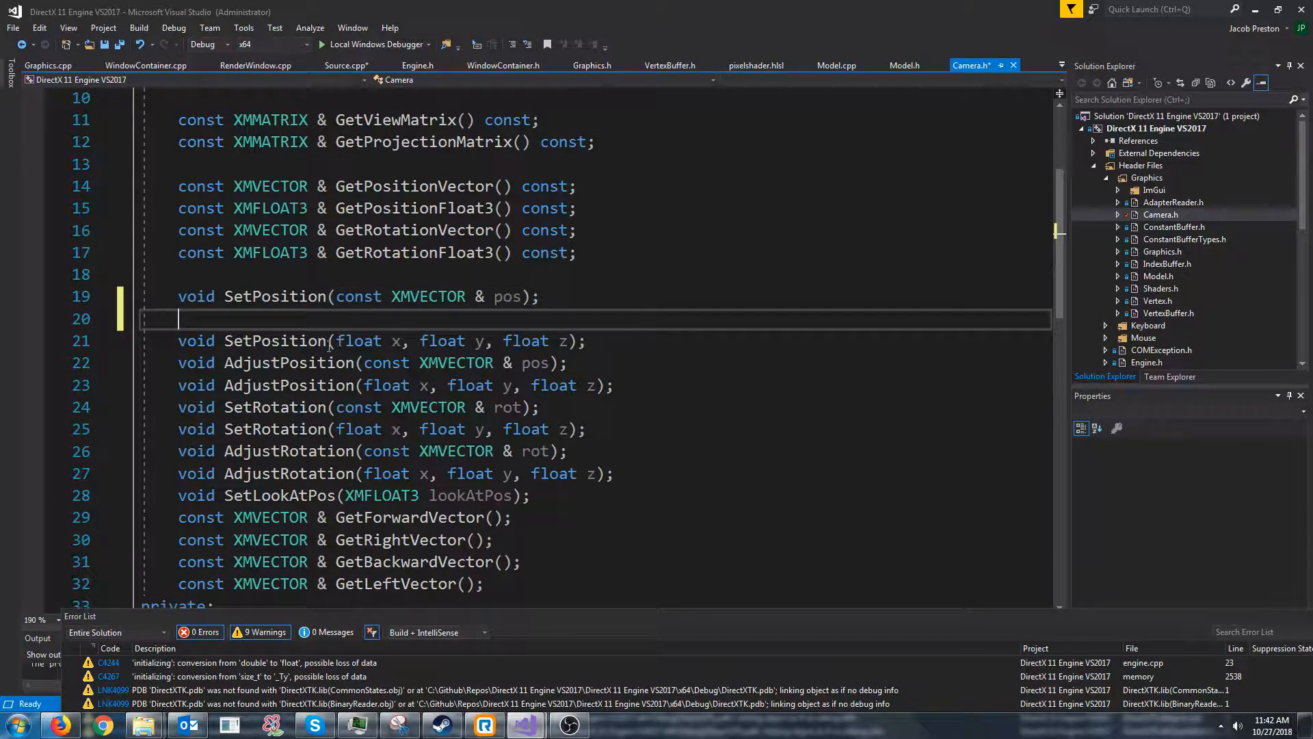
{"action": "double_click", "coordinate": [429, 295]}
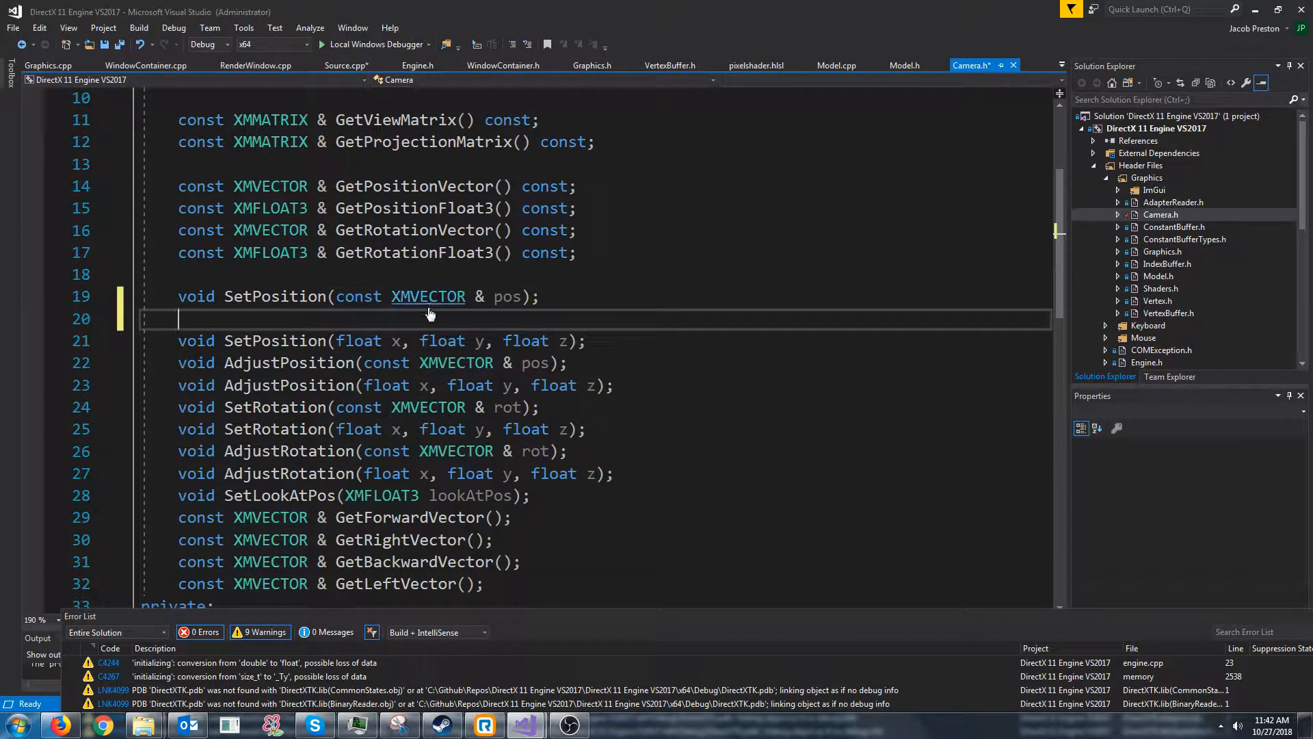
{"action": "type", "text": "void SetPosition(const XMFLOAT3 & pos);"}
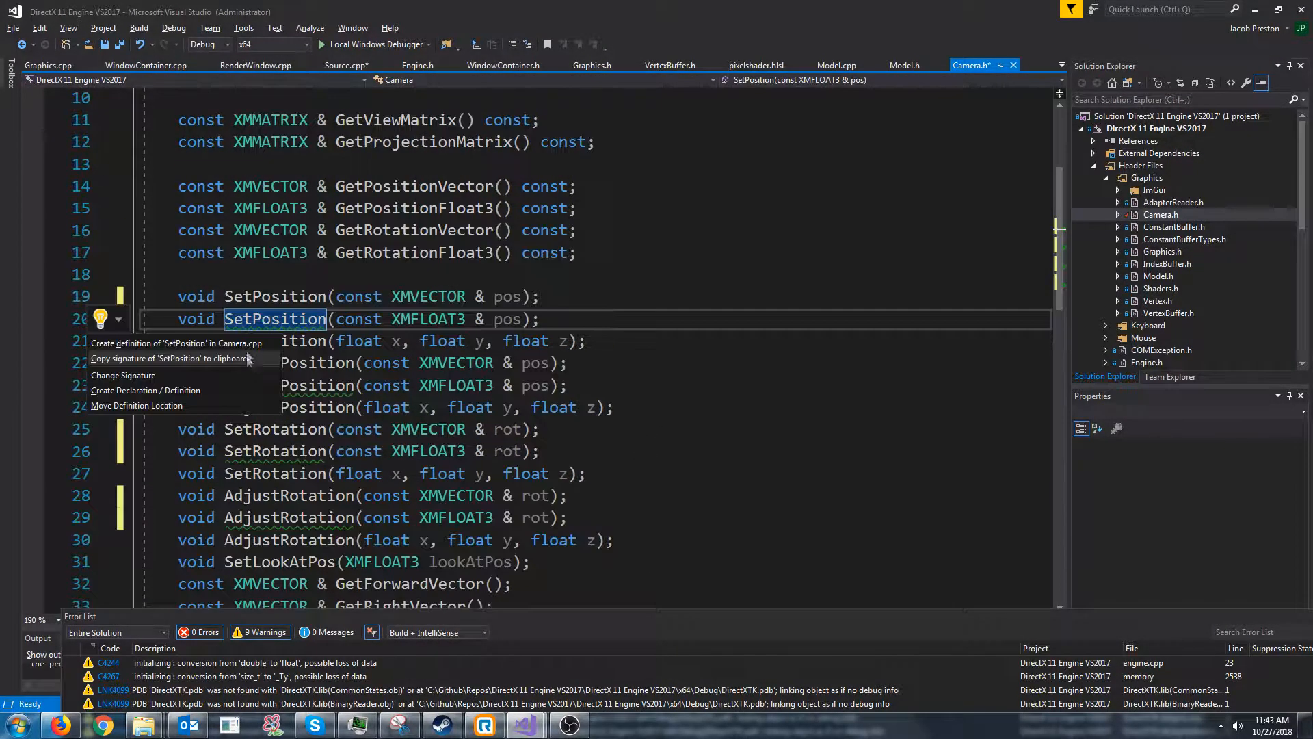
Create the XMFLOAT3 SetPosition definition in Camera.cpp via Quick Actions.
{"action": "left_click", "coordinate": [175, 341]}
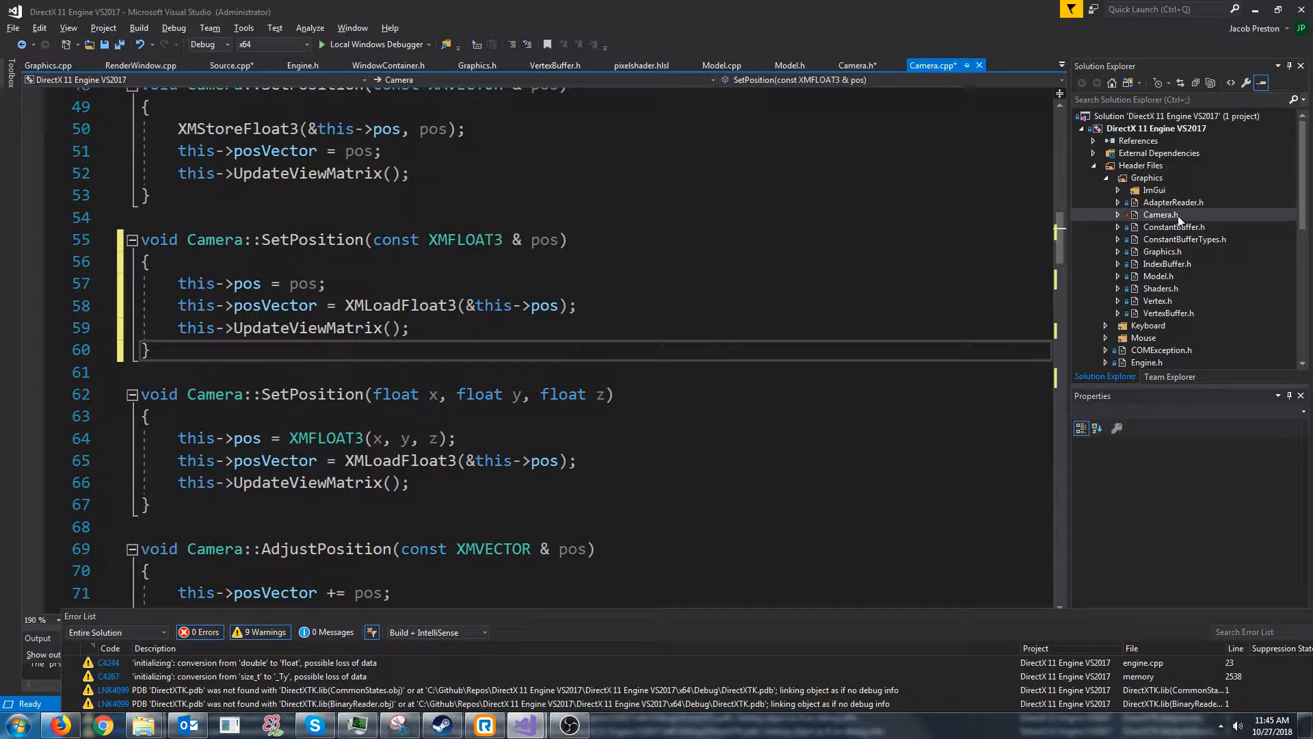
Copy Camera.h's posVector, rotVector, pos, rot and default direction vector members for Model.h.
{"action": "left_click", "coordinate": [1158, 215]}
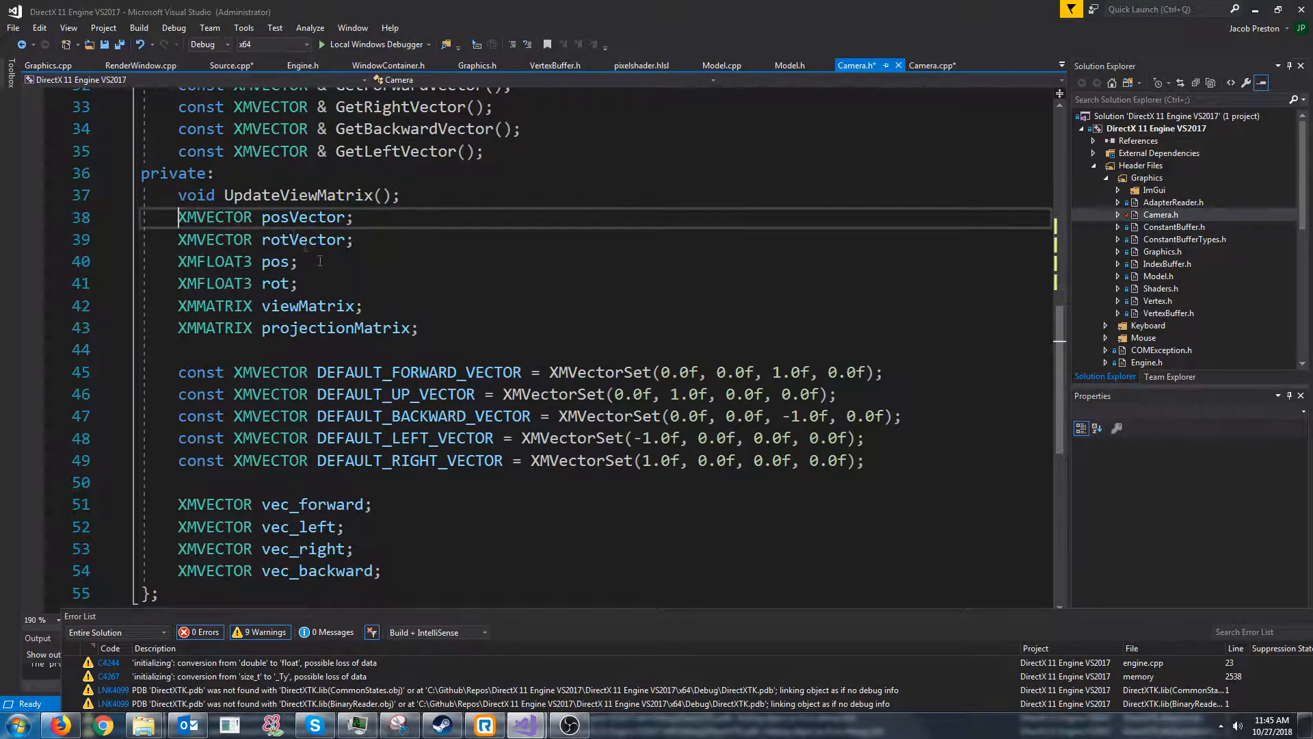
{"action": "left_click_drag", "start_coordinate": [178, 217], "coordinate": [297, 283]}
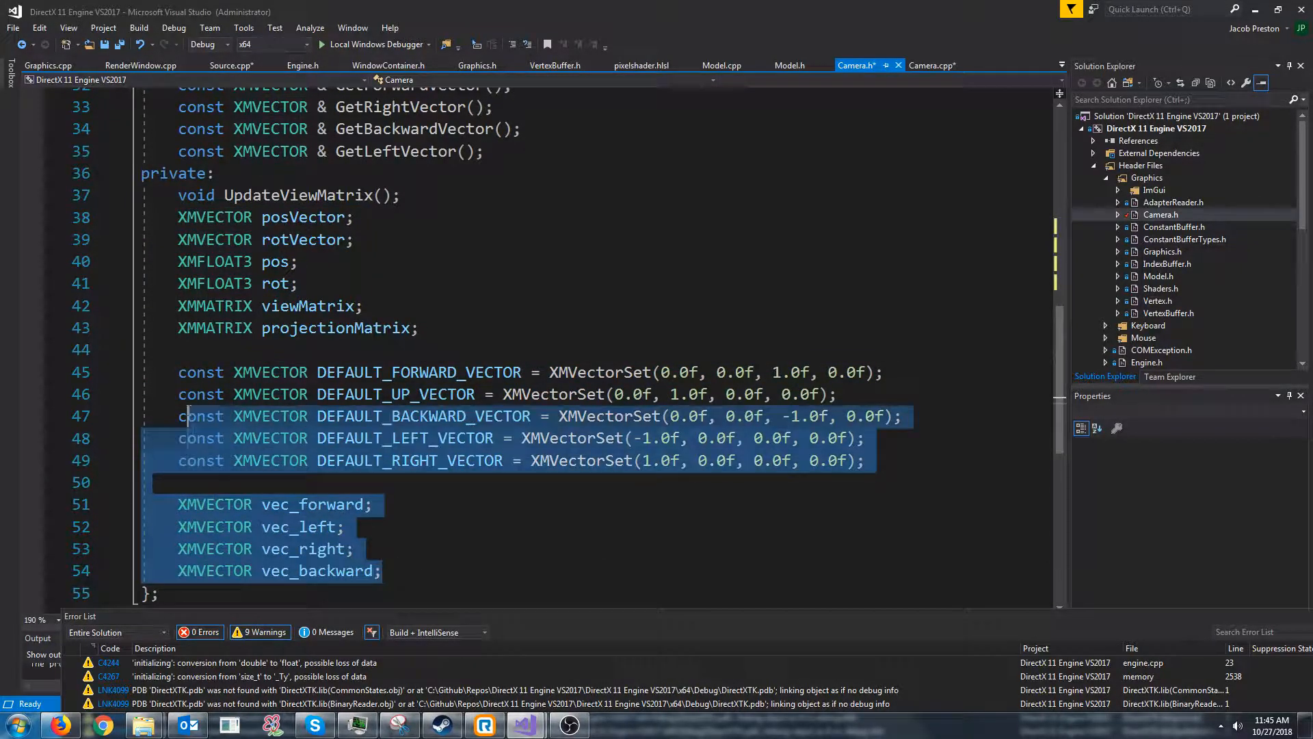
{"action": "left_click_drag", "start_coordinate": [190, 416], "coordinate": [177, 372]}
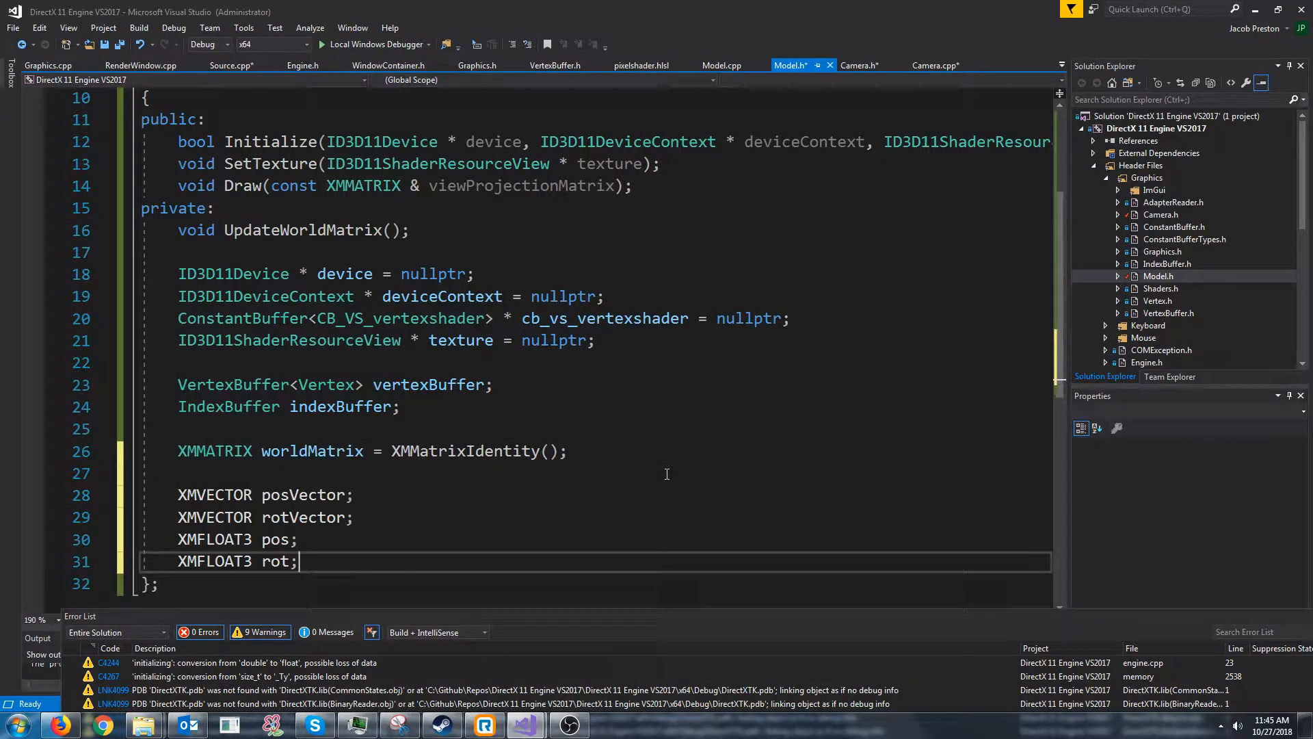
Select the camera's position and rotation accessor declarations to copy into the Model class.
{"action": "left_click", "coordinate": [860, 65]}
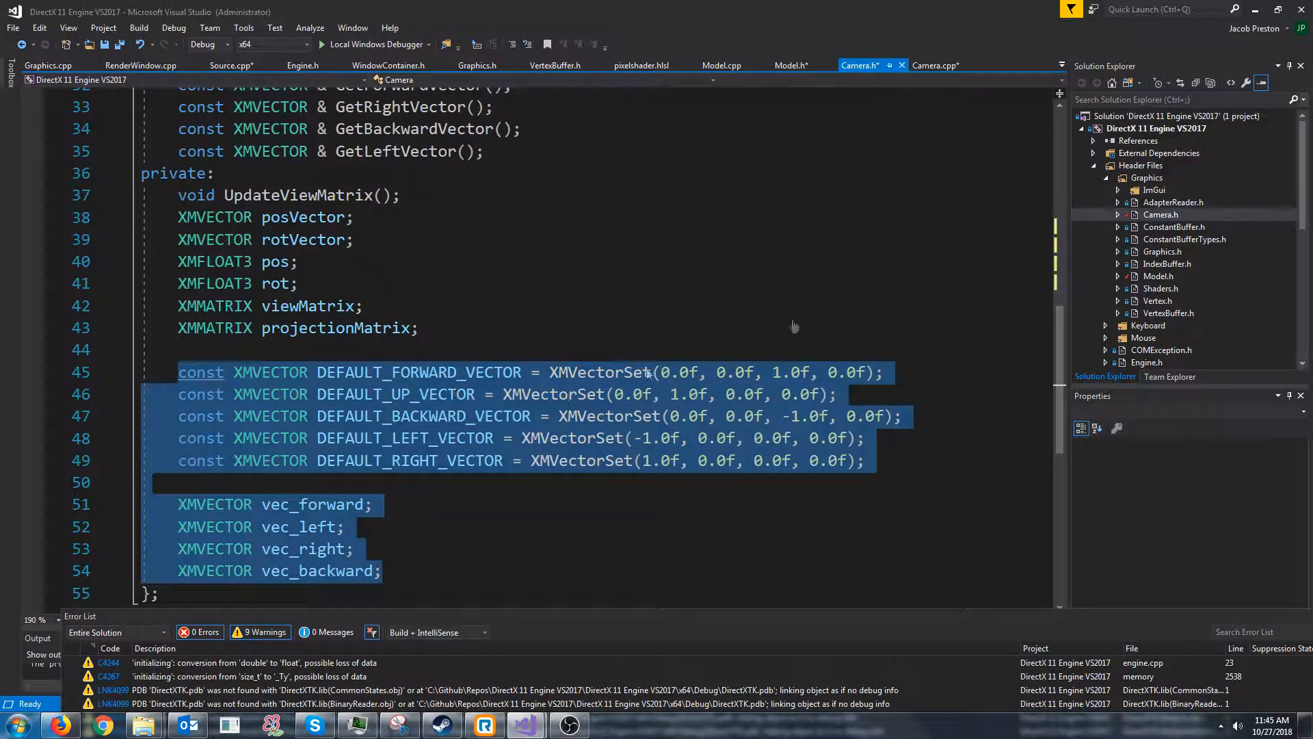
{"action": "left_click", "coordinate": [789, 65]}
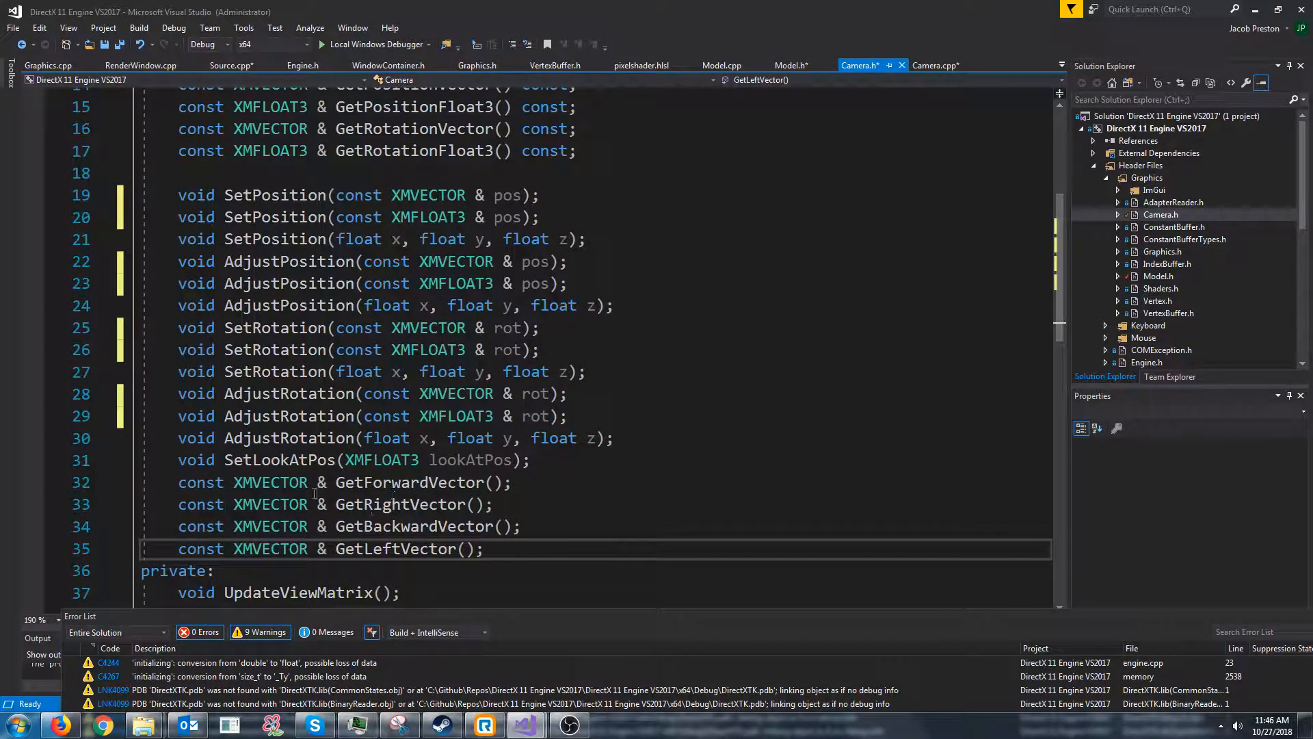
{"action": "left_click_drag", "start_coordinate": [178, 459], "coordinate": [482, 548]}
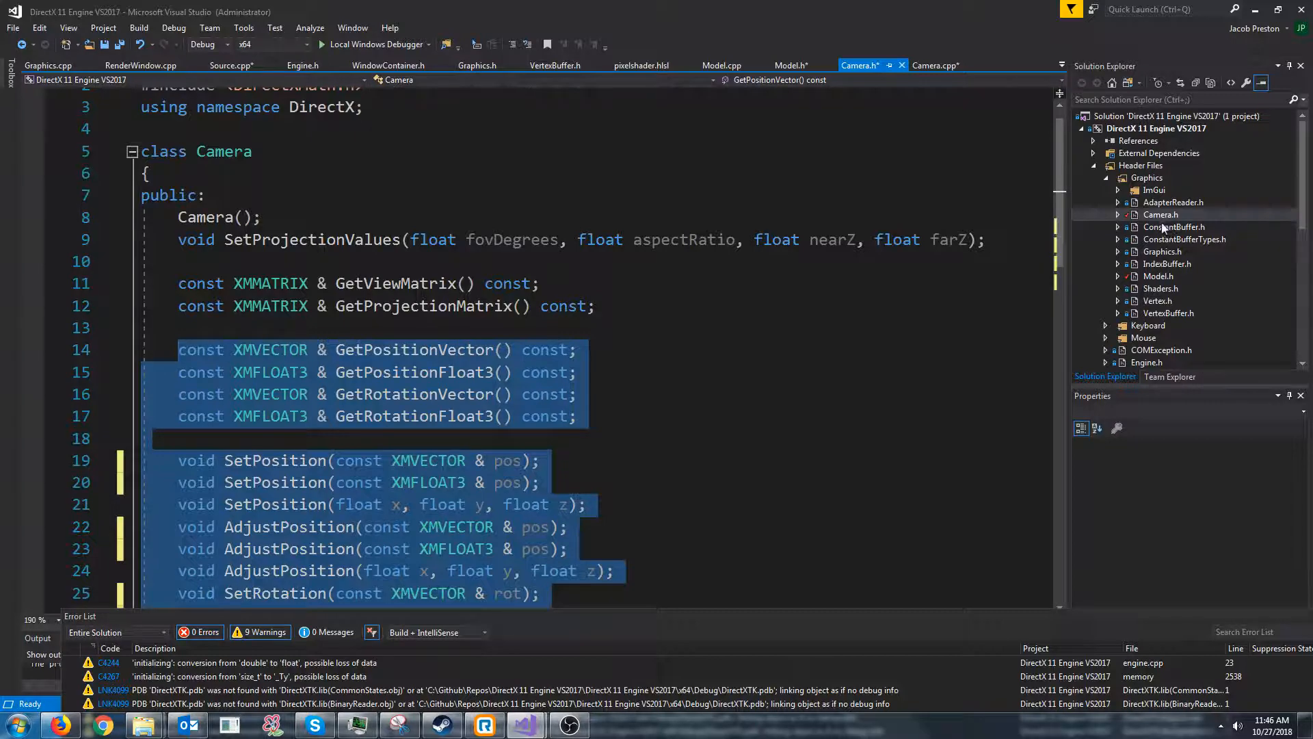
Paste the accessor declarations into Model.h's public section and switch to Model.cpp.
{"action": "left_click", "coordinate": [1159, 275]}
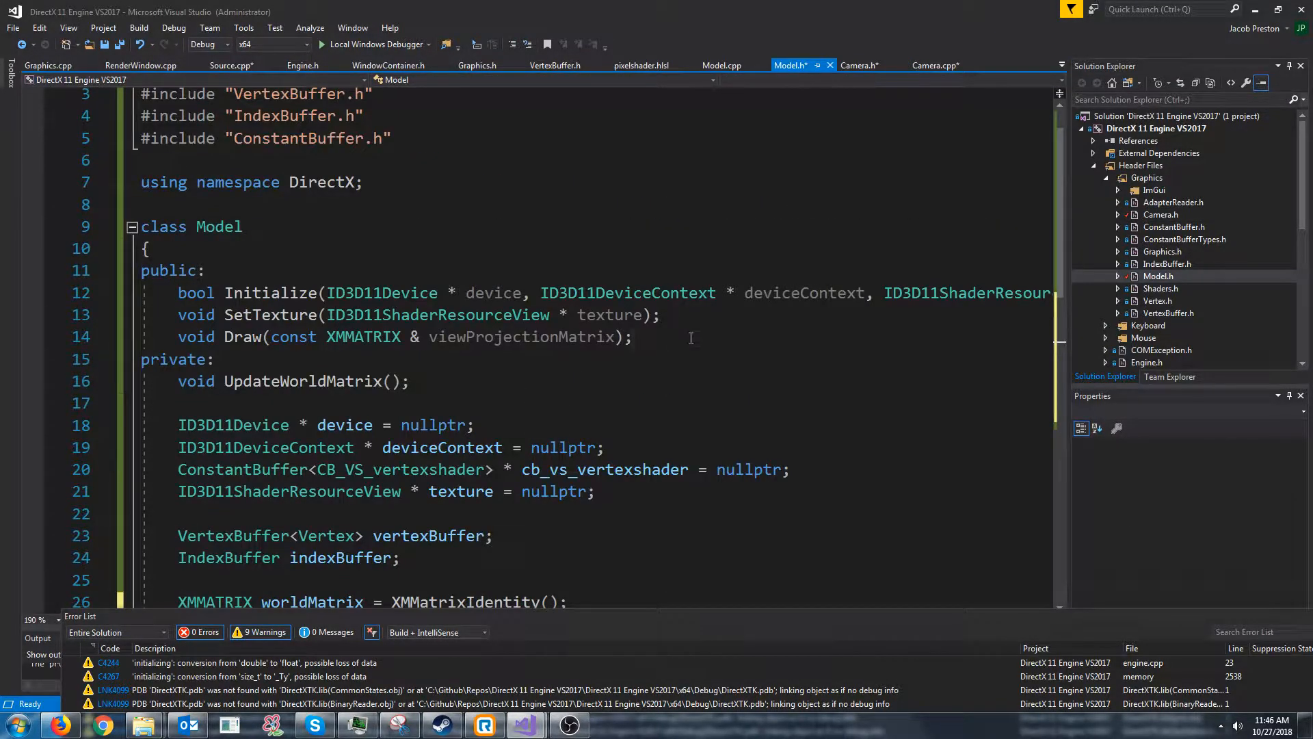
{"action": "scroll", "scroll_direction": "down", "scroll_amount": 3}
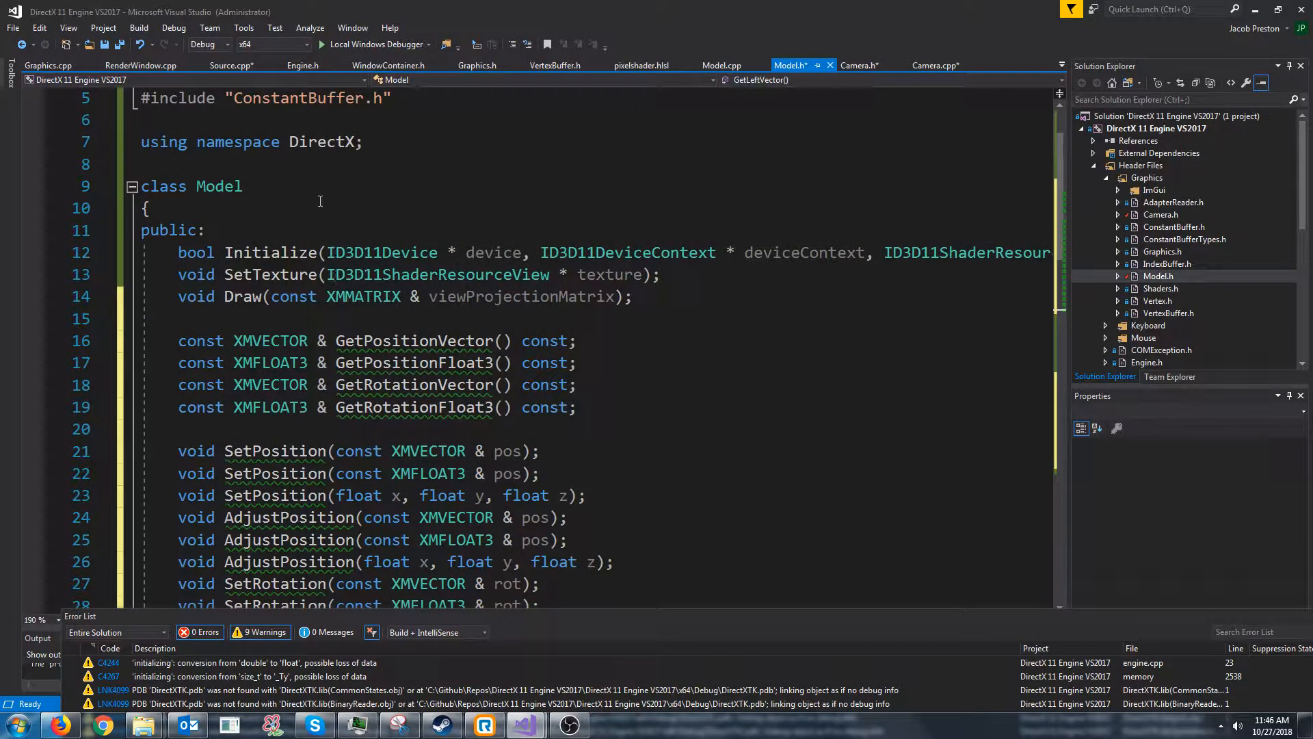
{"action": "scroll", "scroll_direction": "down", "scroll_amount": 3}
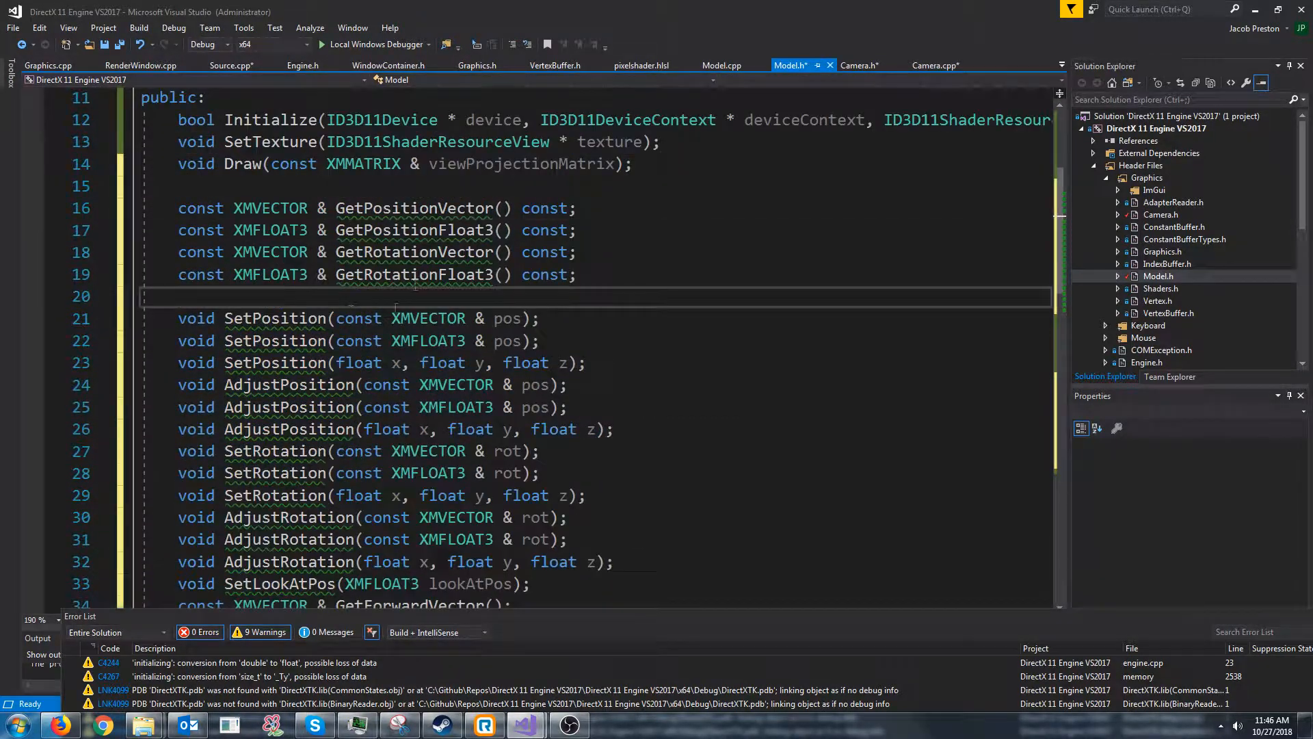
{"action": "scroll", "scroll_direction": "down", "scroll_amount": 3}
{"action": "type", "text": "const XMVECTOR & GetLeftVector();"}
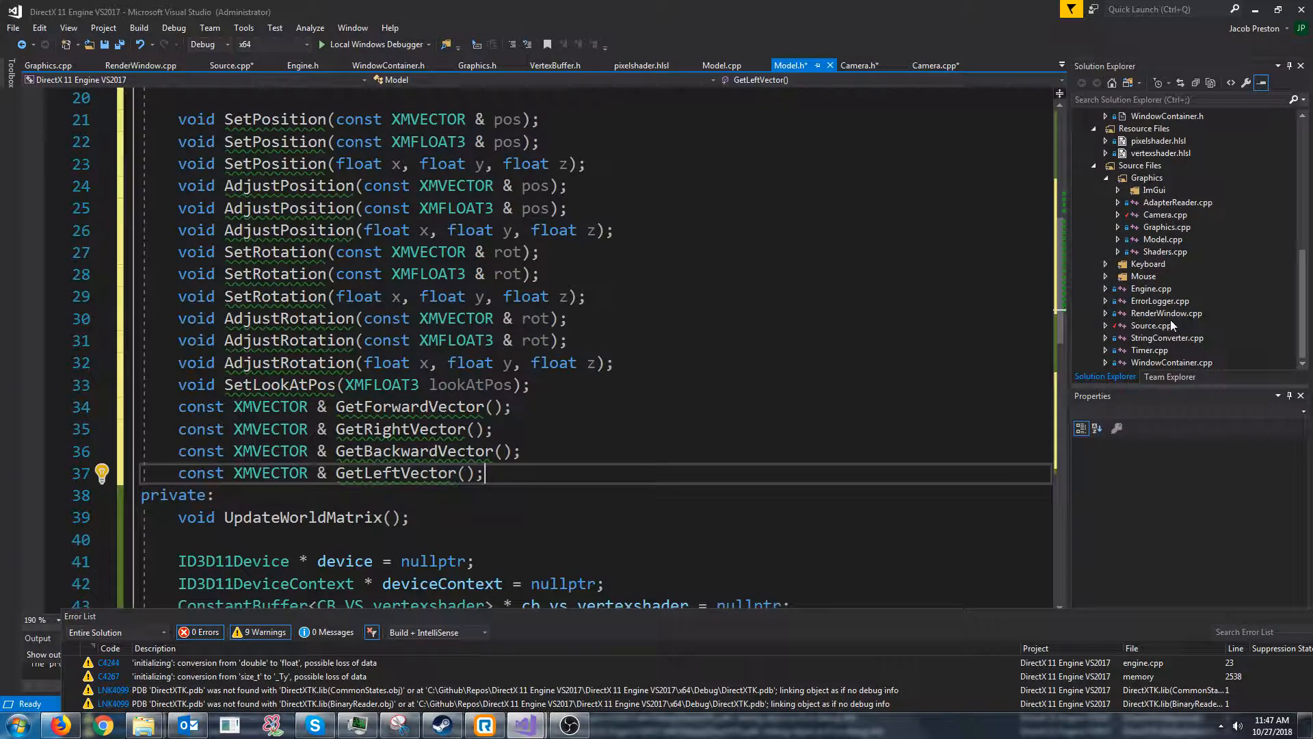
{"action": "left_click", "coordinate": [719, 66]}
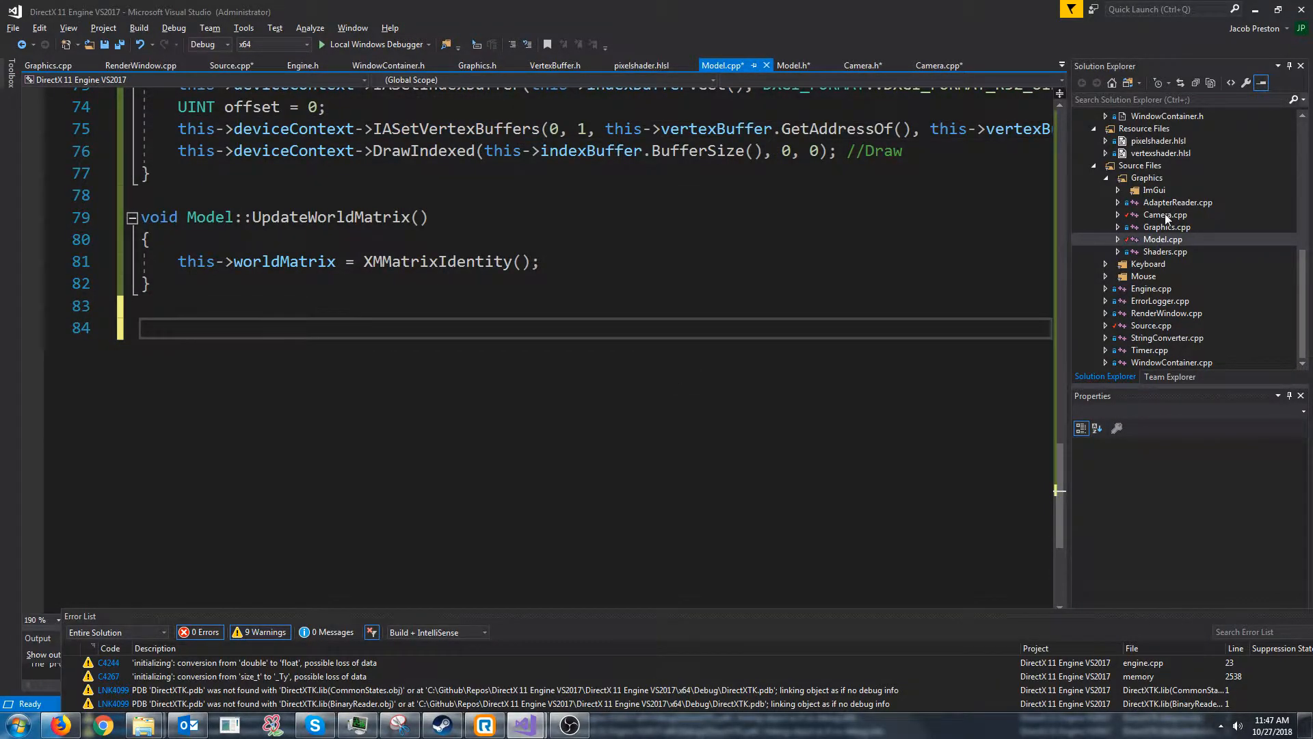
Copy Camera.cpp's position/rotation getter, setter and adjuster definitions into Model.cpp.
{"action": "left_click", "coordinate": [938, 66]}
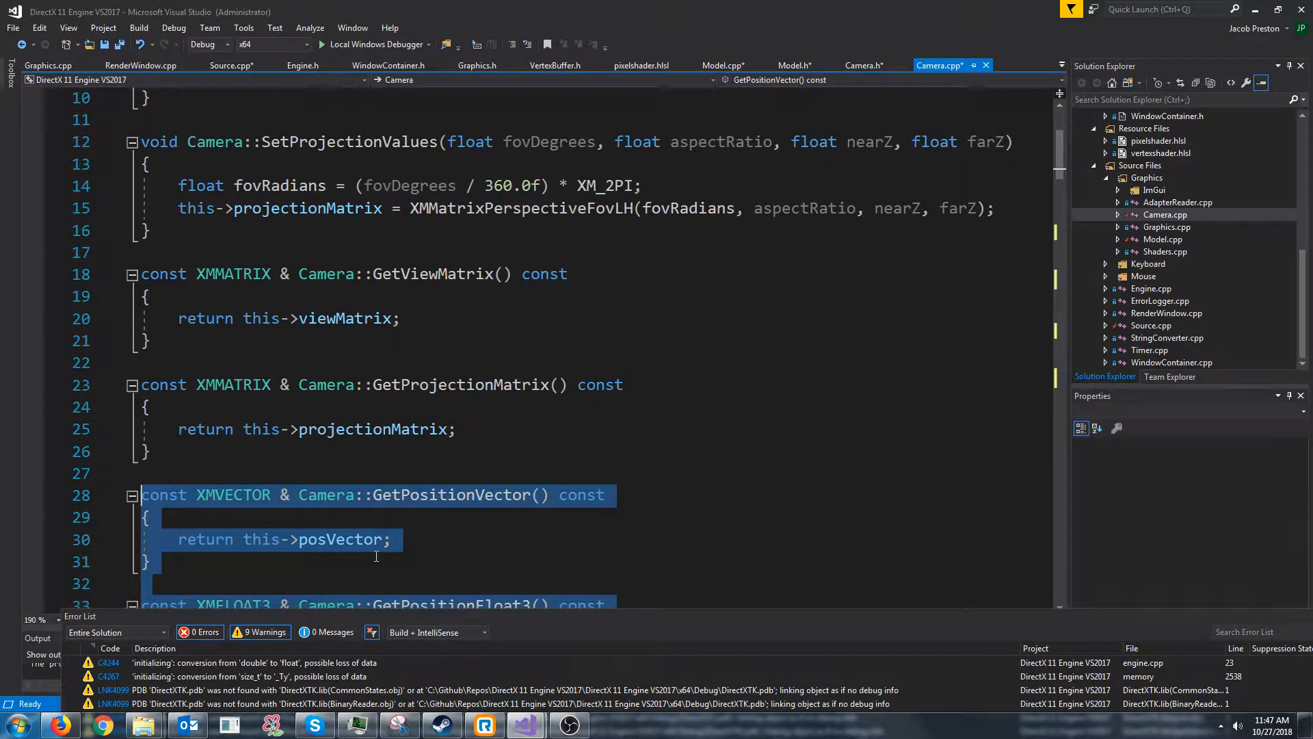
{"action": "left_click", "coordinate": [721, 66]}
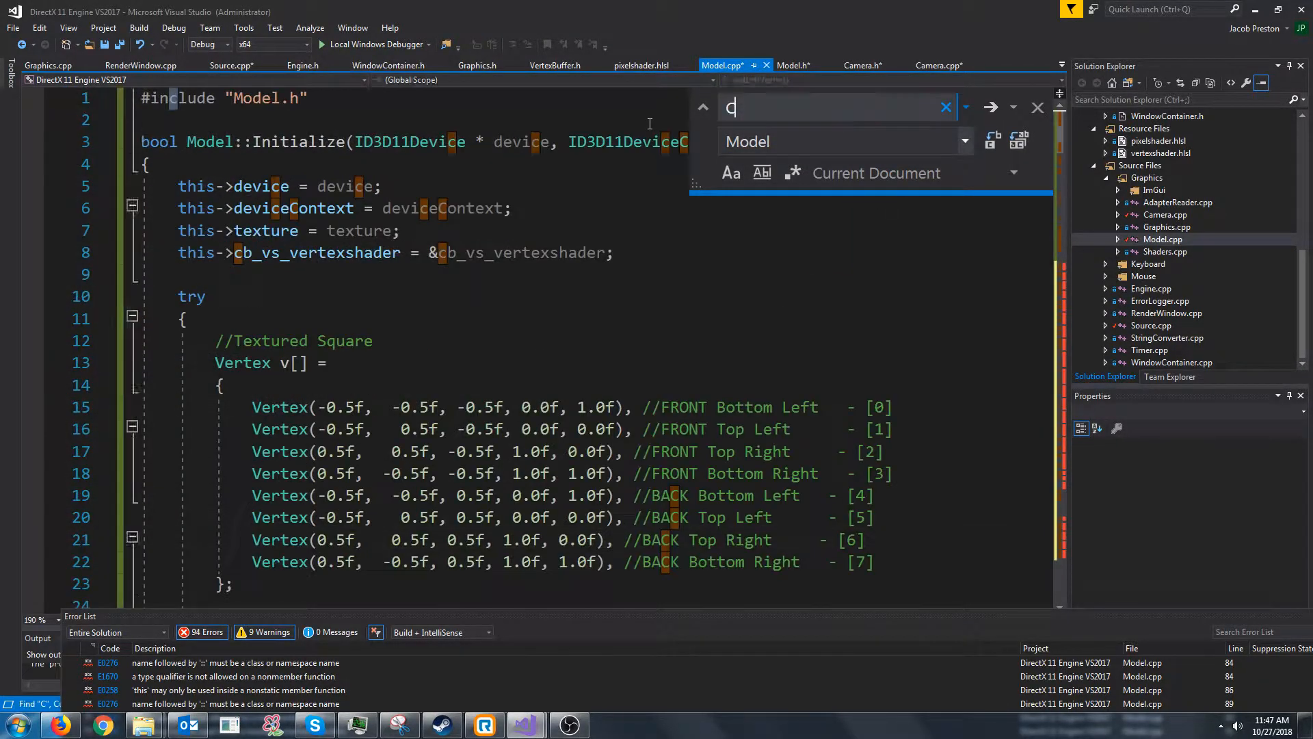
{"action": "type", "text": "Camera"}
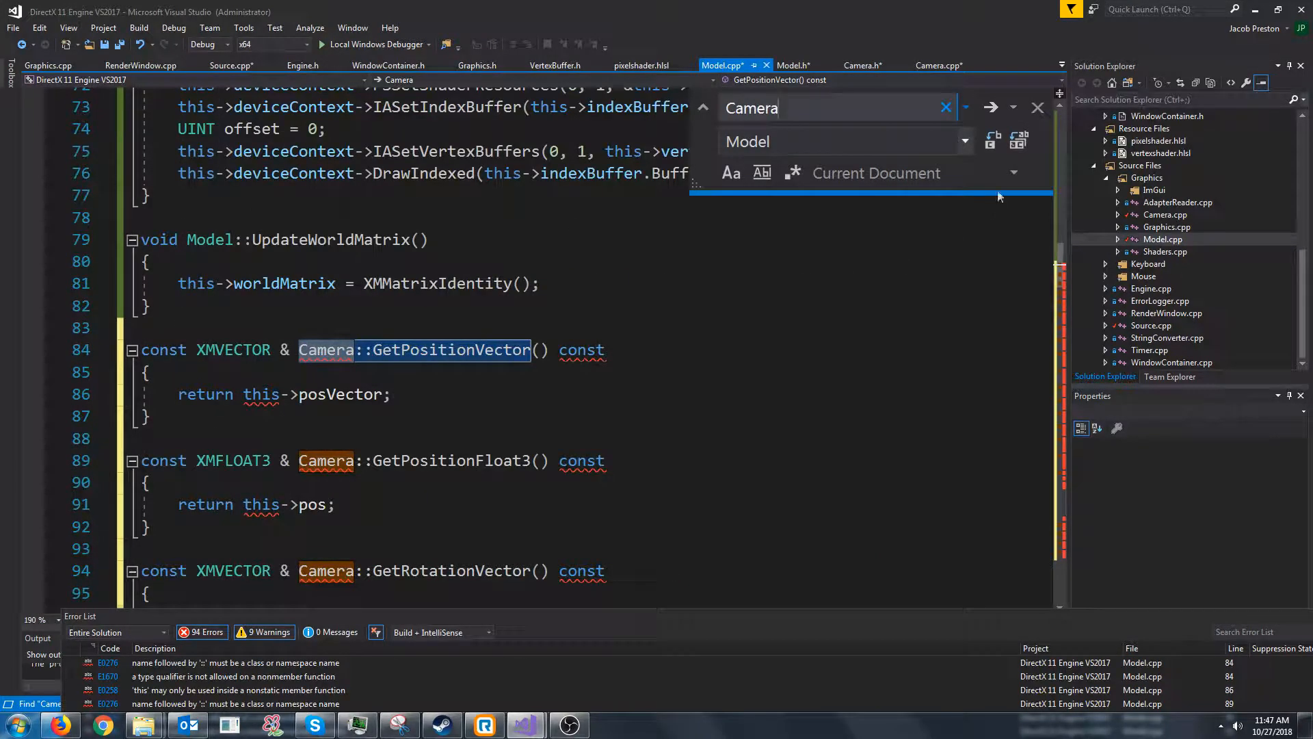
{"action": "mouse_move", "coordinate": [1019, 139]}
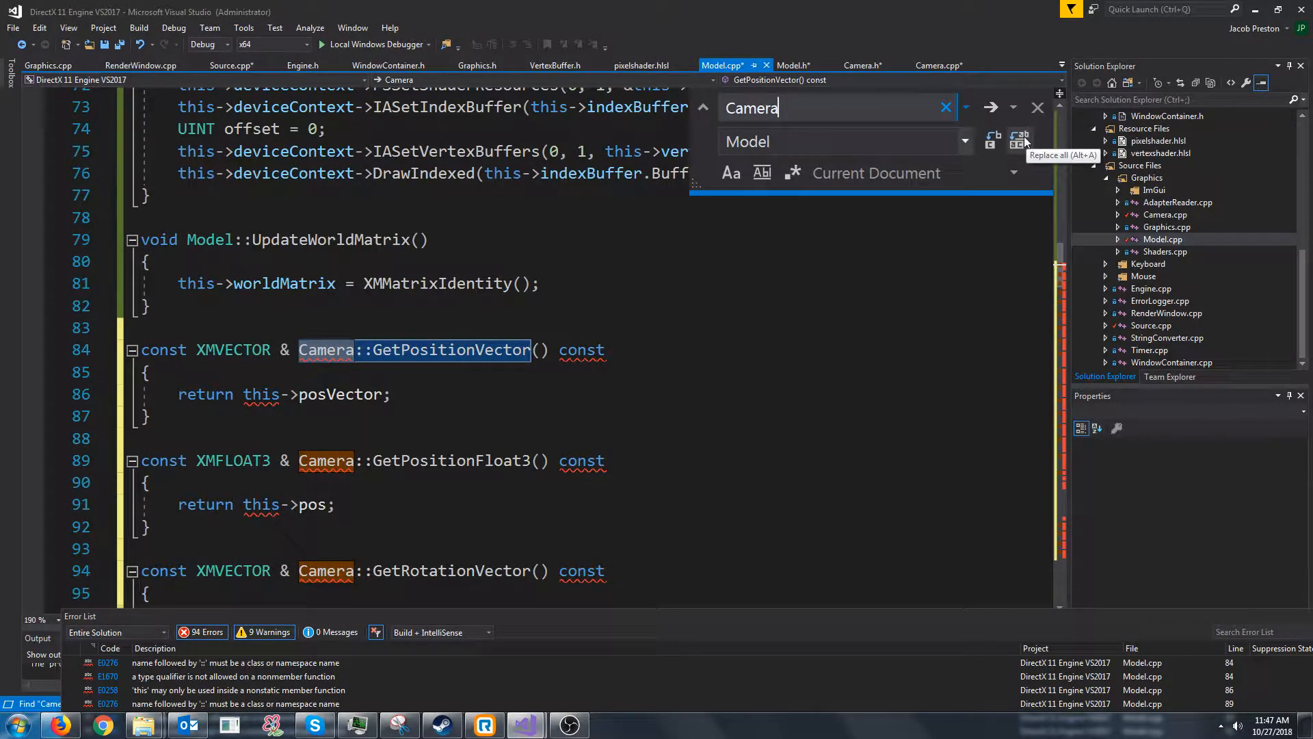
{"action": "left_click", "coordinate": [1020, 139]}
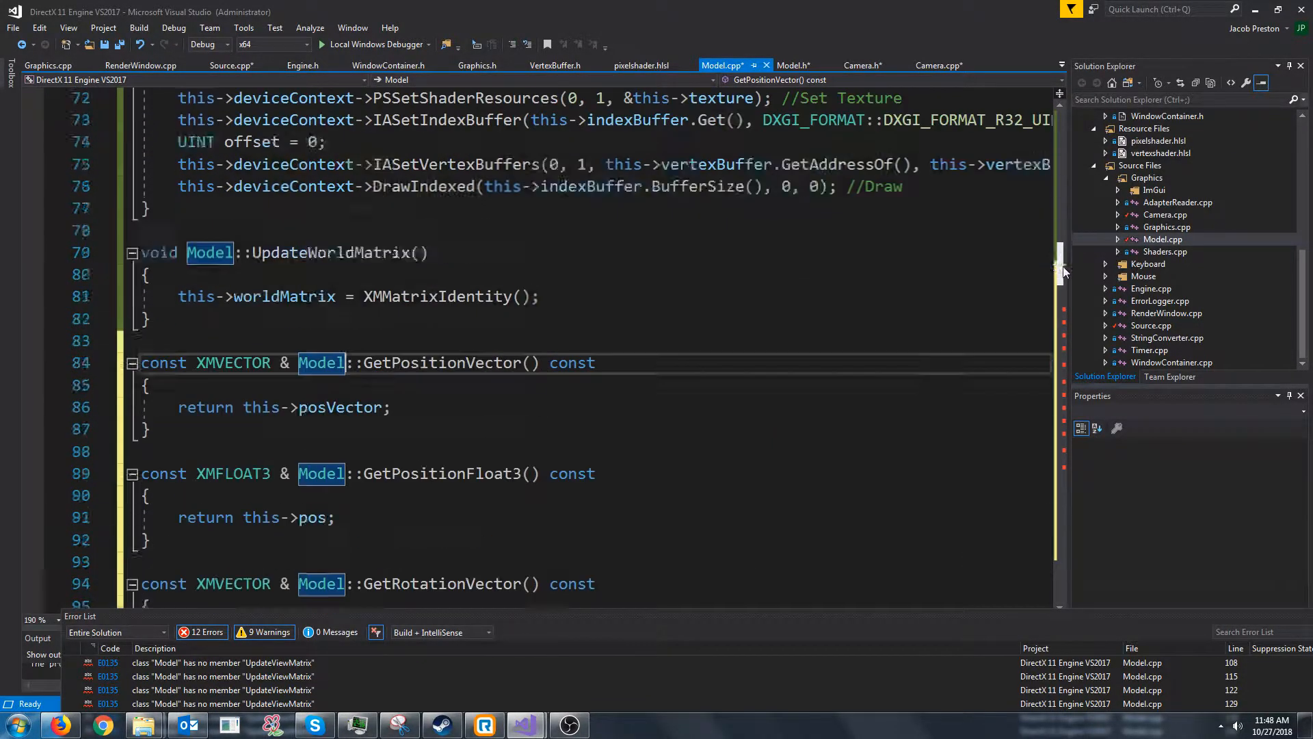
{"action": "scroll", "scroll_direction": "down", "scroll_amount": 3}
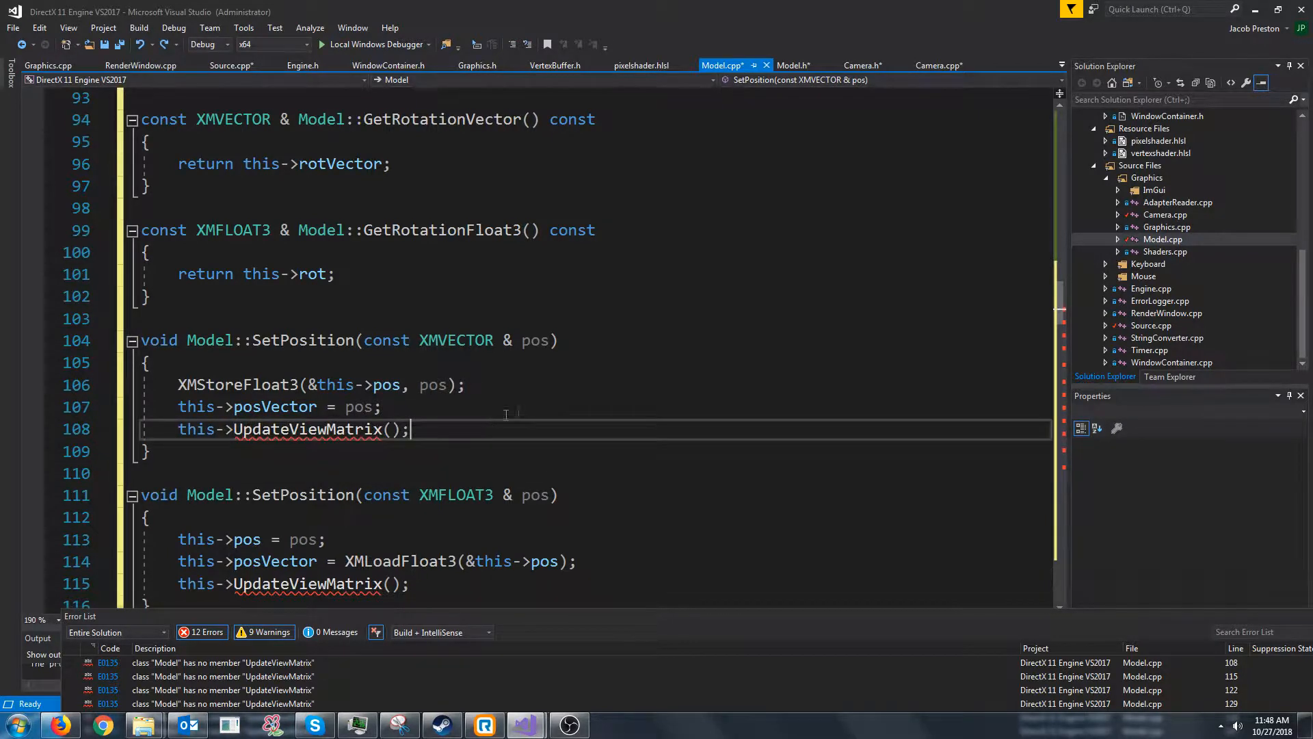
Replace every UpdateViewMatrix with UpdateWorldMatrix in Model.cpp (12 places), clearing the errors.
{"action": "type", "text": "UpdateViewMatrix"}
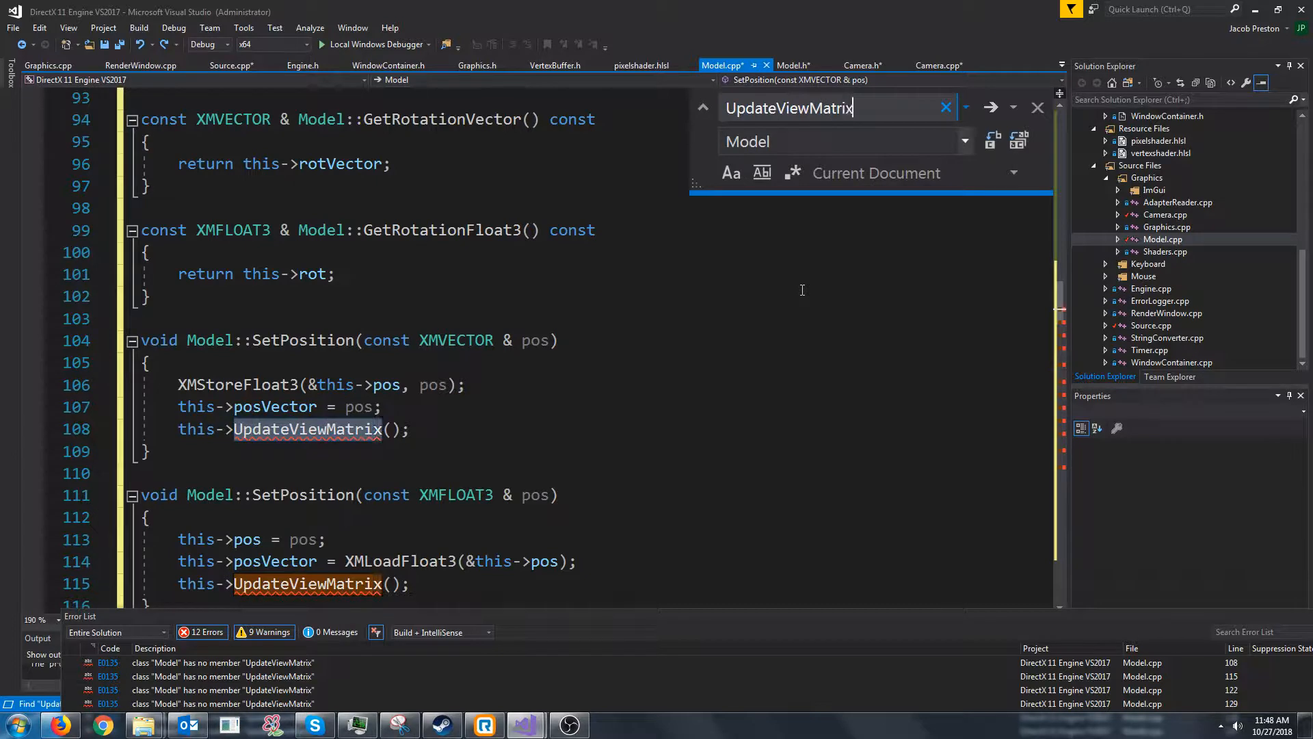
{"action": "type", "text": "UpdateWorldMatrix"}
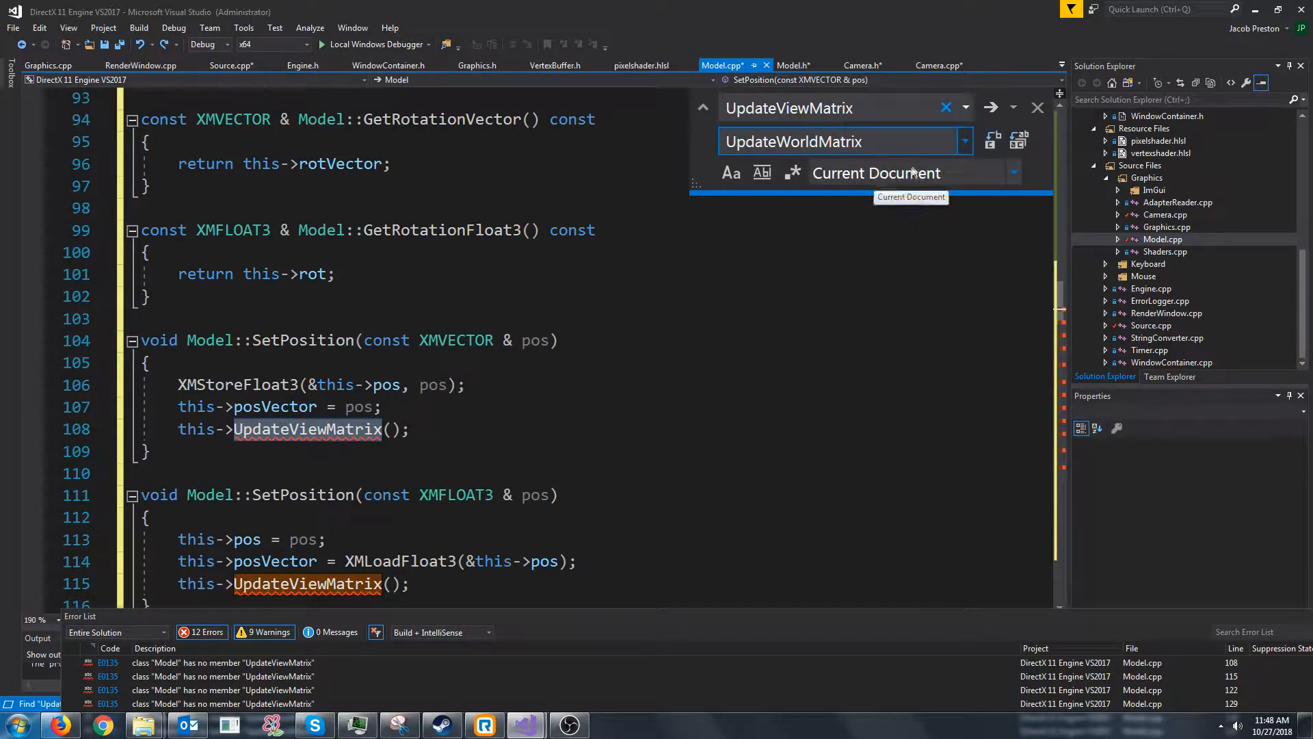
{"action": "mouse_move", "coordinate": [1019, 140]}
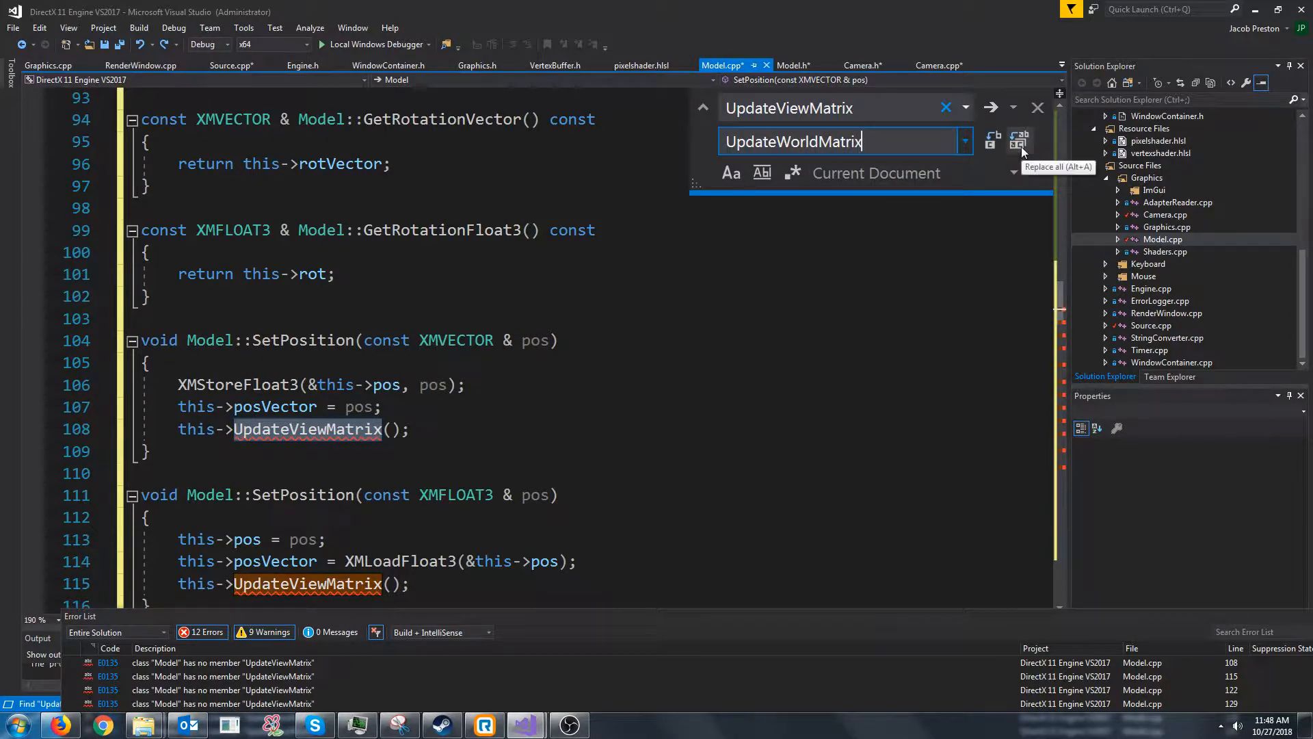
{"action": "left_click", "coordinate": [1019, 140]}
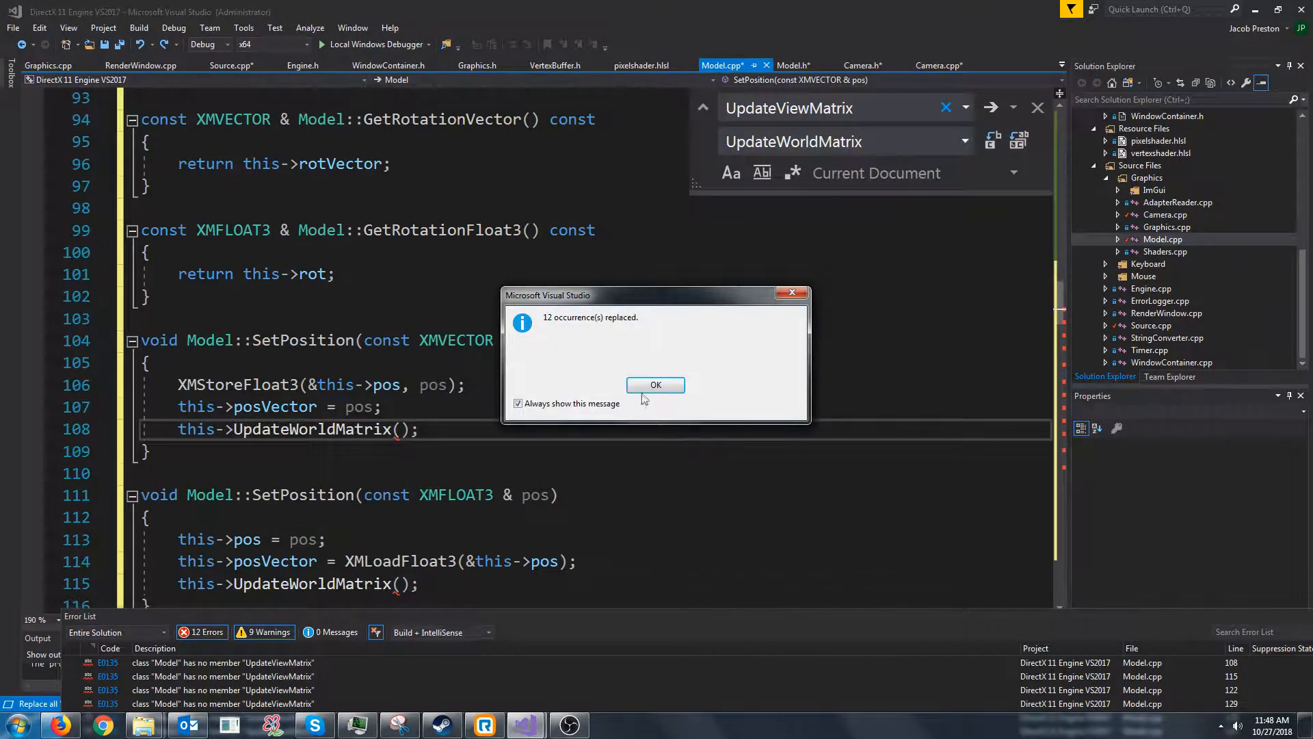
{"action": "left_click", "coordinate": [655, 385]}
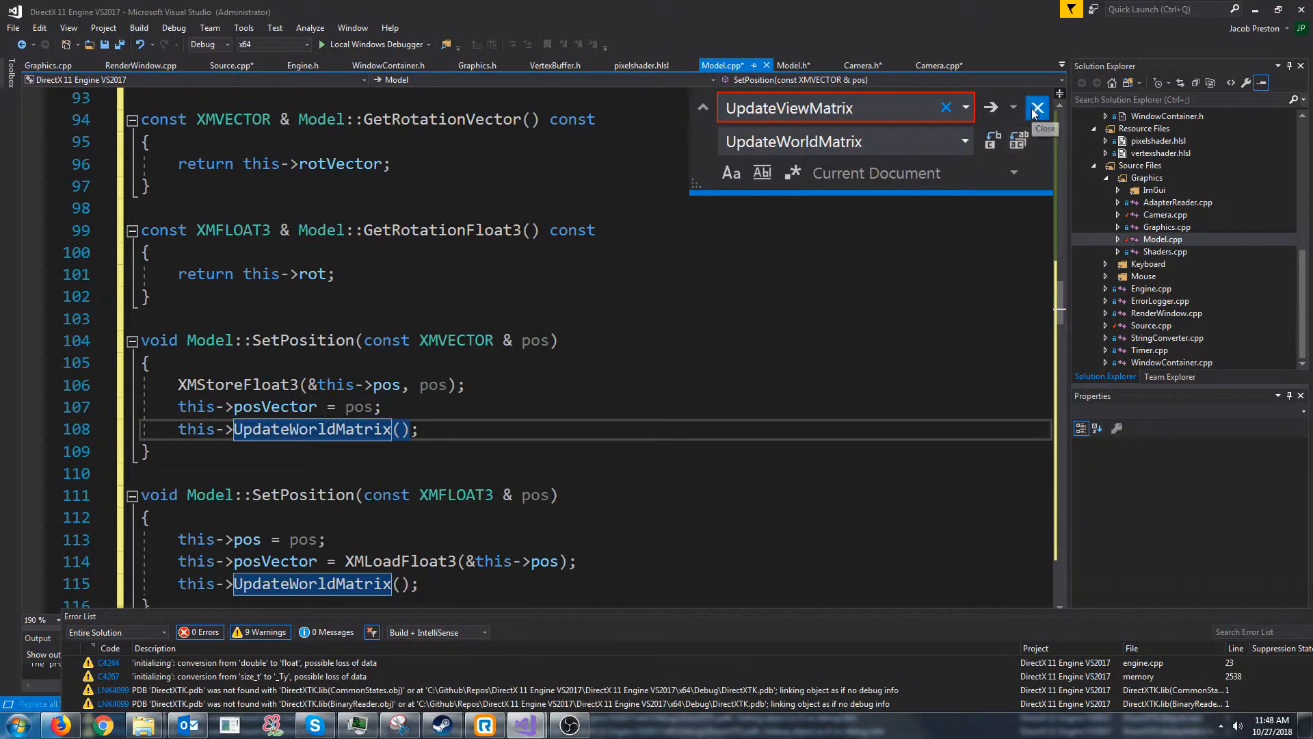
{"action": "left_click", "coordinate": [1037, 107]}
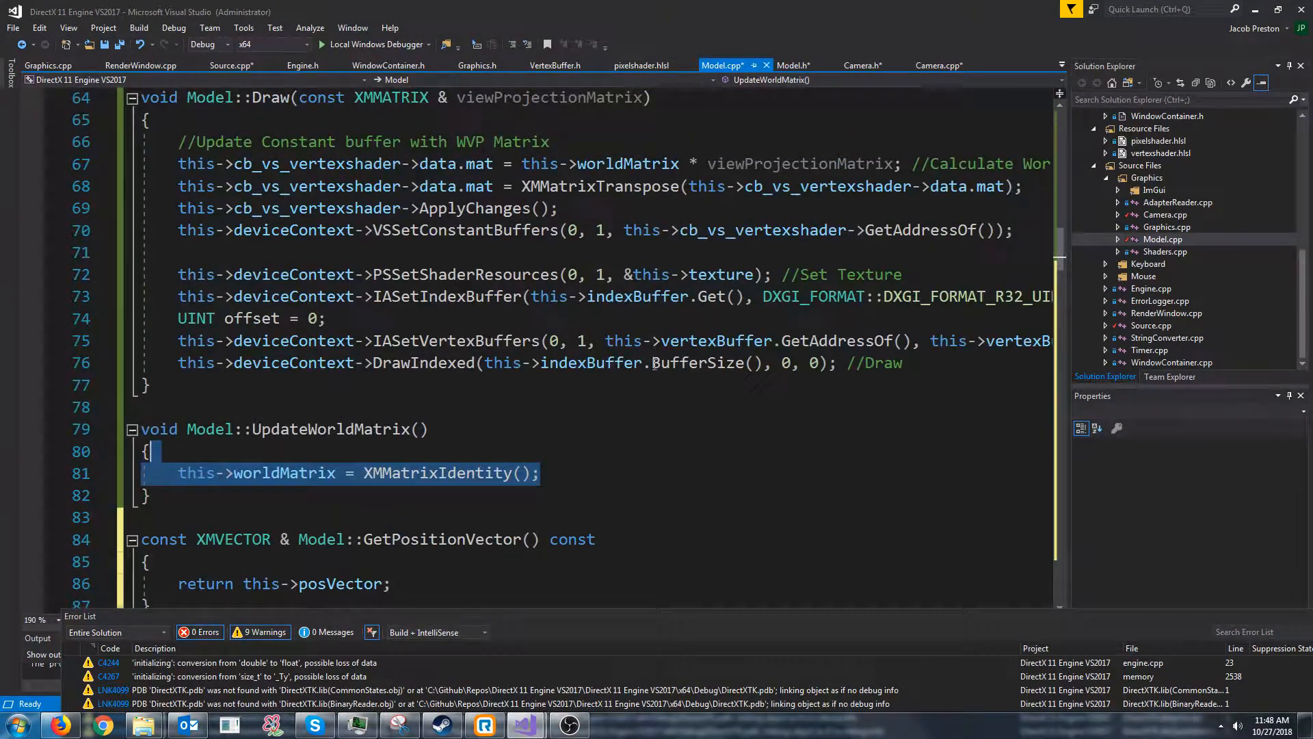
Build worldMatrix from XMMatrixRotationRollPitchYaw * XMMatrixTranslation and recompute the forward, backward, left and right vectors.
{"action": "key", "text": "Delete"}
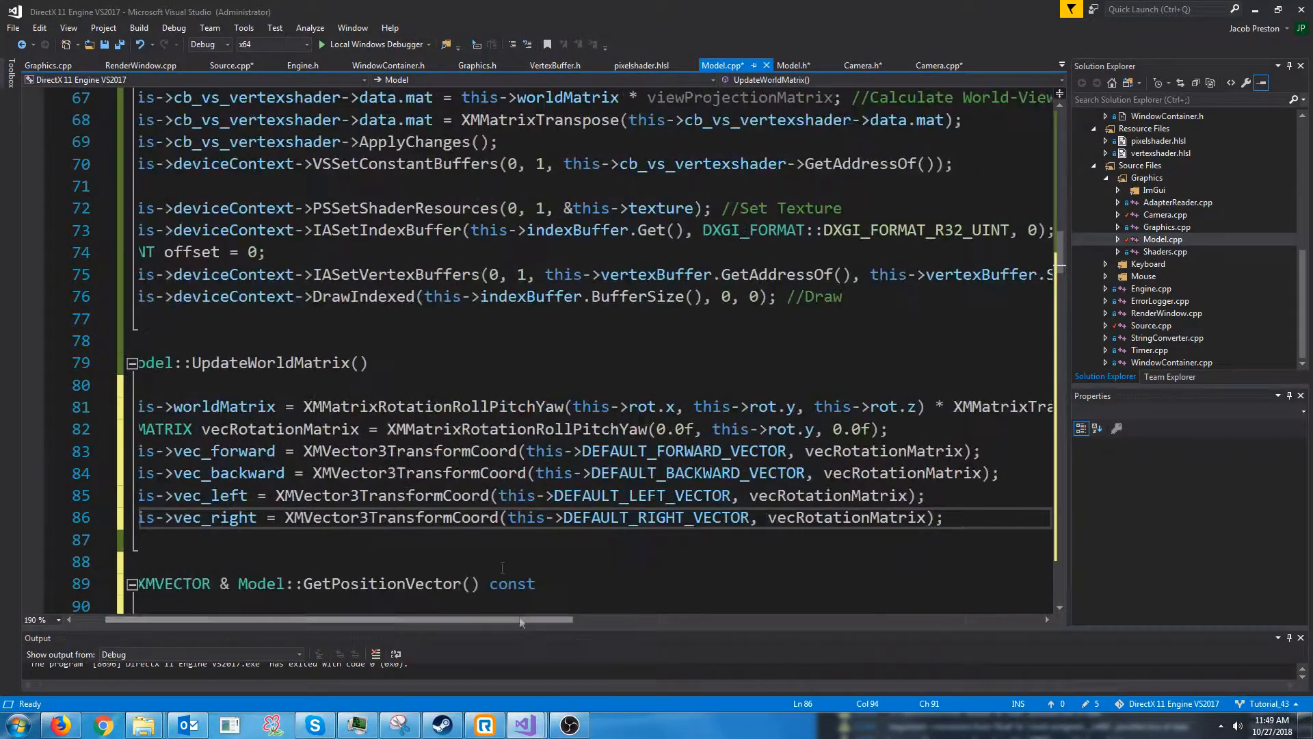
{"action": "double_click", "coordinate": [433, 407]}
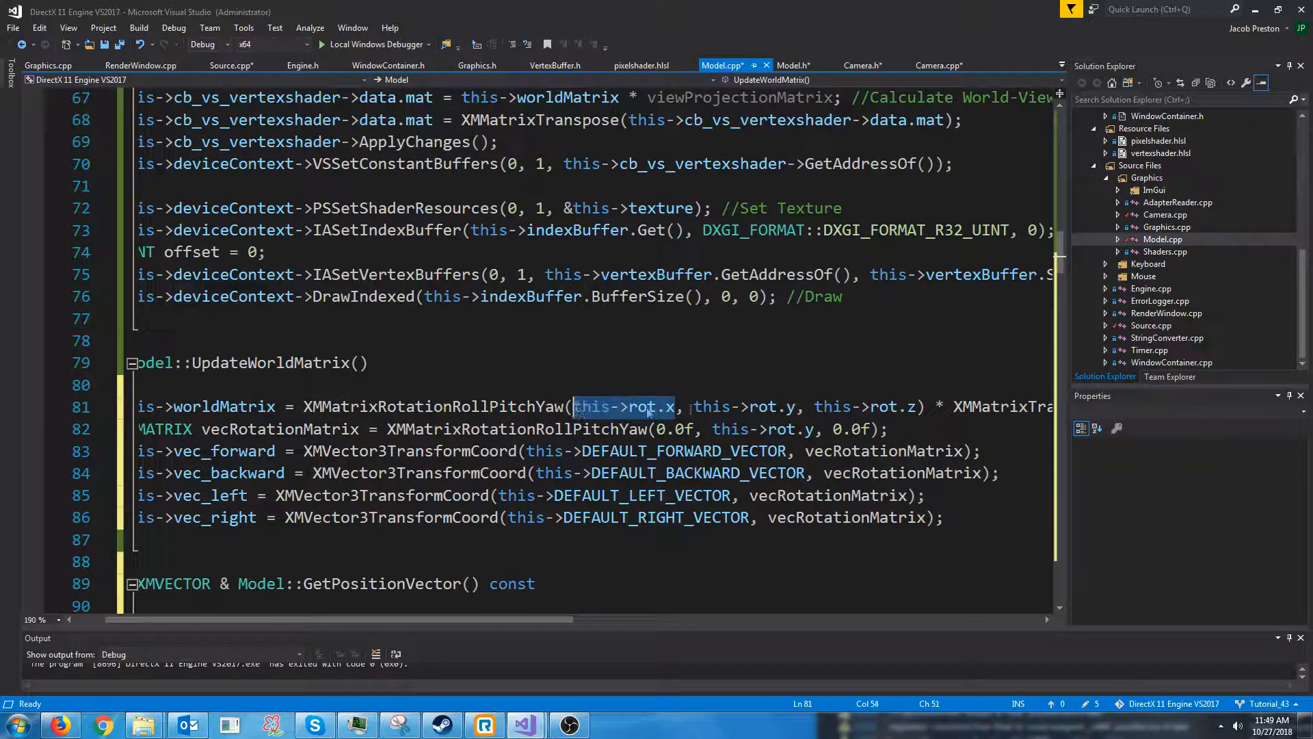
{"action": "left_click", "coordinate": [813, 406]}
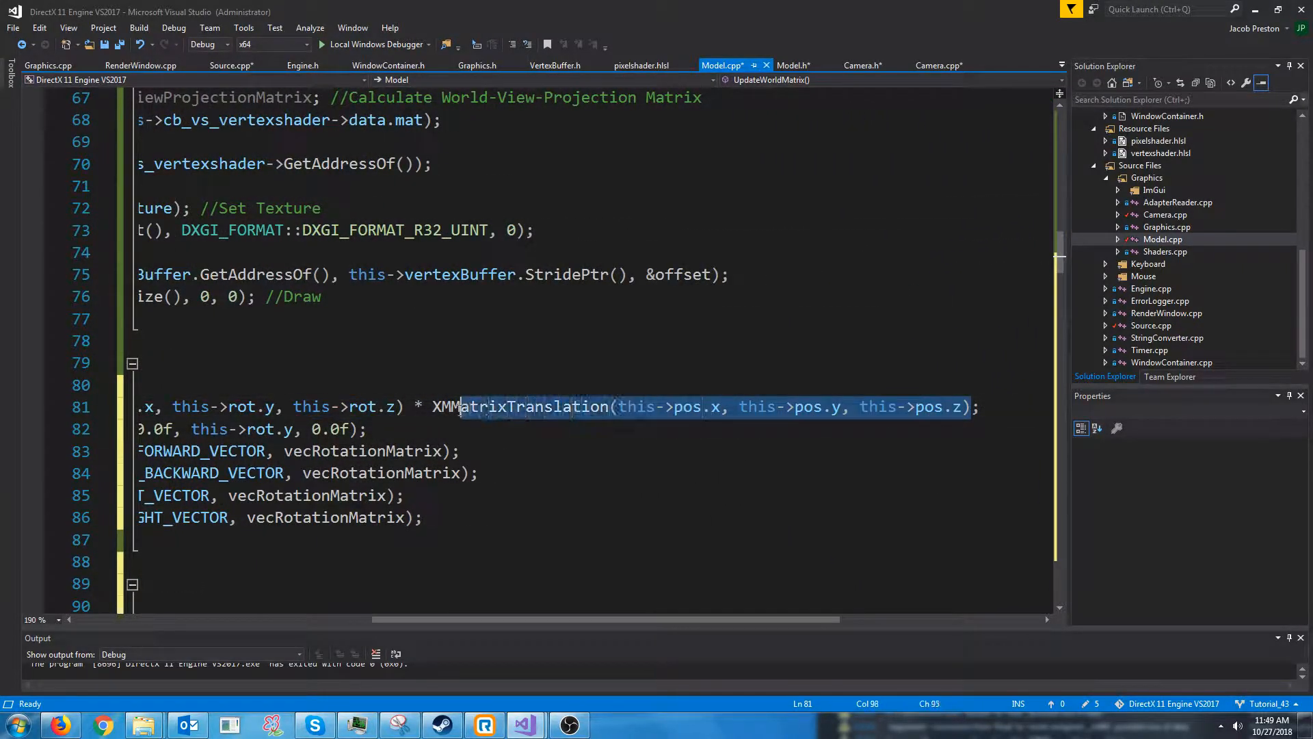
{"action": "left_click", "coordinate": [655, 406]}
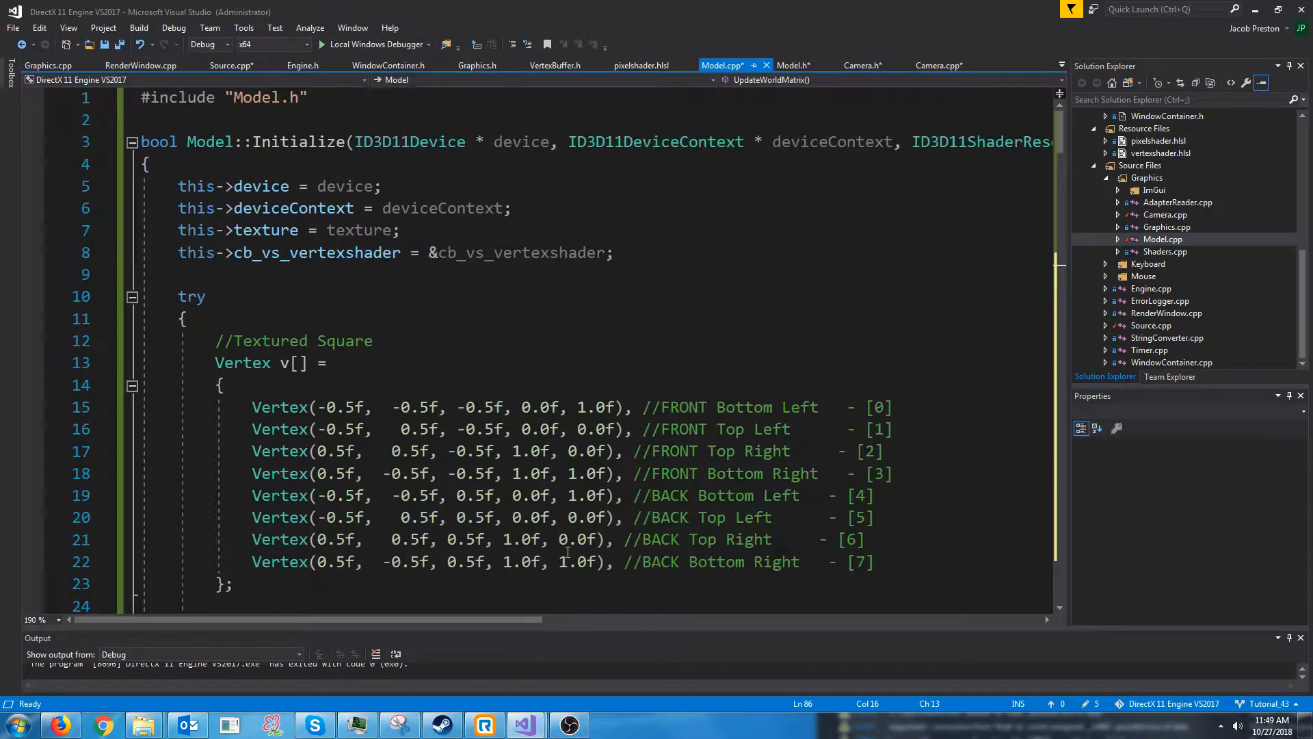
In Model::Initialize add this->SetPosition(0.0f, 0.0f, 0.0f); and this->SetRotation(0.0f, 0.0f, 0.0f); before UpdateWorldMatrix.
{"action": "scroll", "scroll_direction": "down", "scroll_amount": 3}
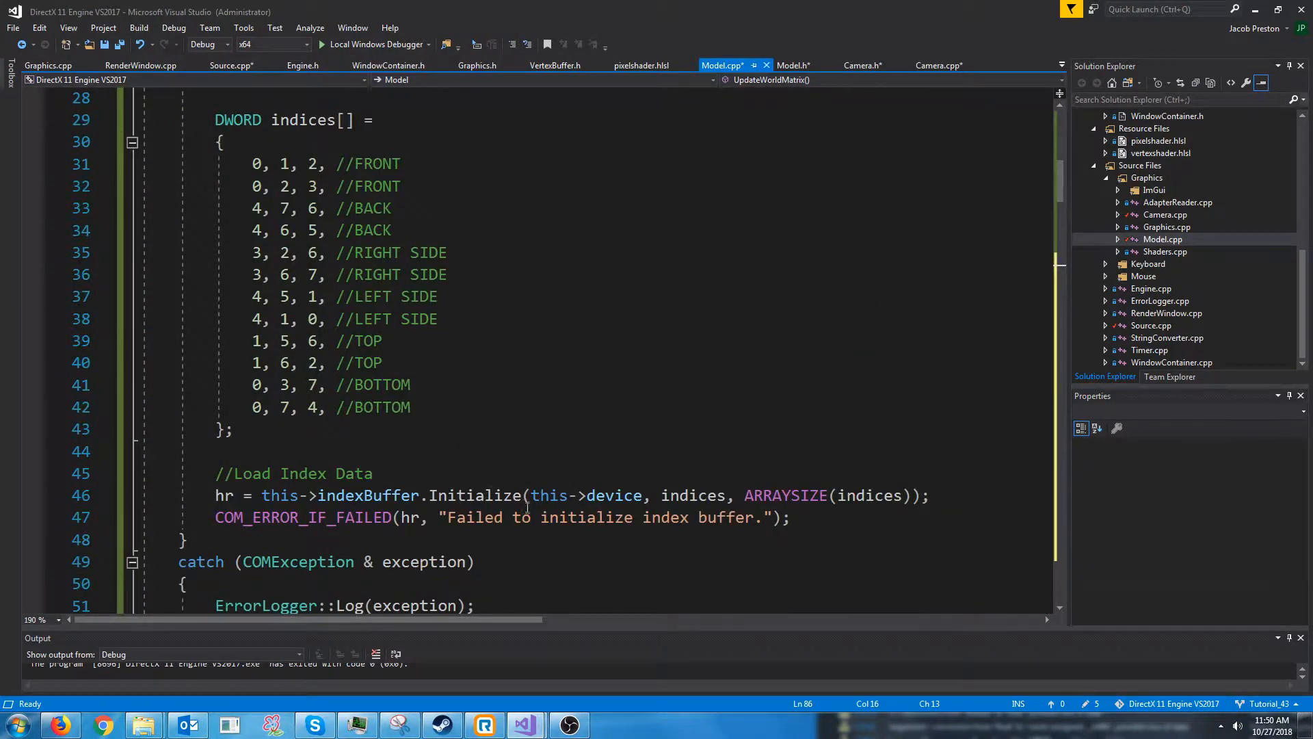
{"action": "scroll", "scroll_direction": "down", "scroll_amount": 3}
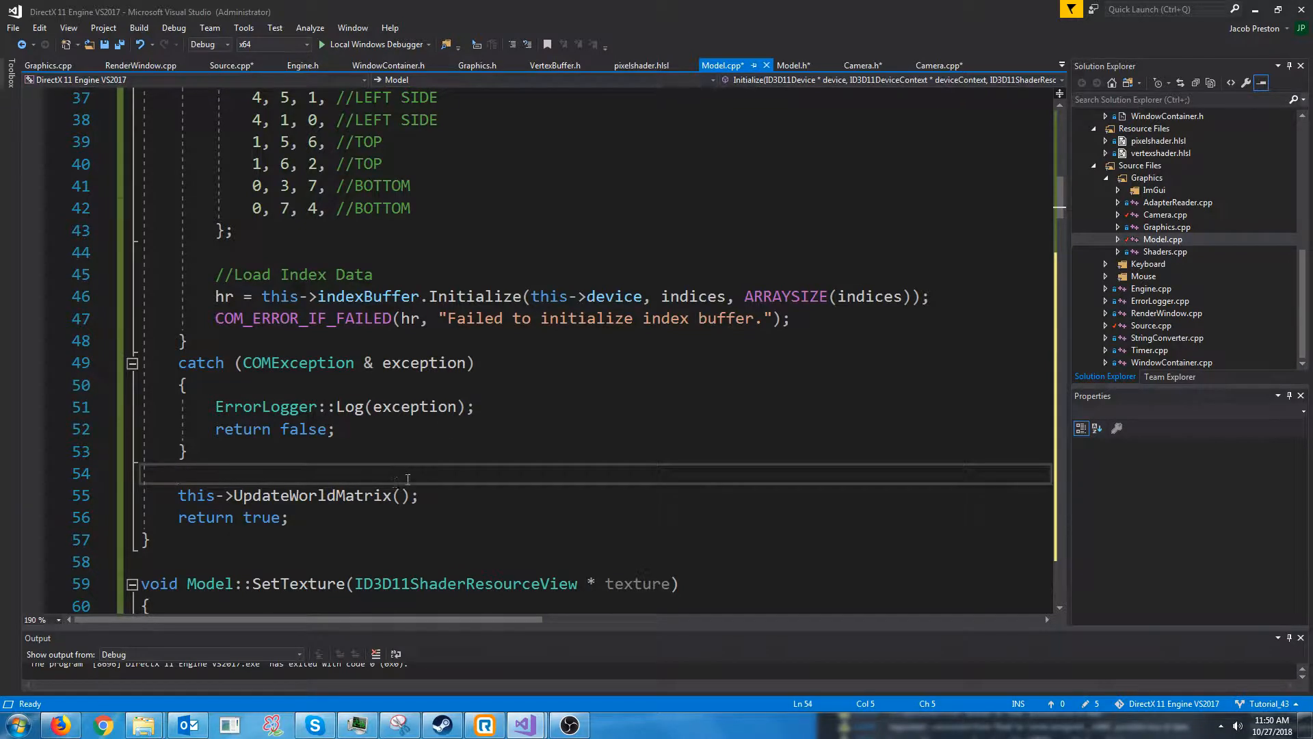
{"action": "type", "text": "this->"}
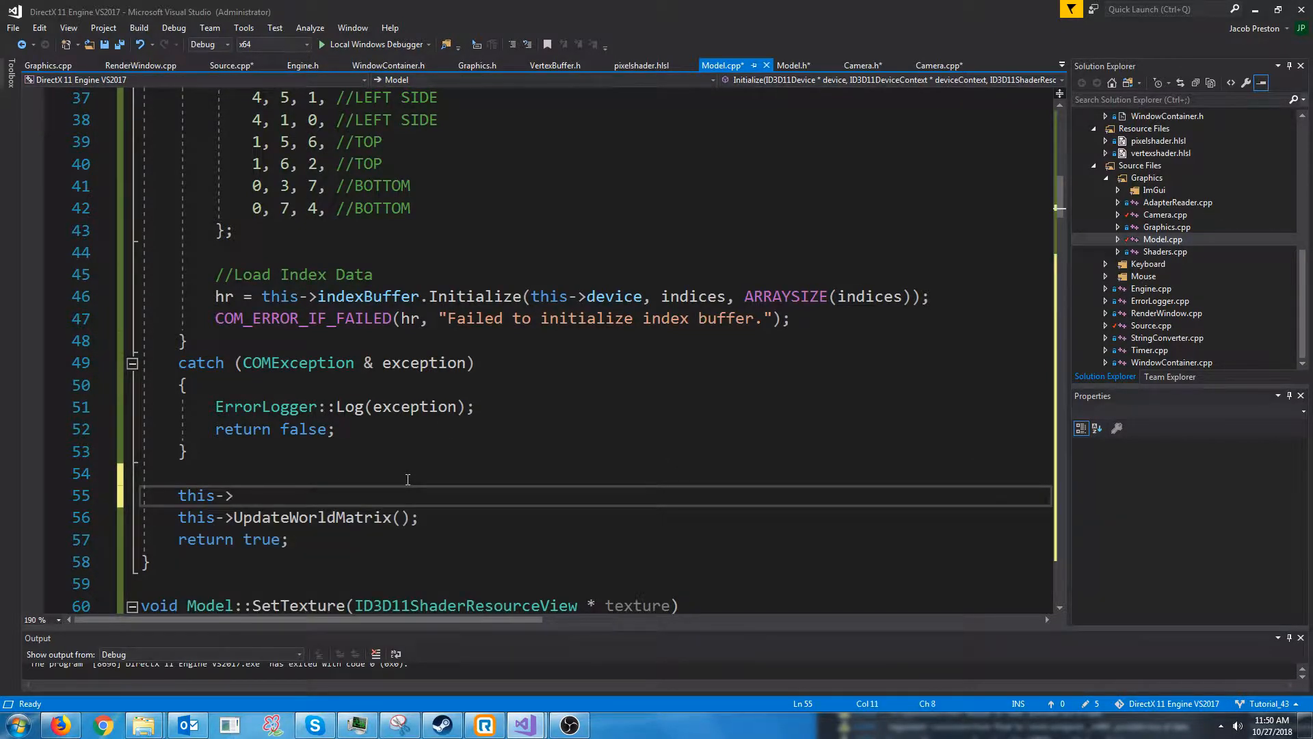
{"action": "type", "text": "SetPosition()"}
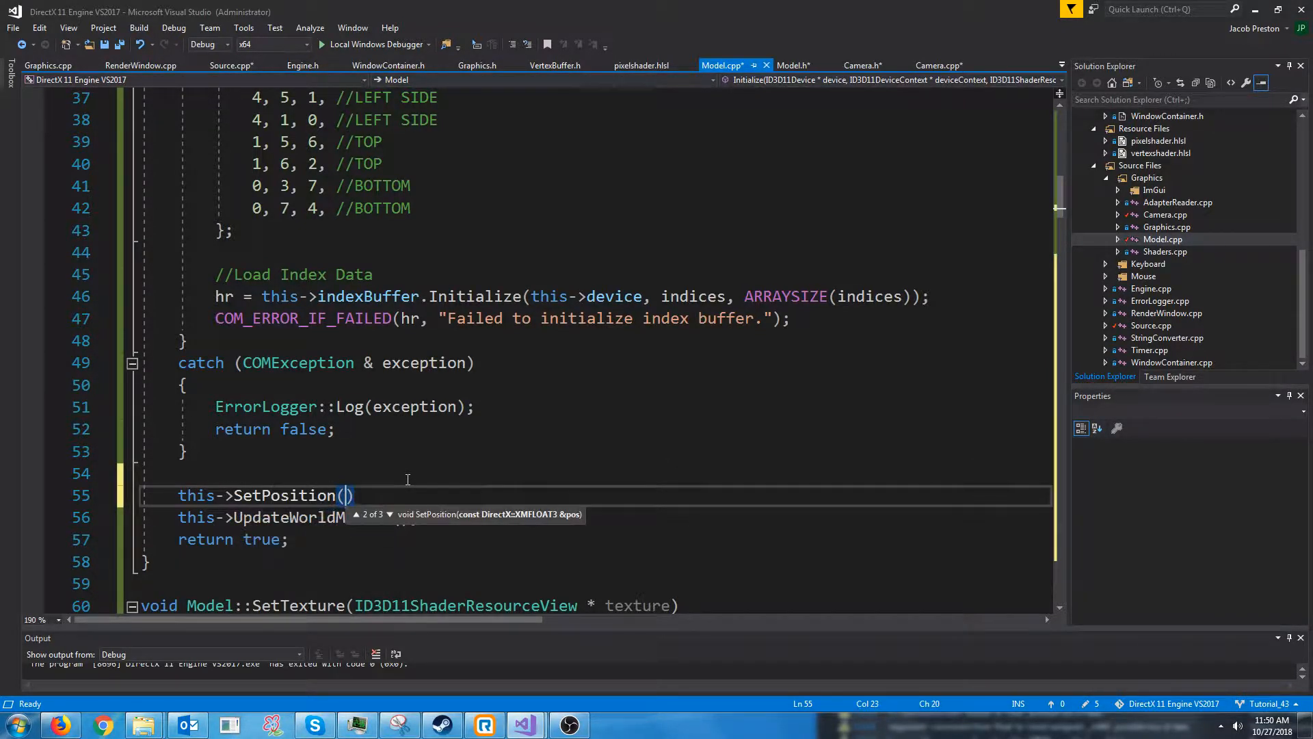
{"action": "type", "text": "0.0"}
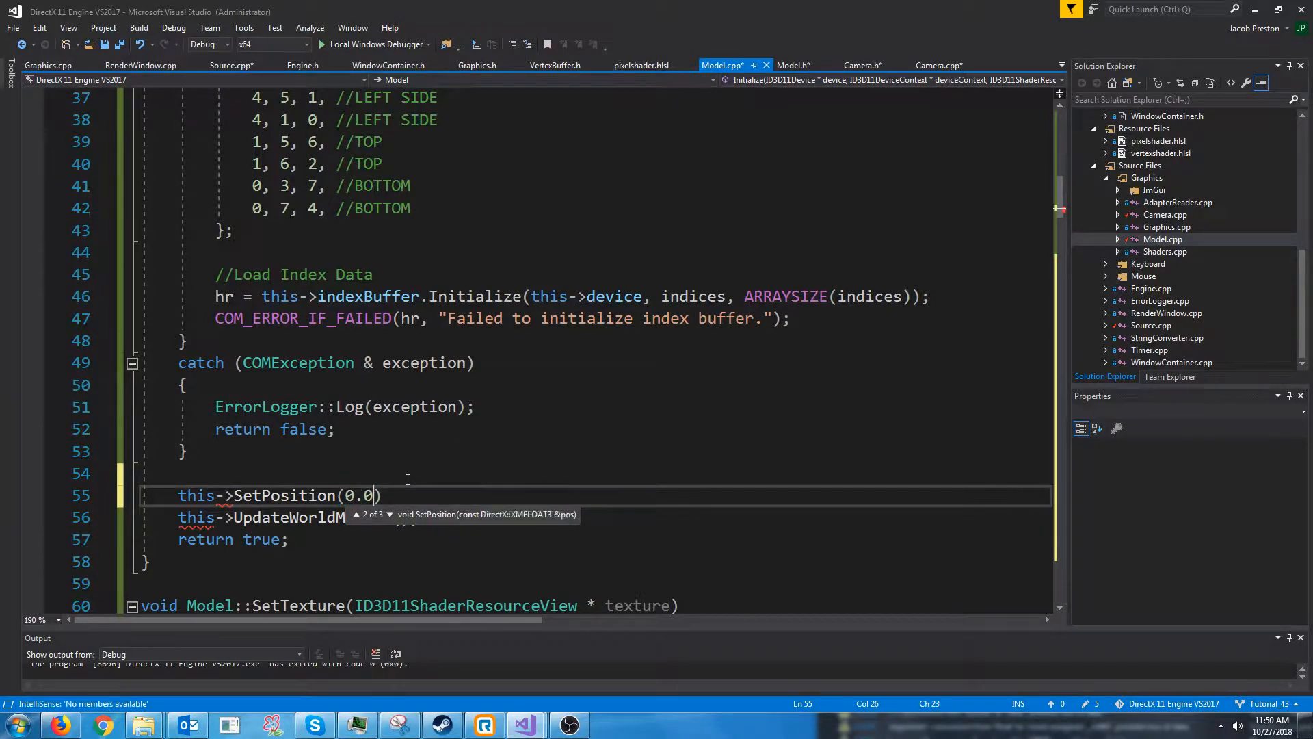
{"action": "type", "text": "f, 0.0f, 0.0f);"}
{"action": "type", "text": "this->Set"}
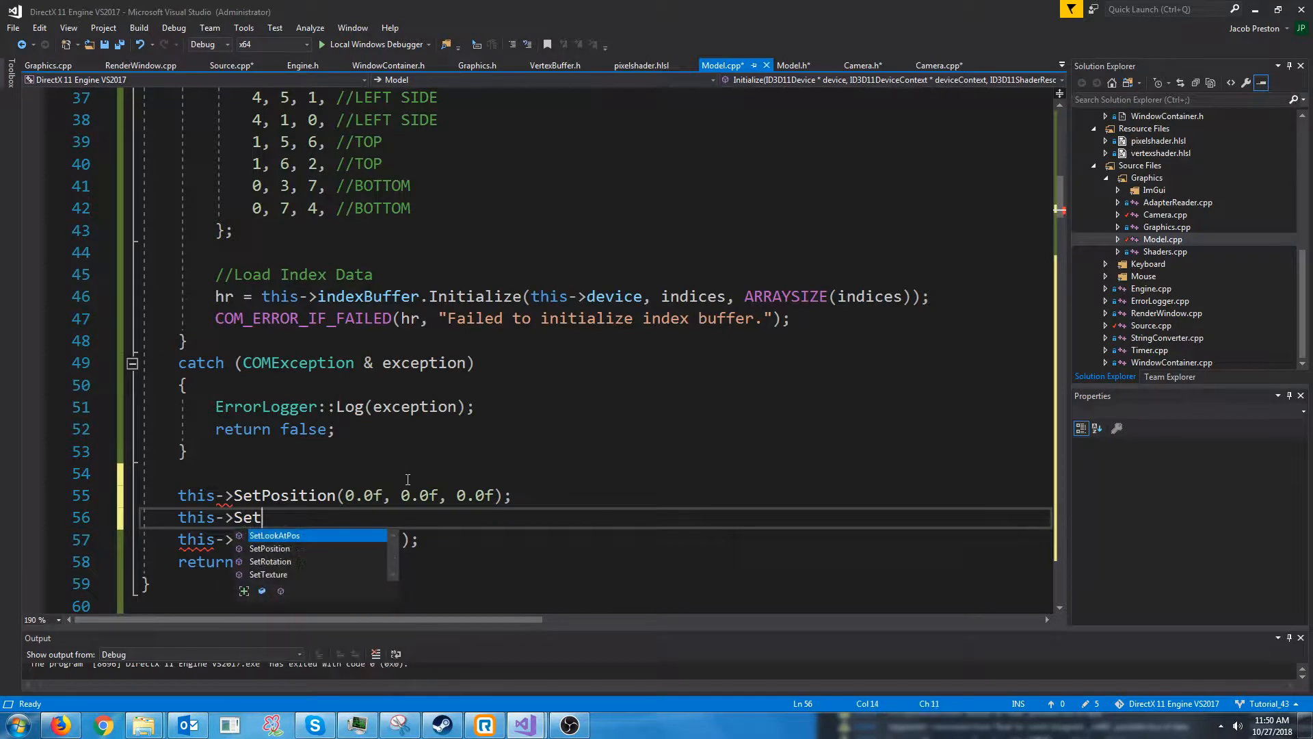
{"action": "type", "text": "Rotation(0.0f, 0)"}
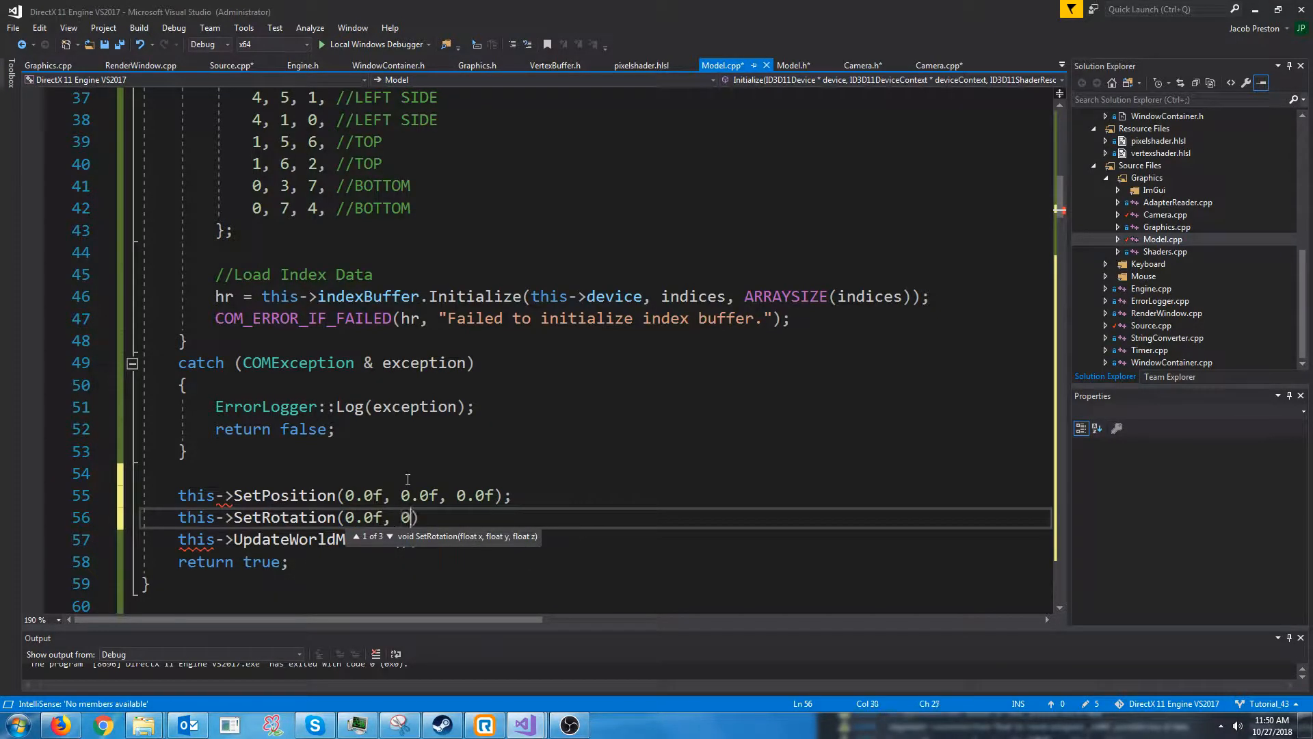
{"action": "type", "text": ".0f, 0.0f);"}
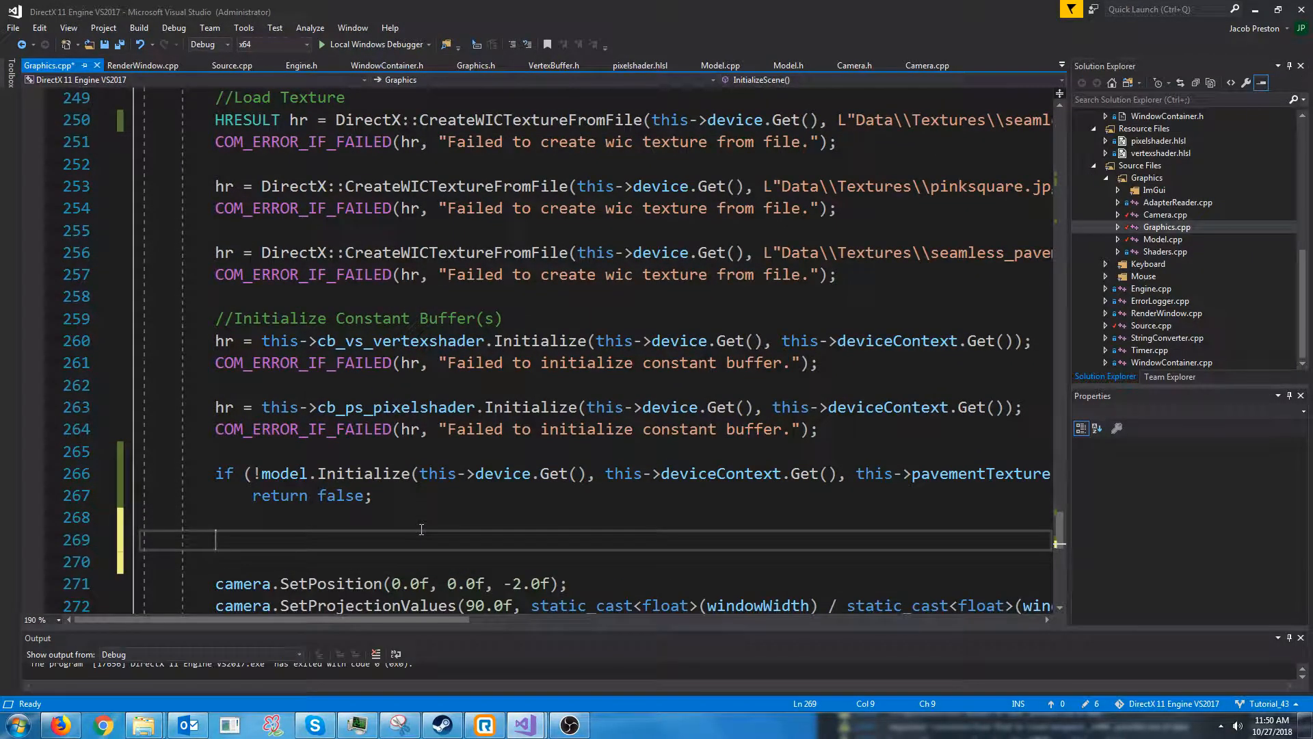
In InitializeScene add model.SetPosition(2.0f, 0.0f, 0.0f); after model.Initialize, fixing the missing comma.
{"action": "type", "text": "model.Set"}
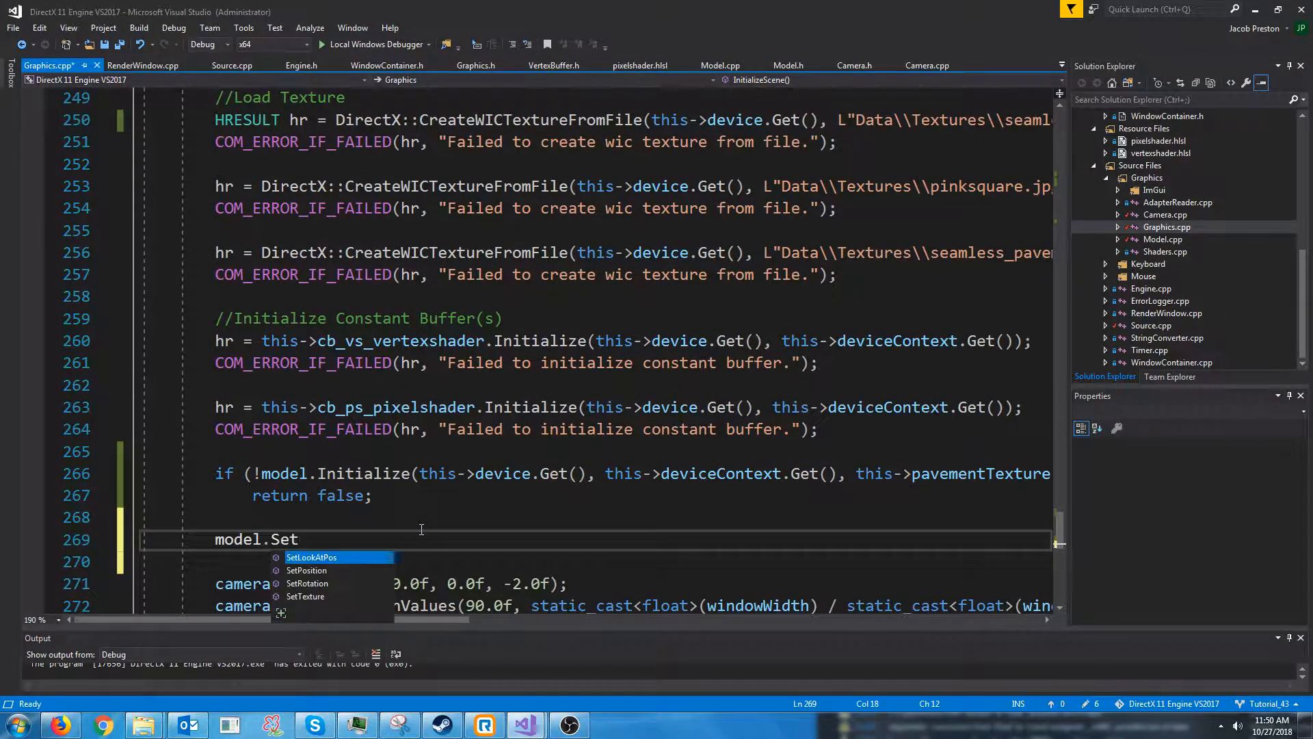
{"action": "type", "text": "Position(2)"}
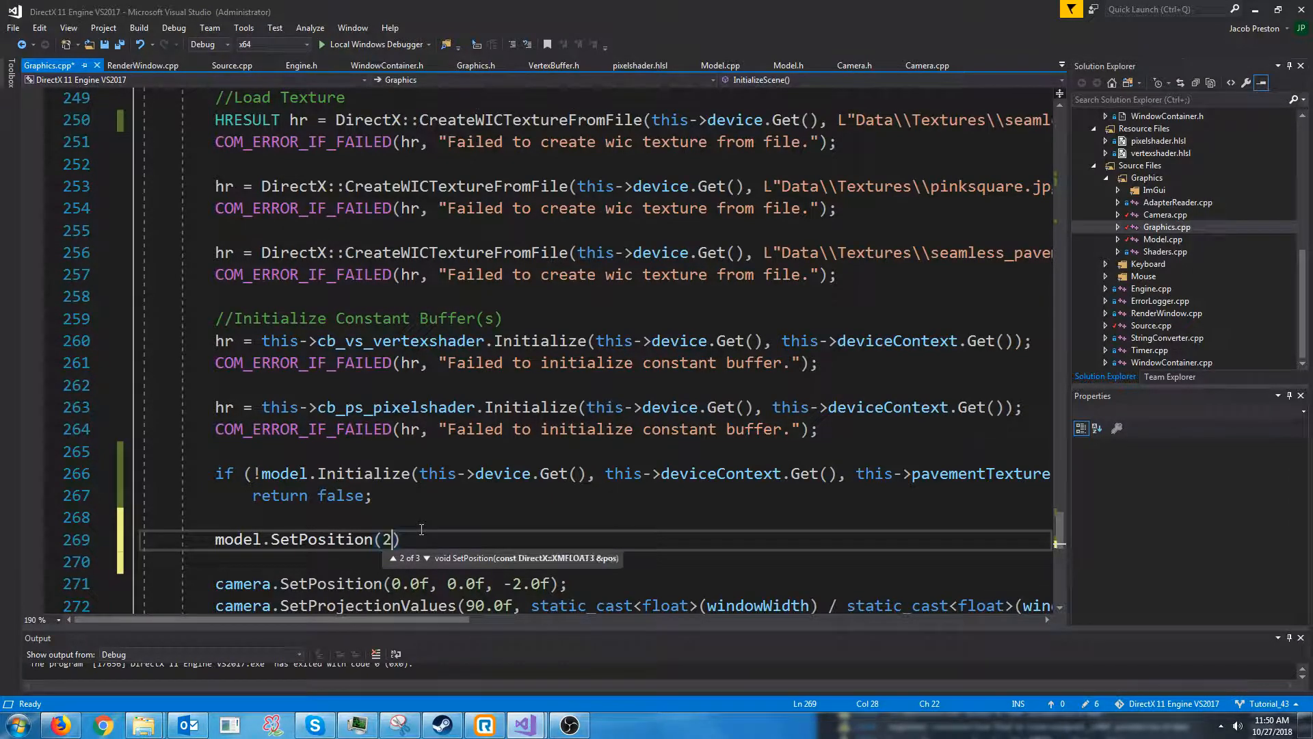
{"action": "type", "text": ".0f, 0.0f 0.0f"}
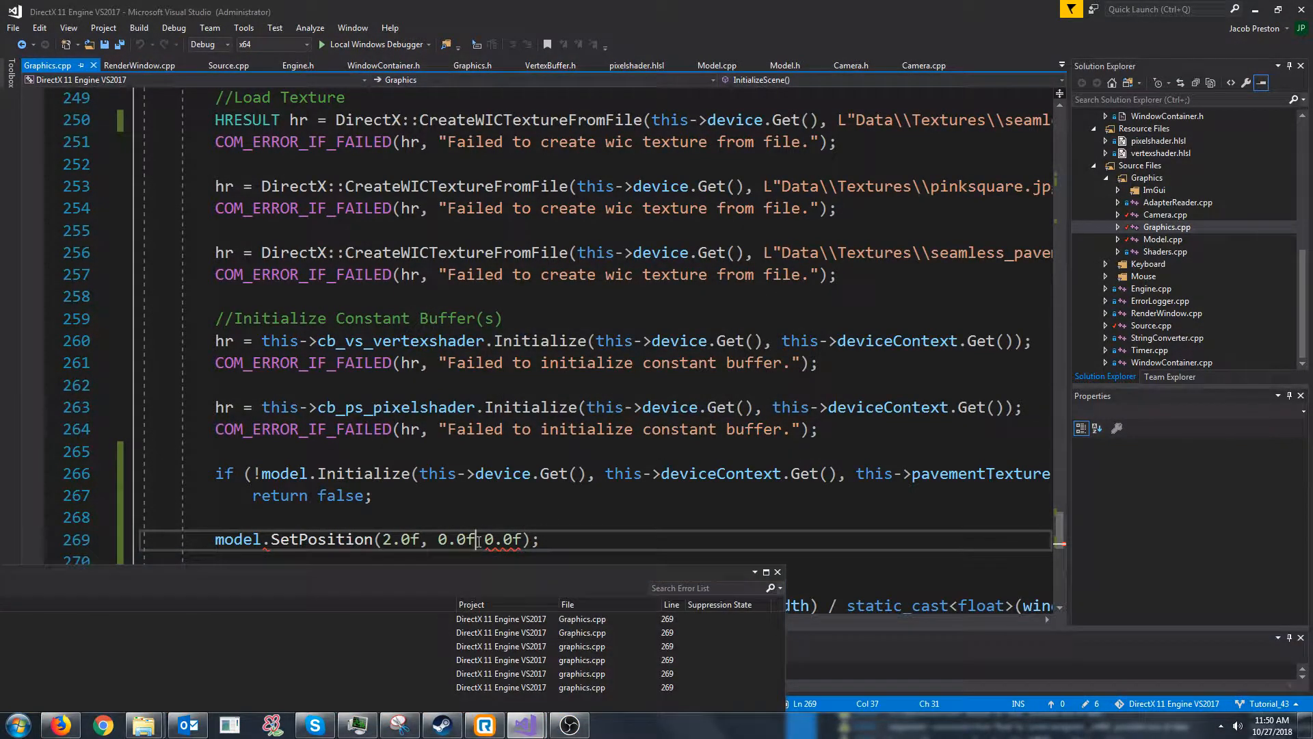
{"action": "left_click", "coordinate": [326, 43]}
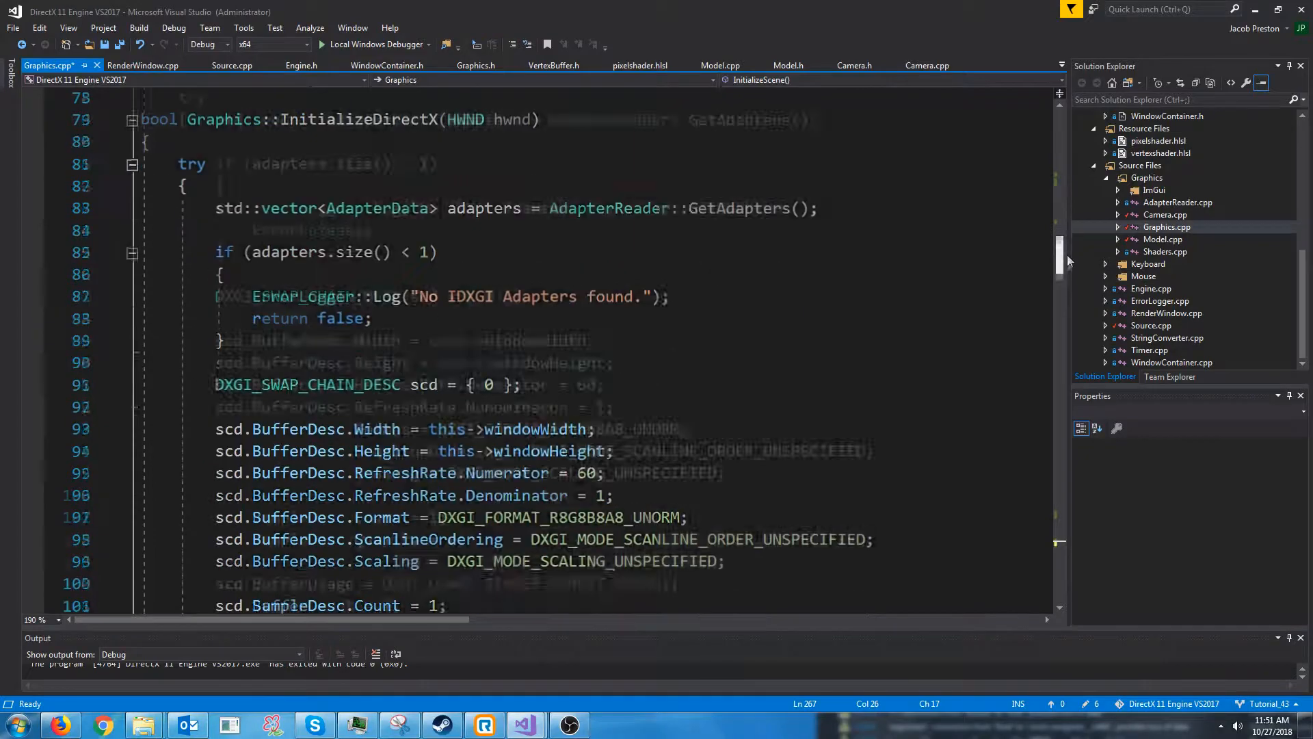
Move the 'Model model;' declaration in Graphics.h from private to public under 'Camera camera;'.
{"action": "scroll", "scroll_direction": "up", "scroll_amount": 3}
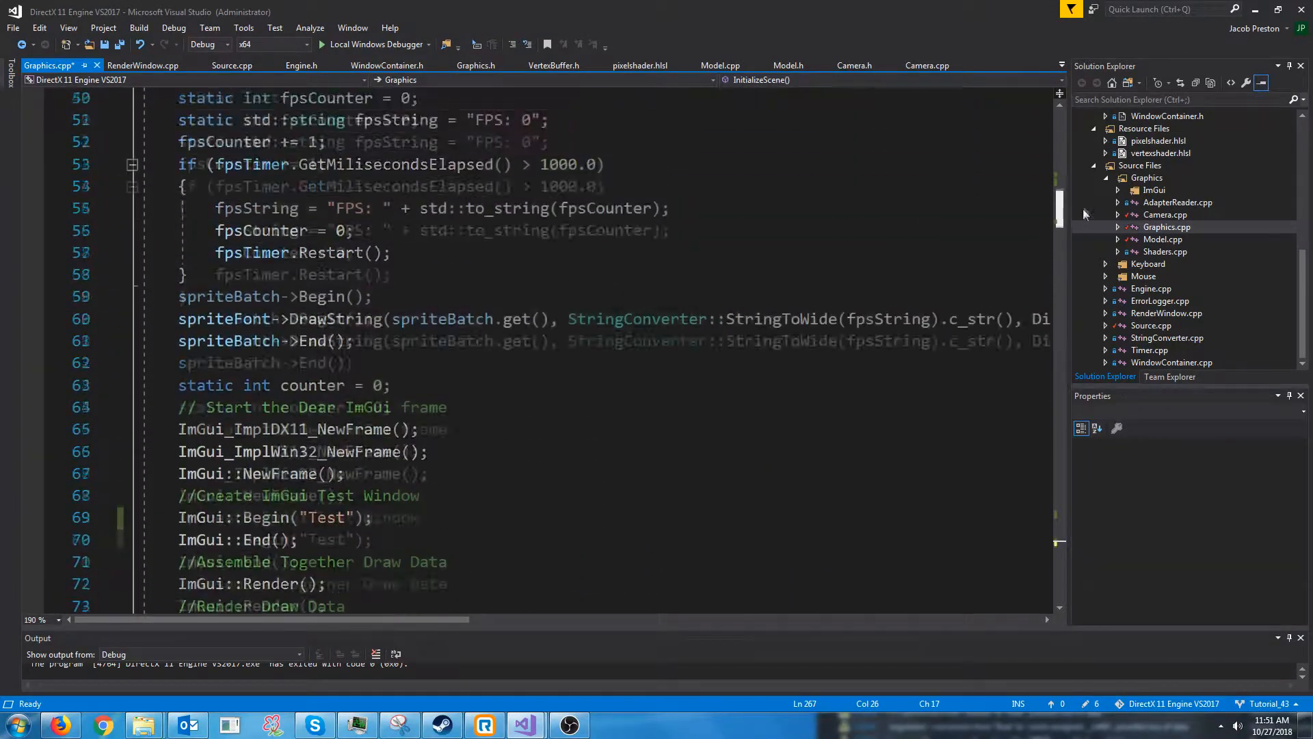
{"action": "scroll", "scroll_direction": "up", "scroll_amount": 3}
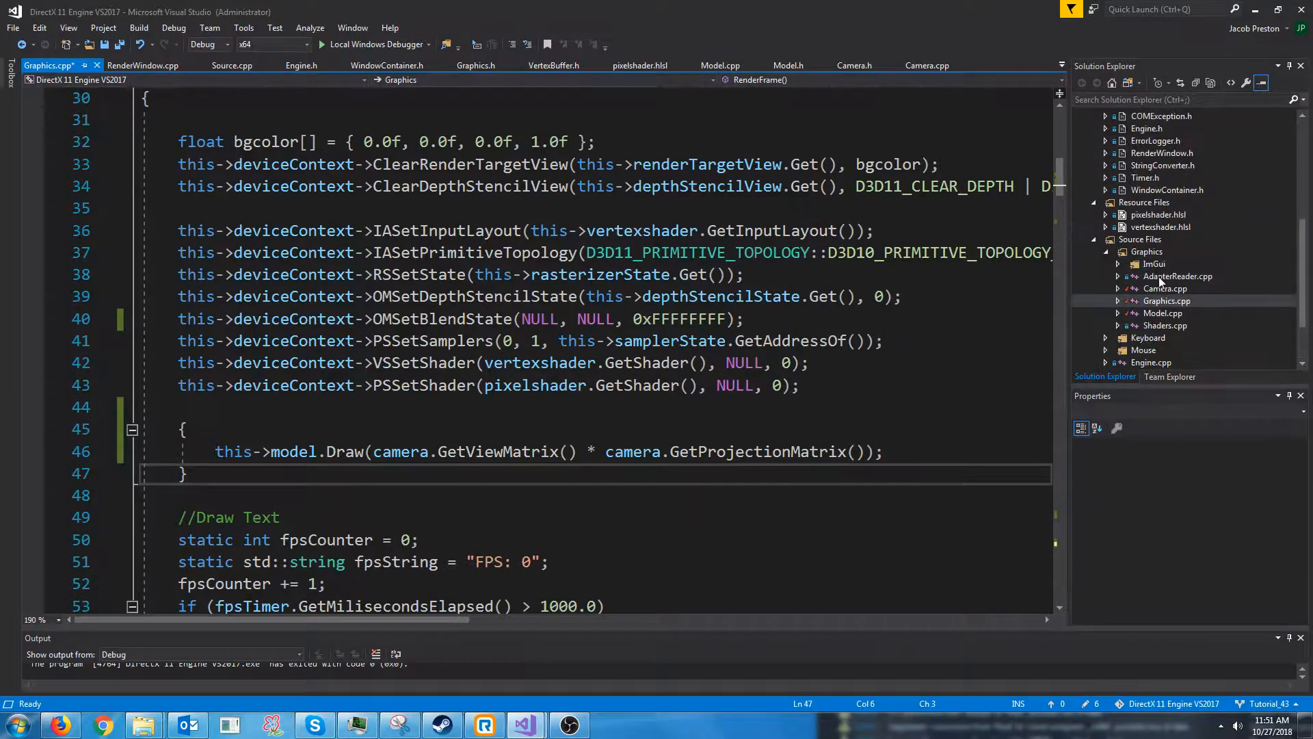
{"action": "left_click", "coordinate": [1161, 203]}
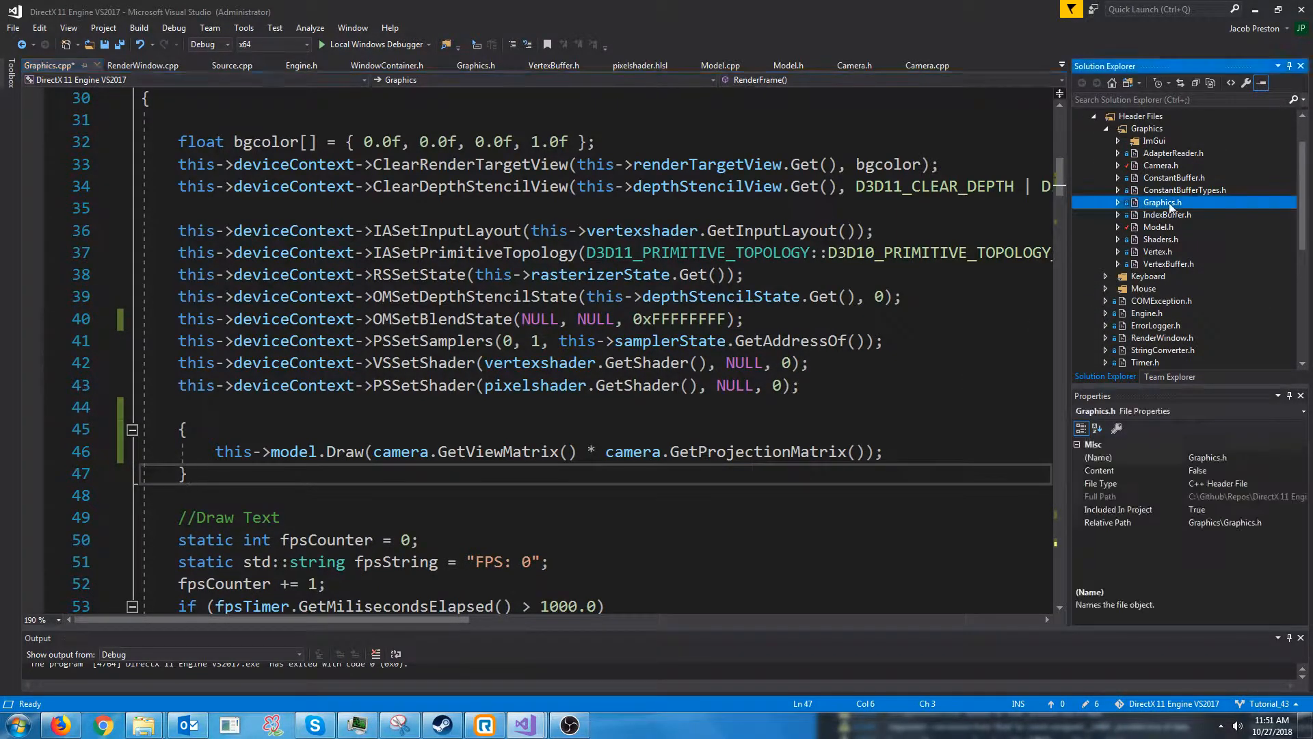
{"action": "left_click", "coordinate": [476, 65]}
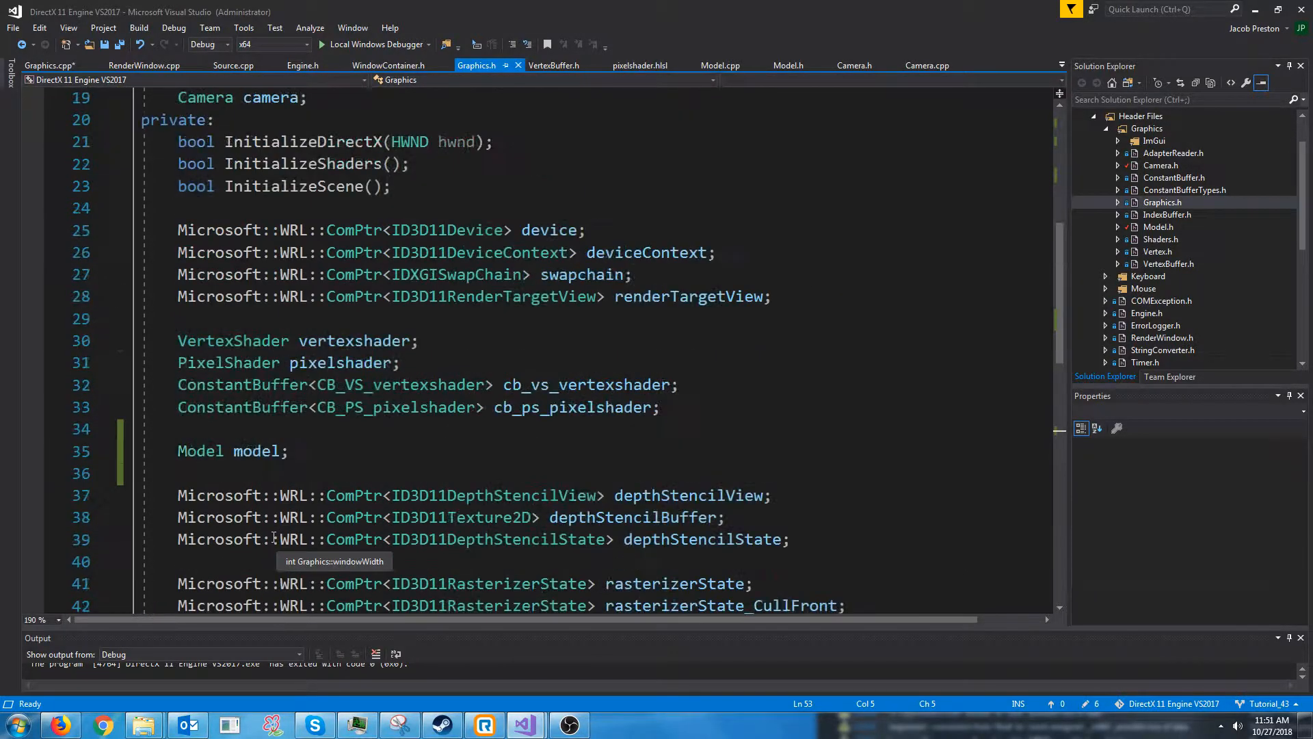
{"action": "double_click", "coordinate": [256, 450]}
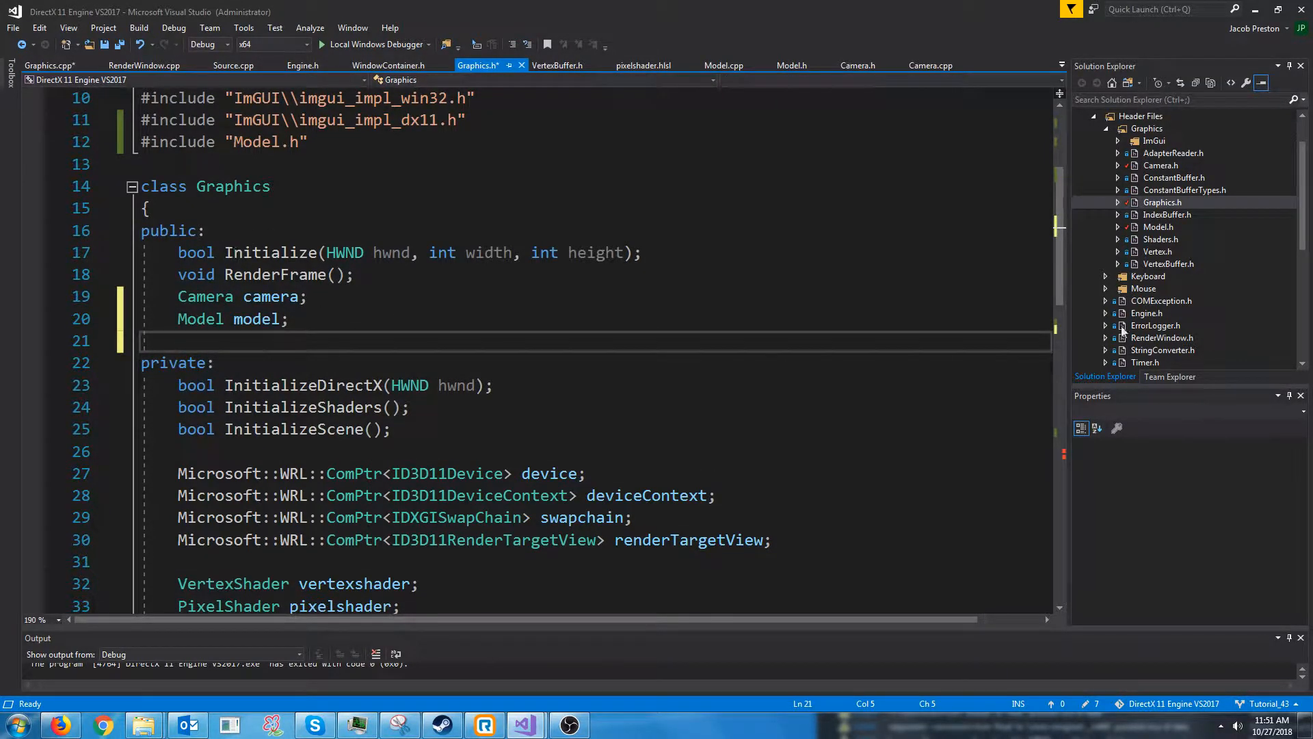
{"action": "scroll", "scroll_direction": "down", "scroll_amount": 3}
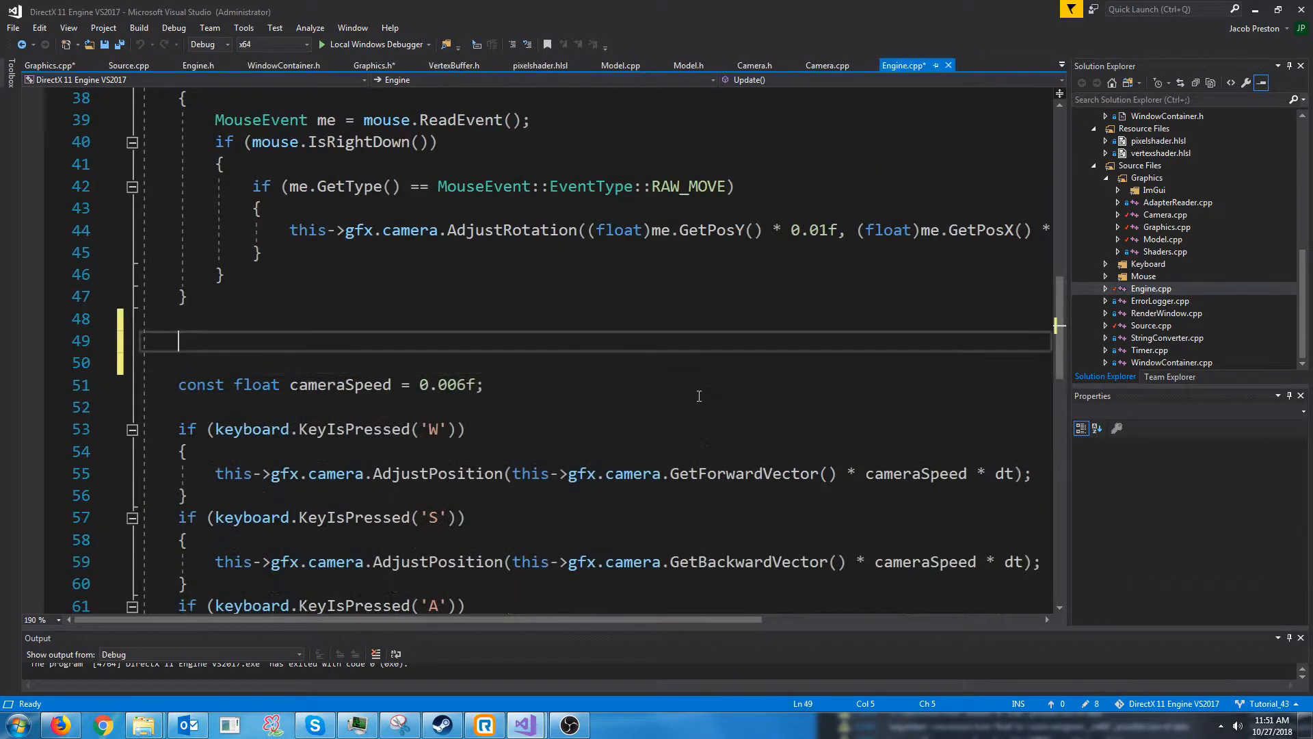
Add this->gfx.model.AdjustRotation(0.0f, 0.001f*dt, 0.0f); to Engine Update above the cameraSpeed line.
{"action": "type", "text": "this->gfx."}
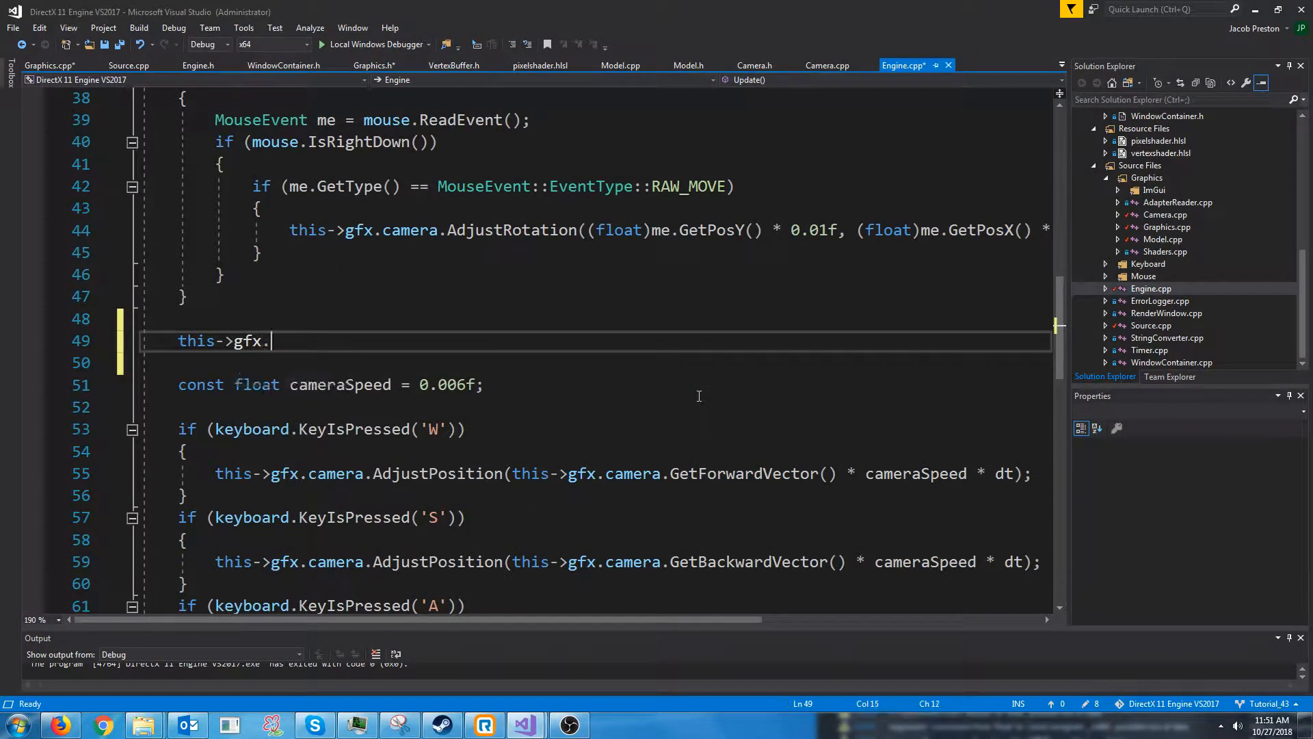
{"action": "type", "text": "model.A"}
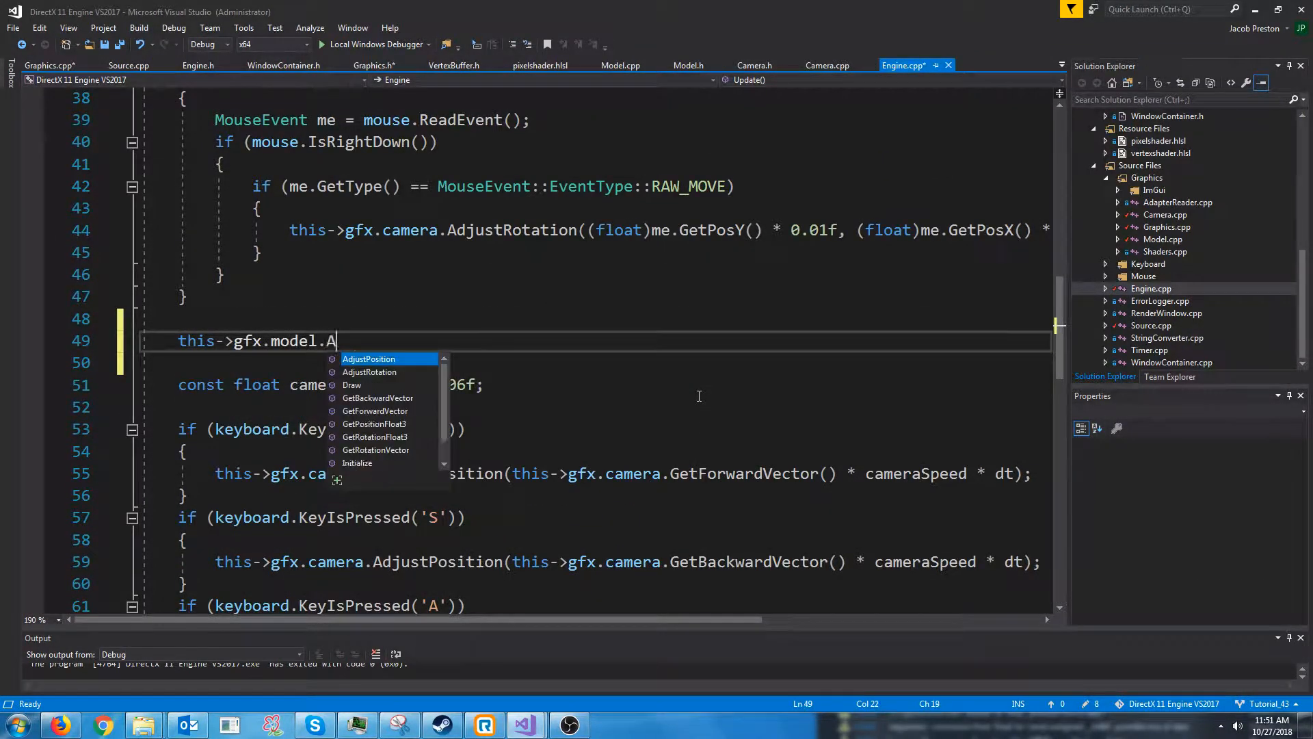
{"action": "type", "text": "djustRotation"}
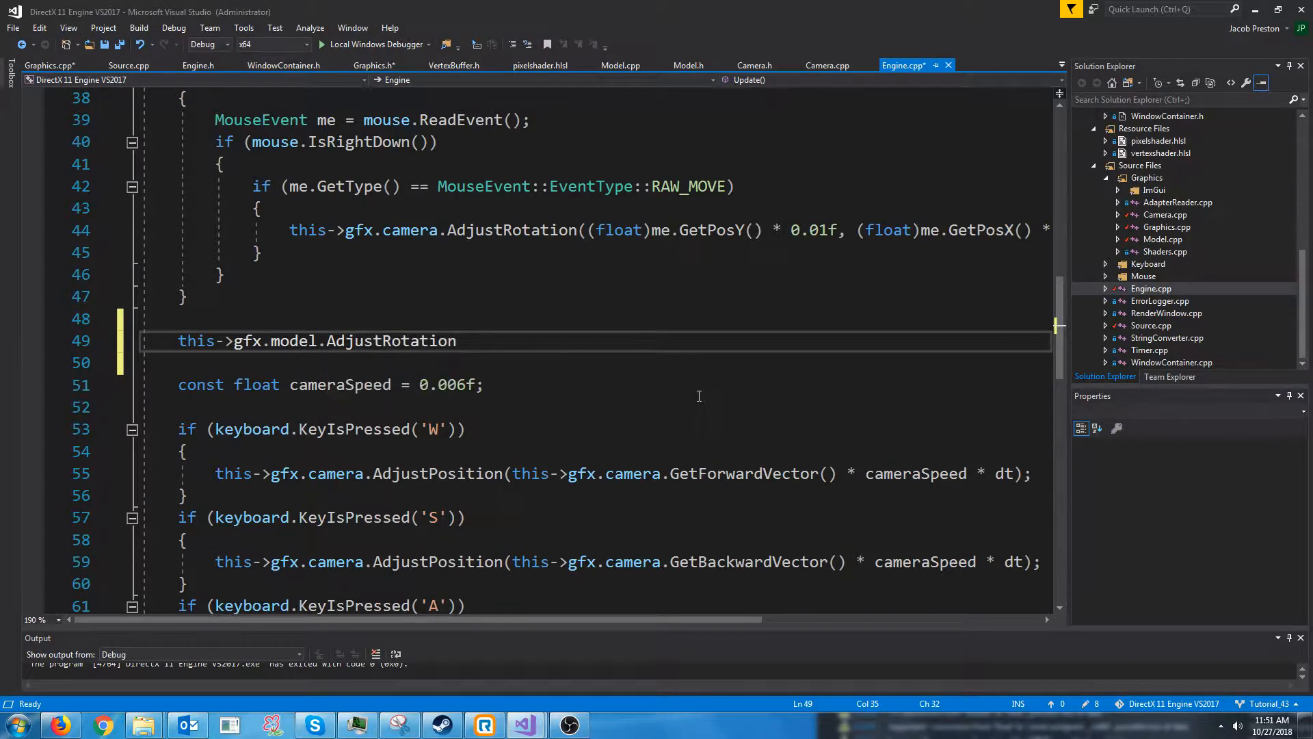
{"action": "type", "text": "("}
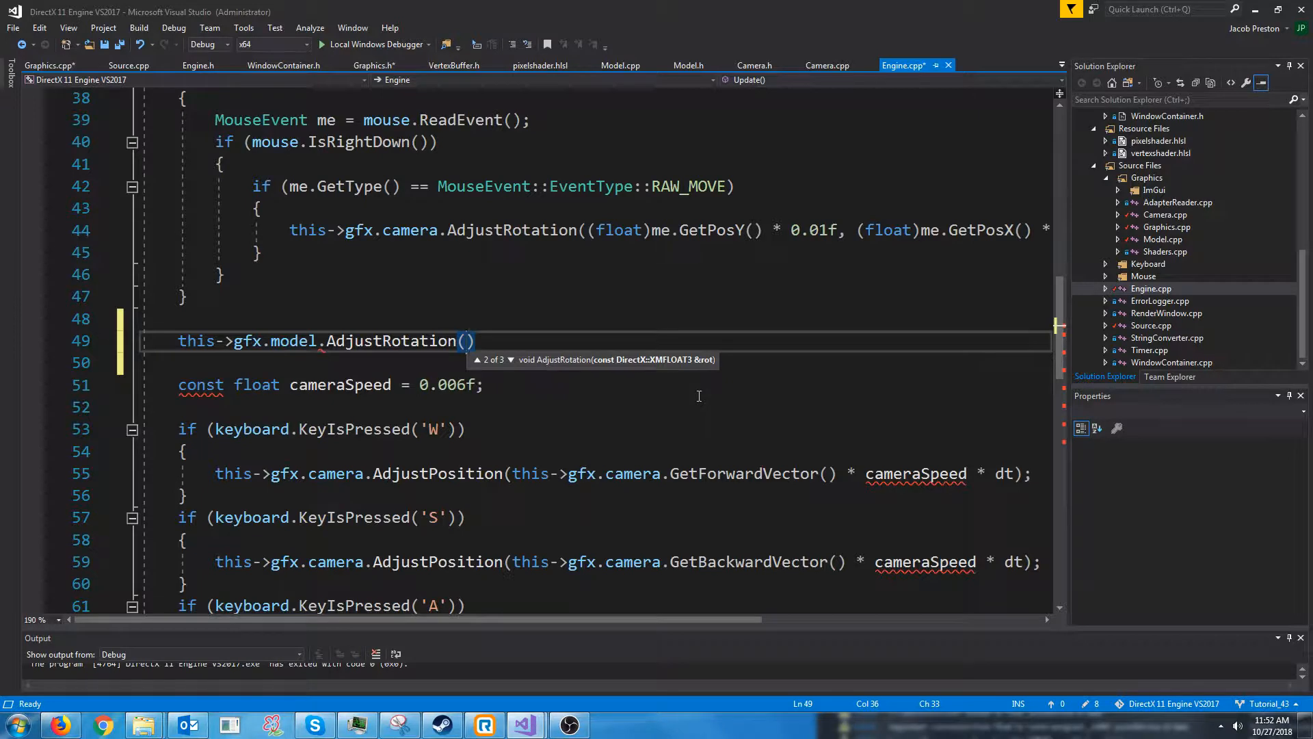
{"action": "type", "text": "0.0f, 0.001f*"}
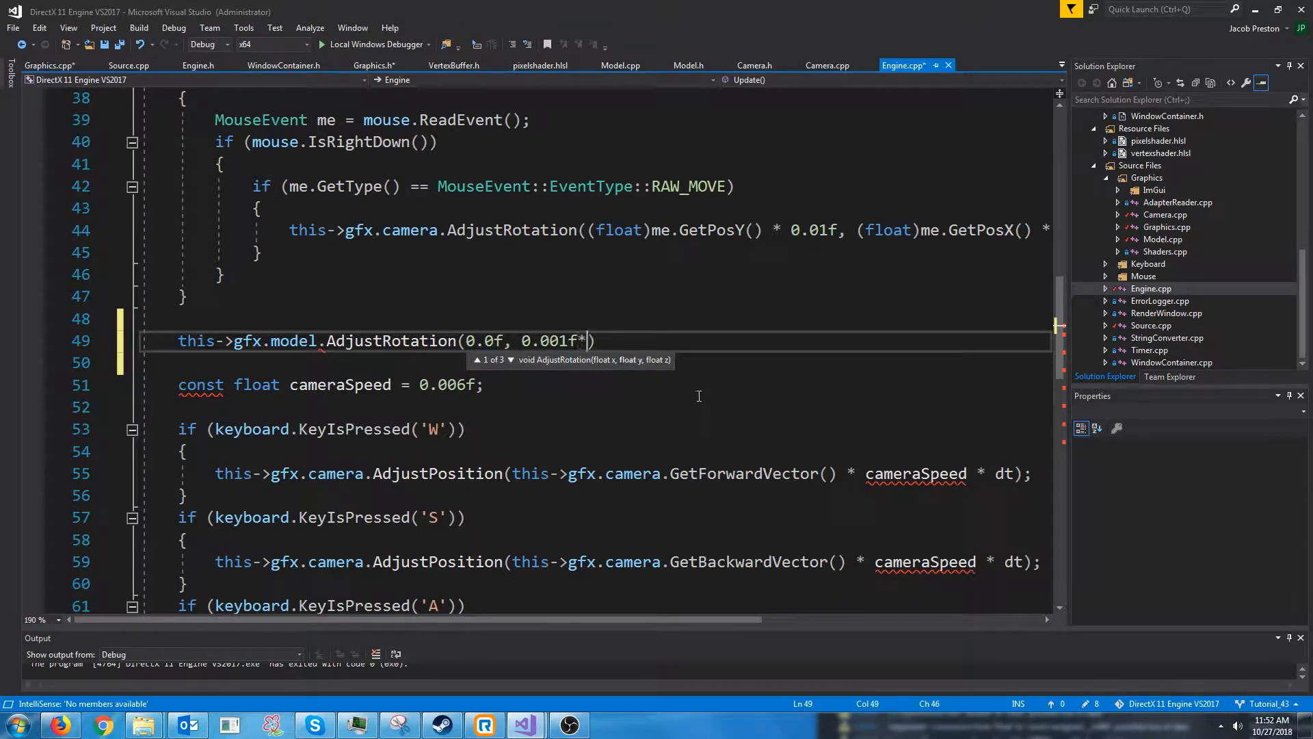
{"action": "type", "text": "dt, 0.0"}
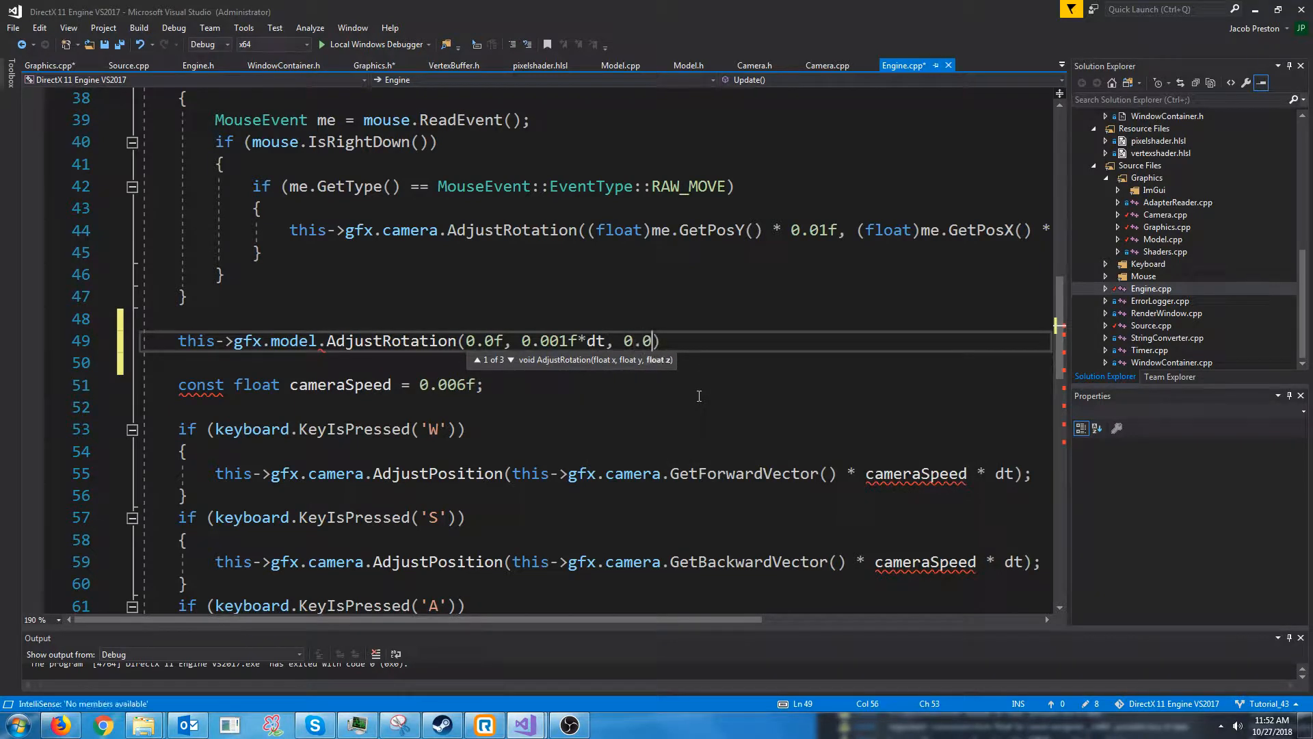
{"action": "type", "text": "f);"}
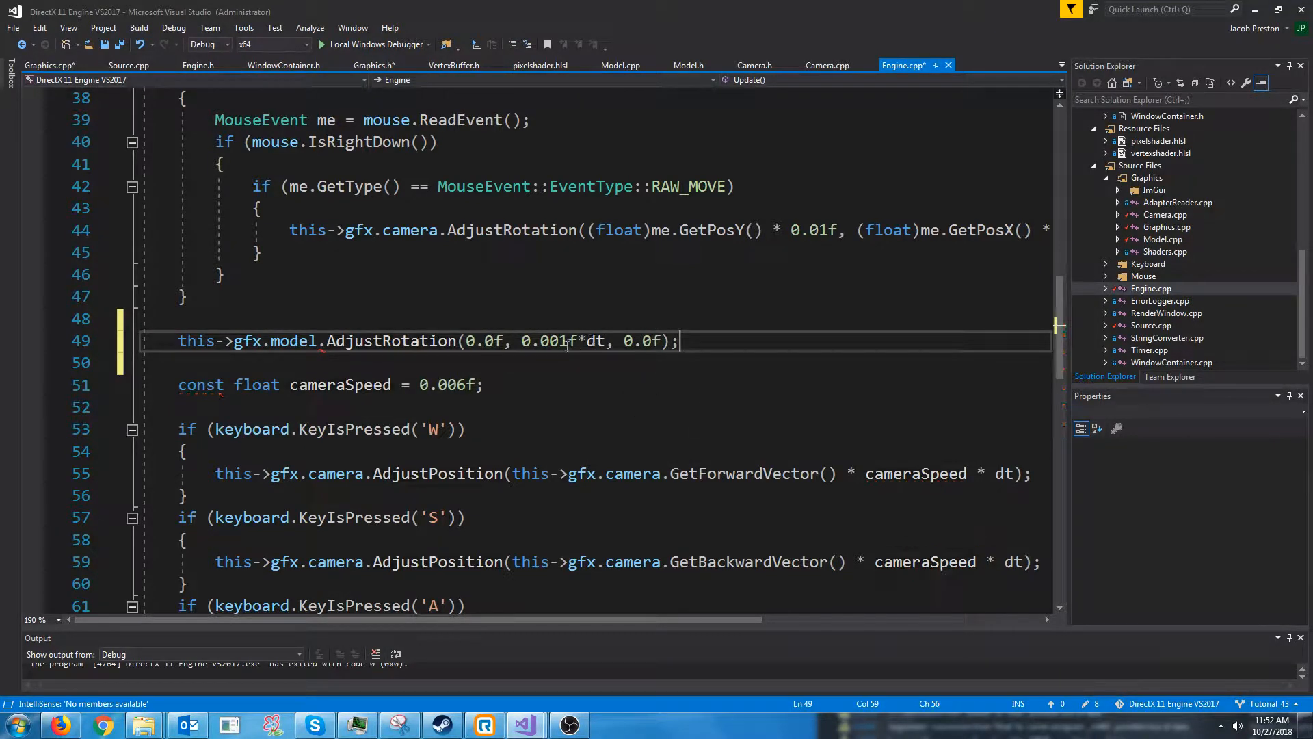
{"action": "double_click", "coordinate": [595, 340]}
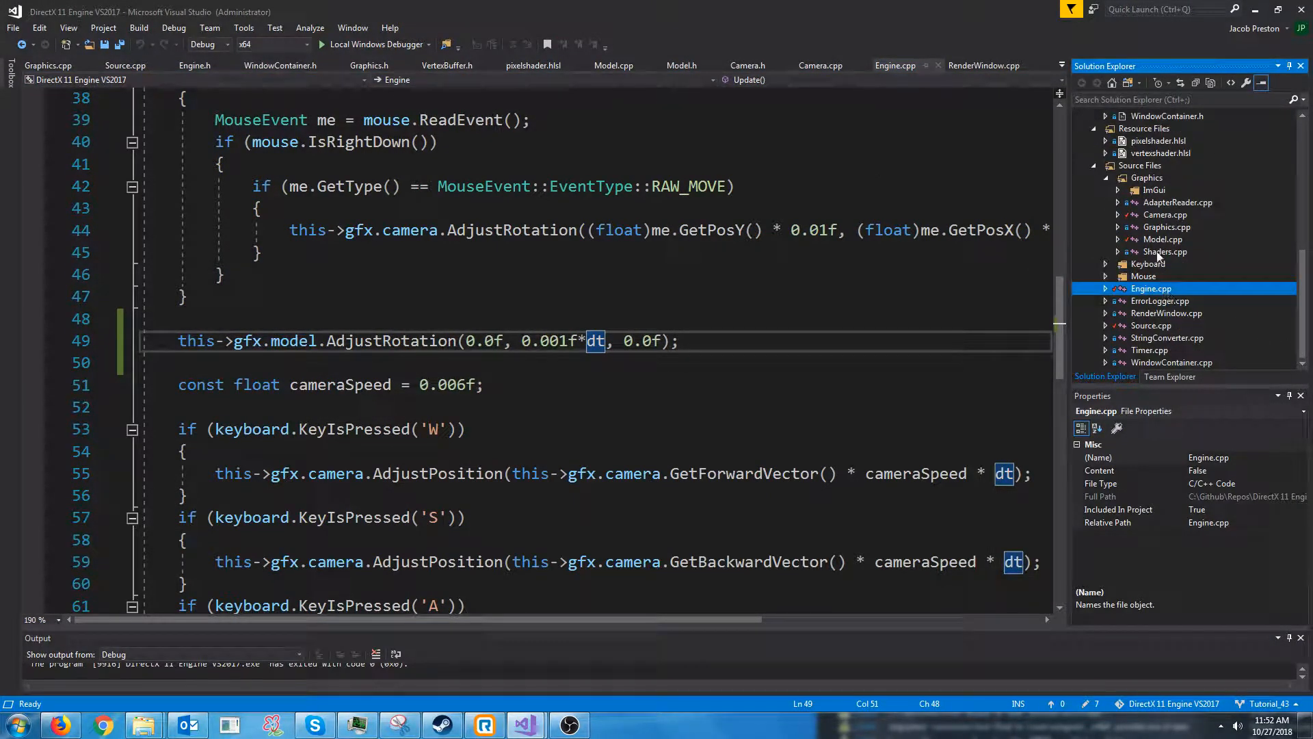
Review Model.cpp's Initialize zeroing position/rotation and the cube vertices, folding the Draw function.
{"action": "left_click", "coordinate": [613, 66]}
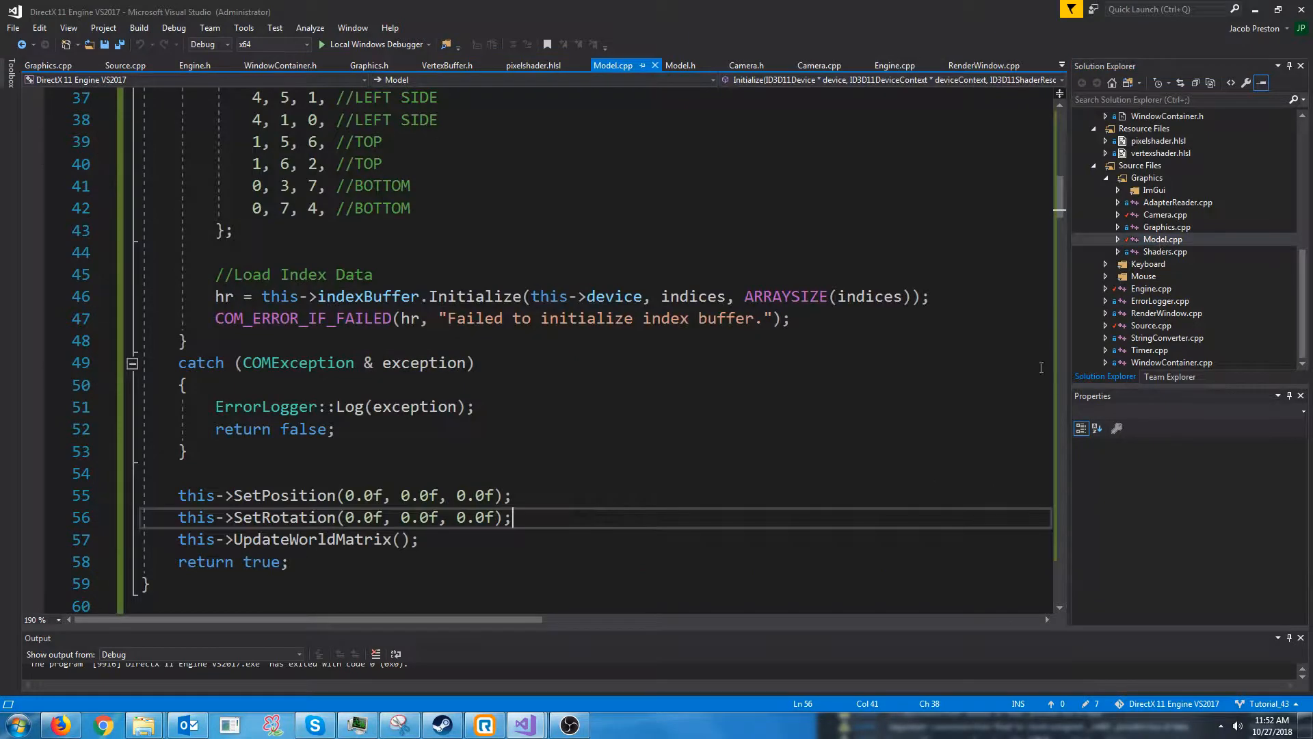
{"action": "scroll", "scroll_direction": "down", "scroll_amount": 3}
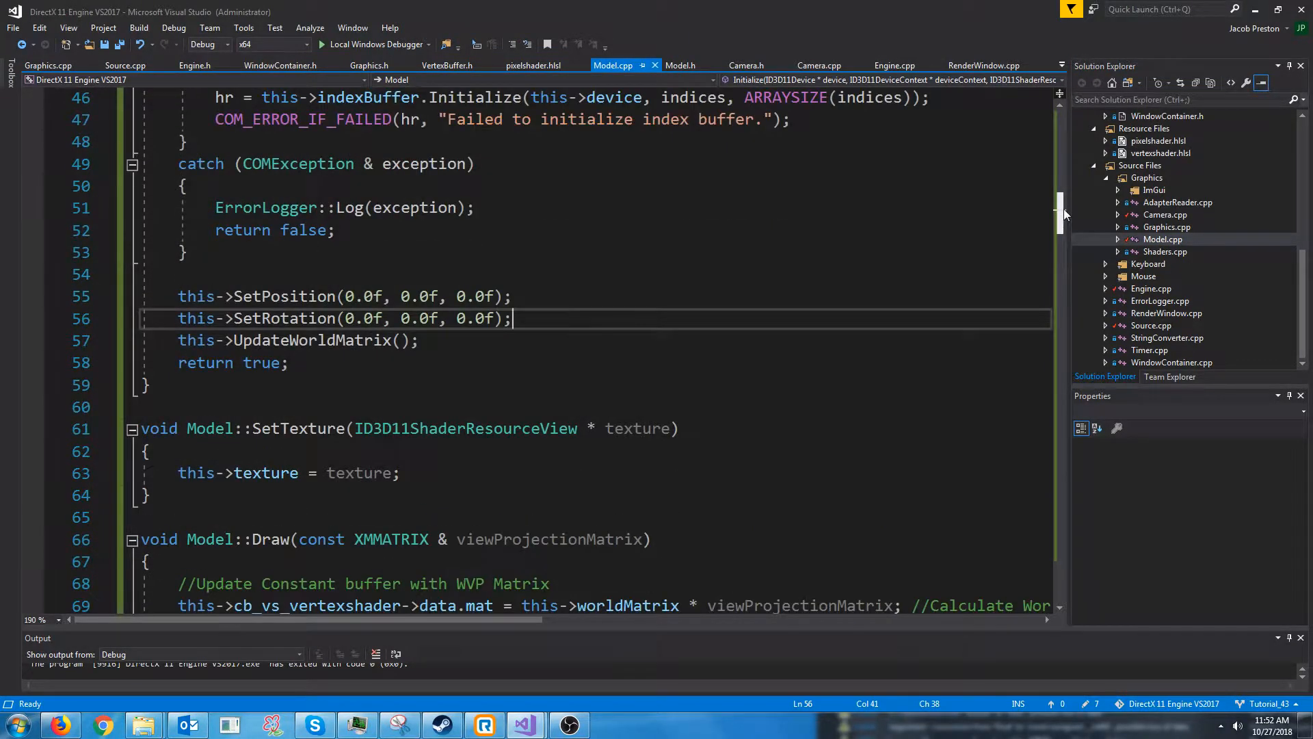
{"action": "scroll", "scroll_direction": "down", "scroll_amount": 3}
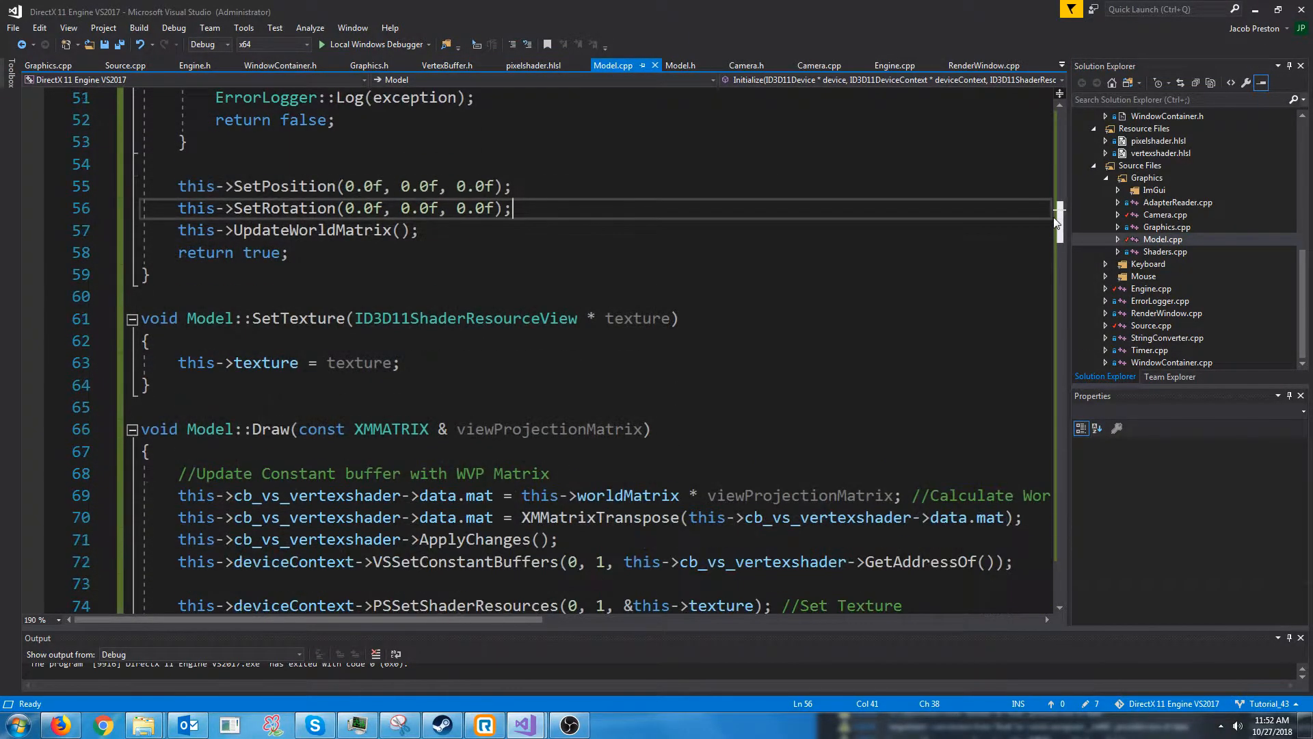
{"action": "scroll", "scroll_direction": "down", "scroll_amount": 3}
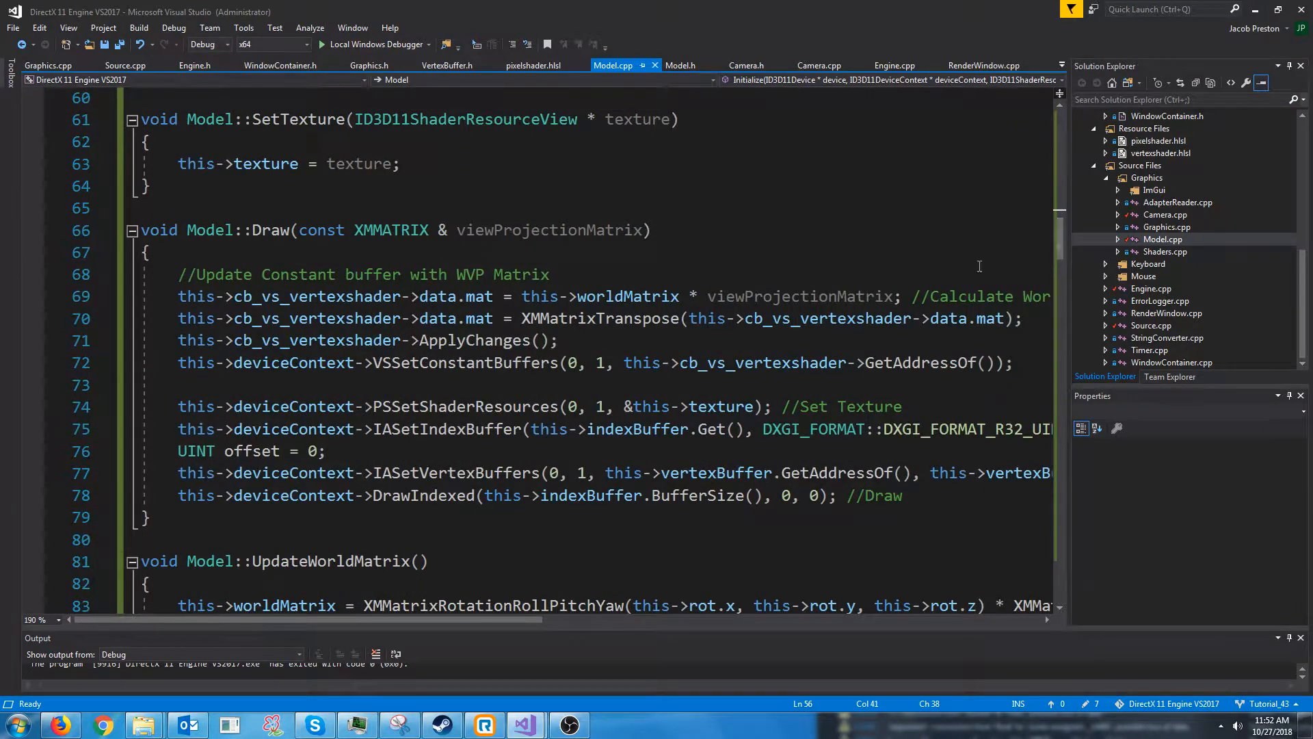
{"action": "left_click", "coordinate": [132, 230]}
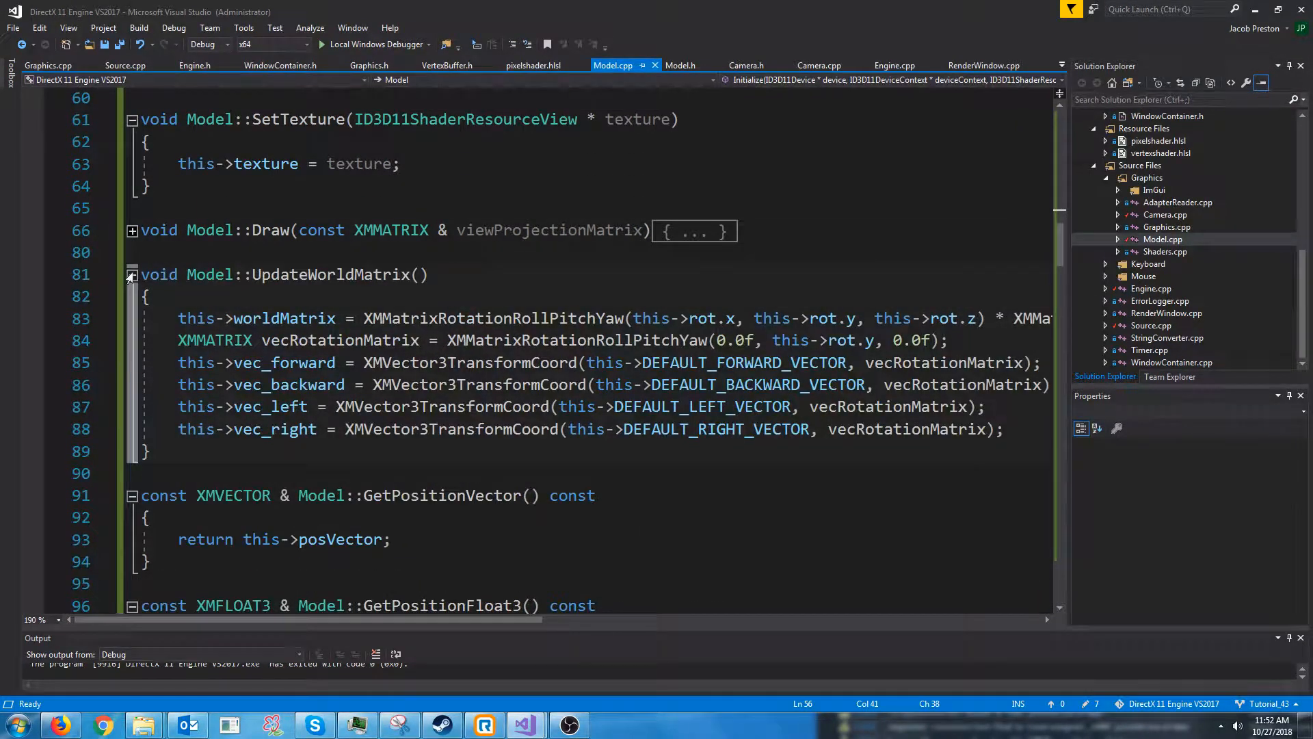
{"action": "left_click", "coordinate": [131, 274]}
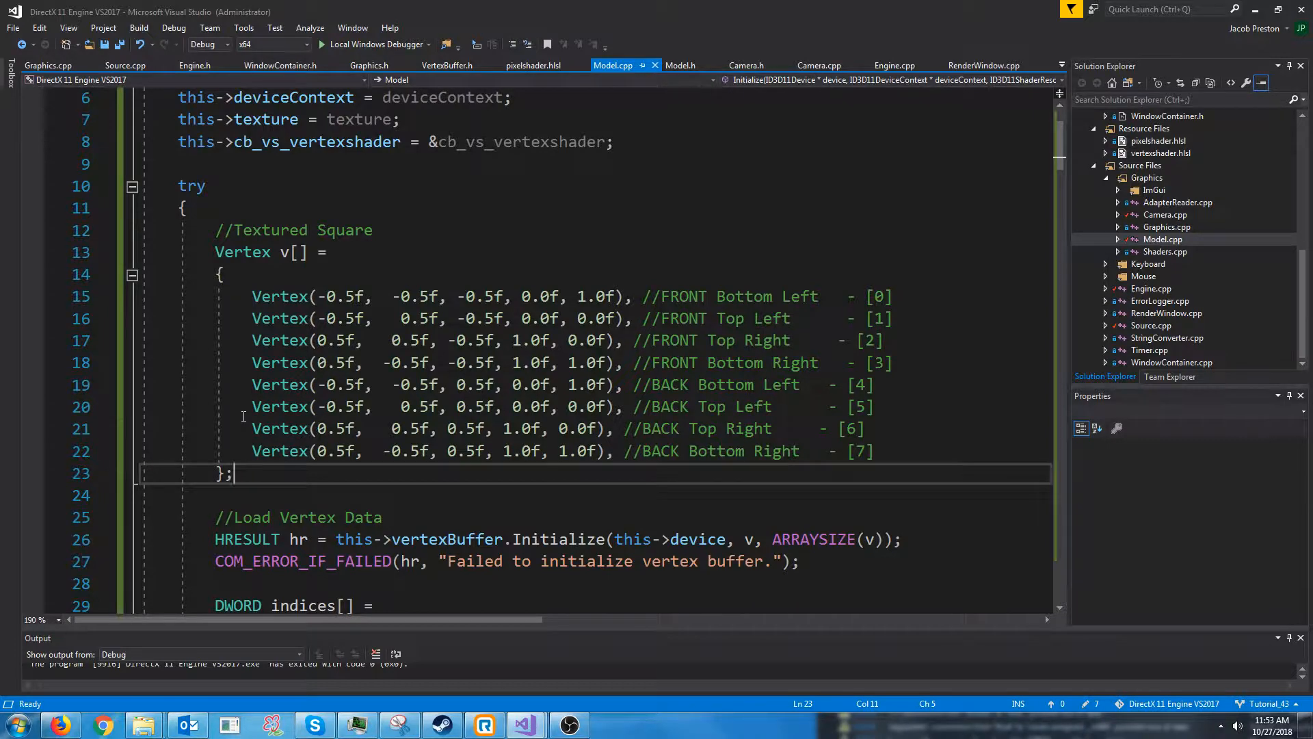
{"action": "scroll", "scroll_direction": "up", "scroll_amount": 3}
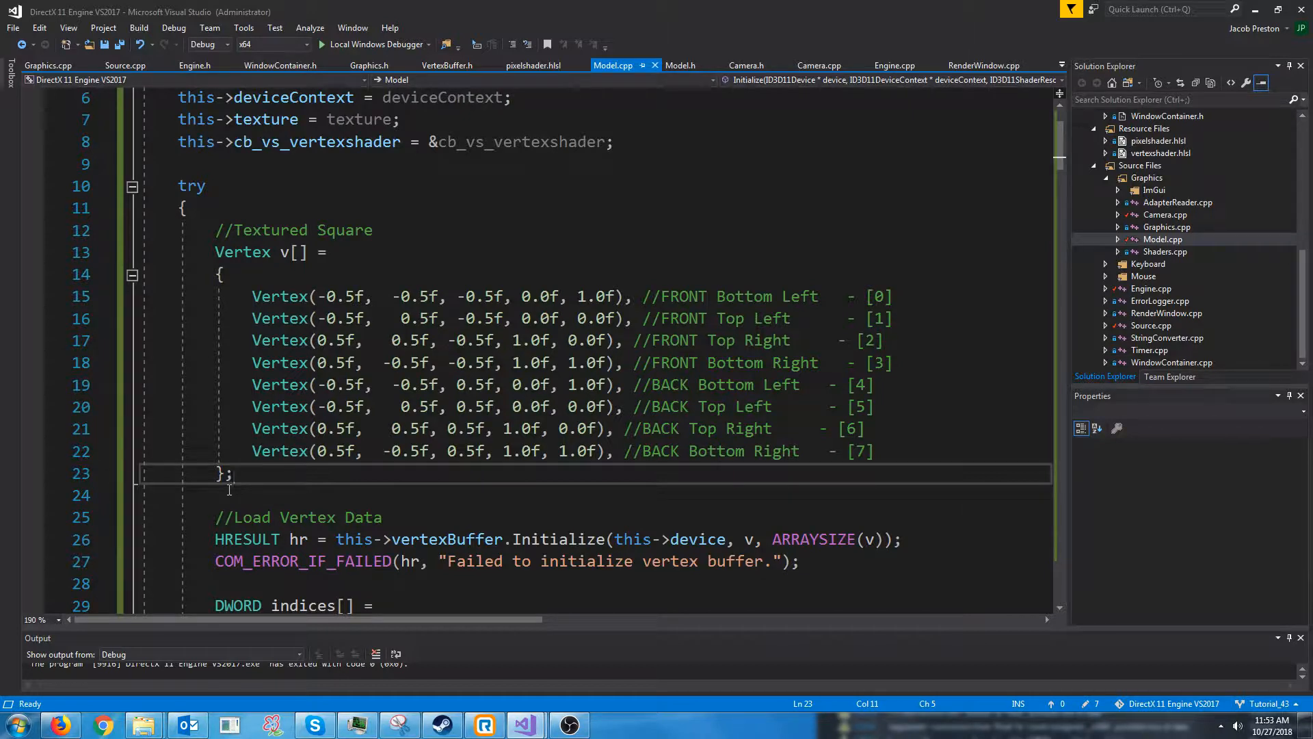
{"action": "left_click", "coordinate": [223, 473]}
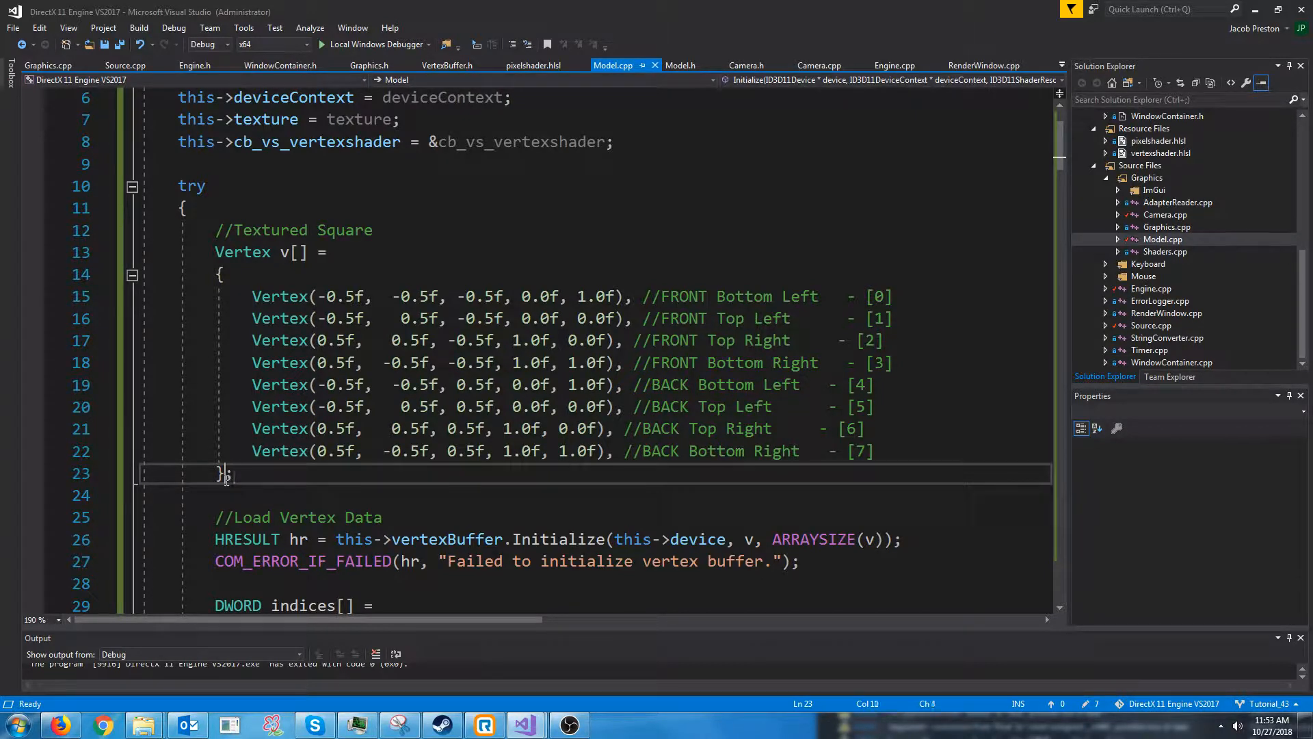
{"action": "type", "text": ";"}
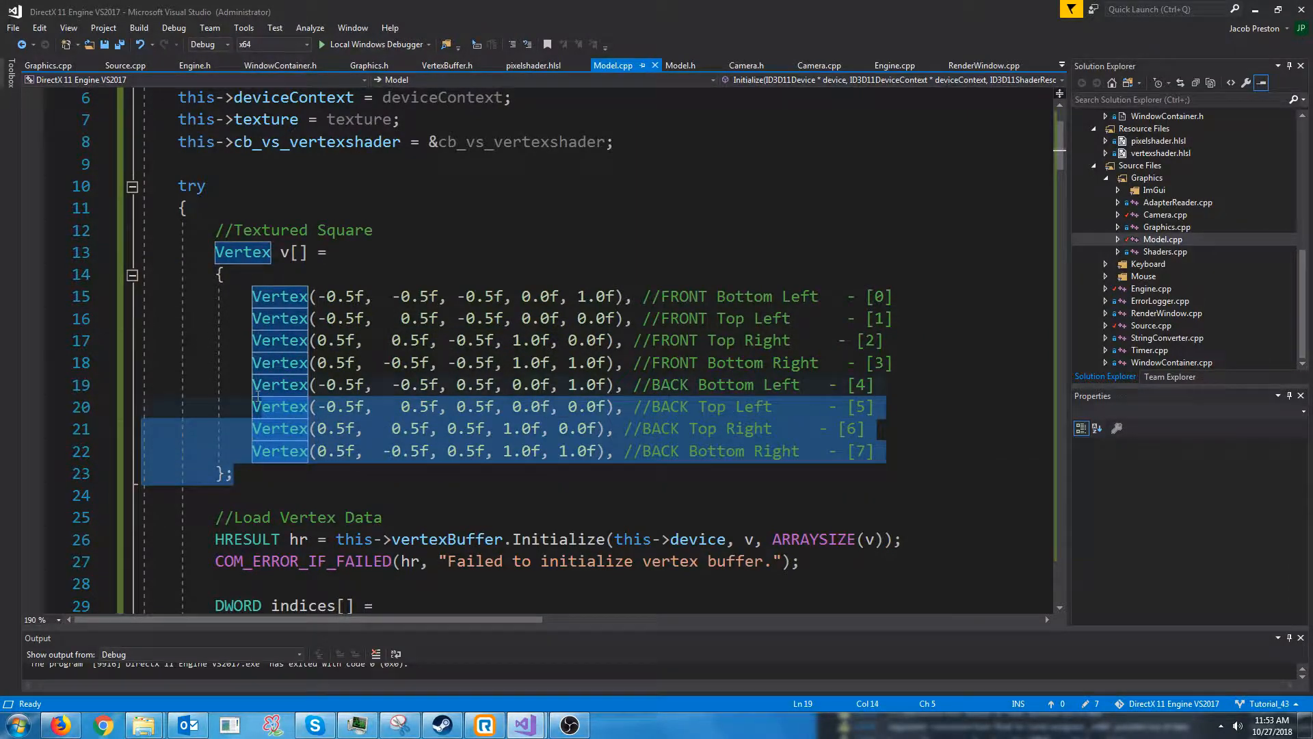
{"action": "left_click", "coordinate": [238, 473]}
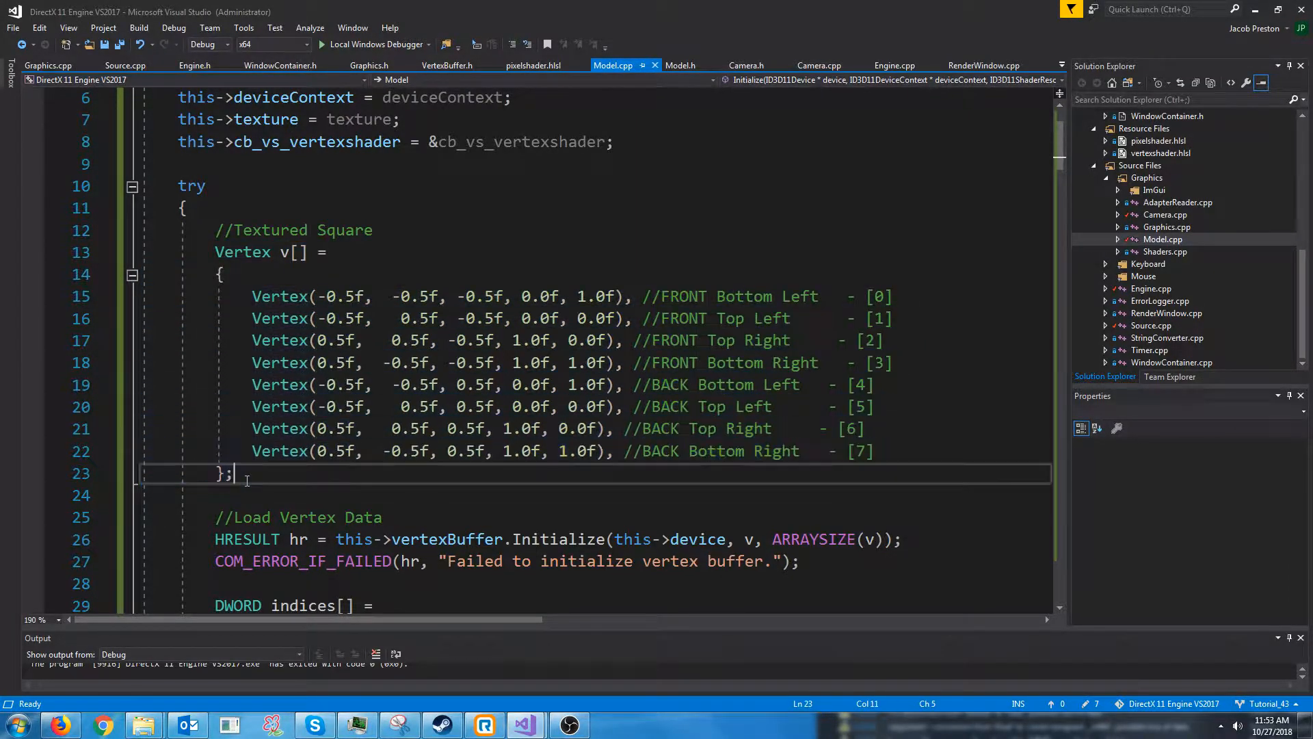